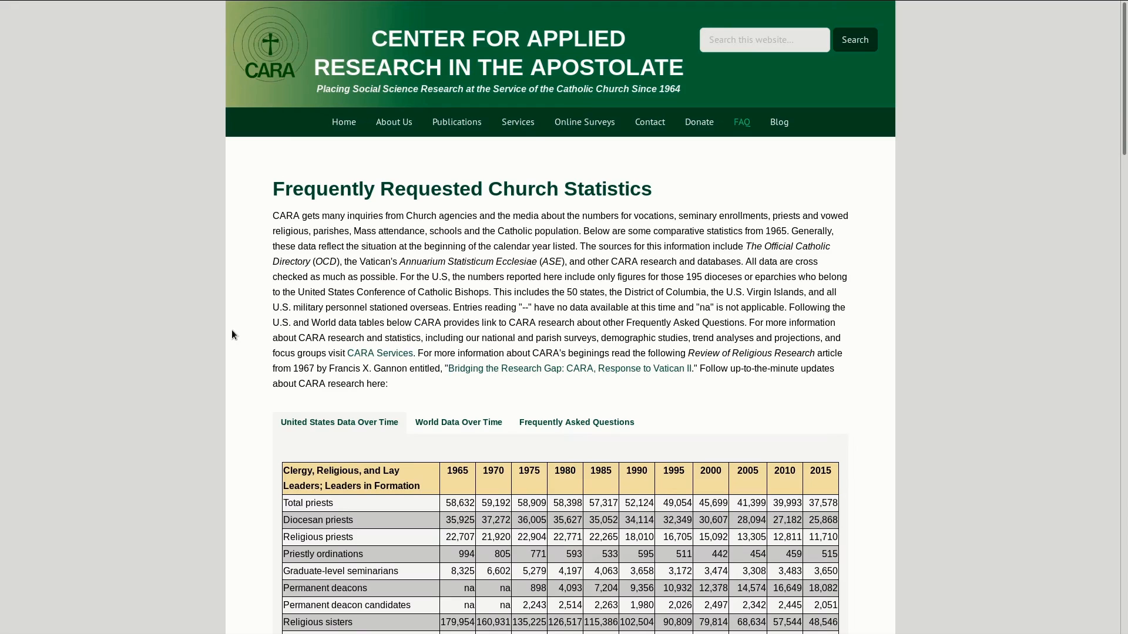
{"action": "mouse_move", "coordinate": [323, 308]}
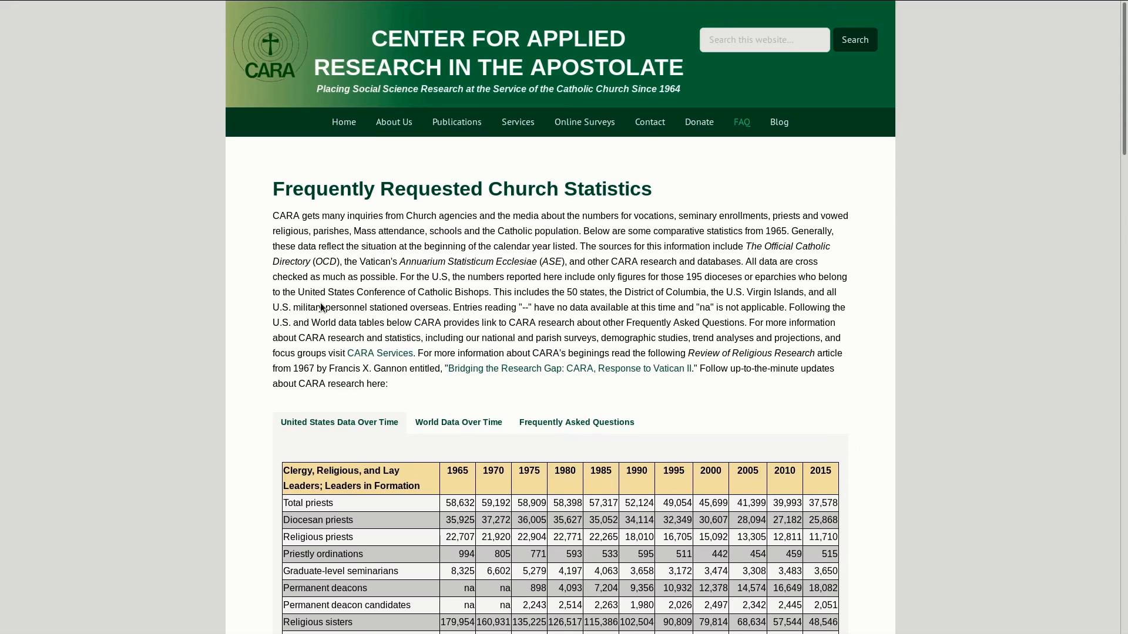
{"action": "mouse_move", "coordinate": [580, 399]}
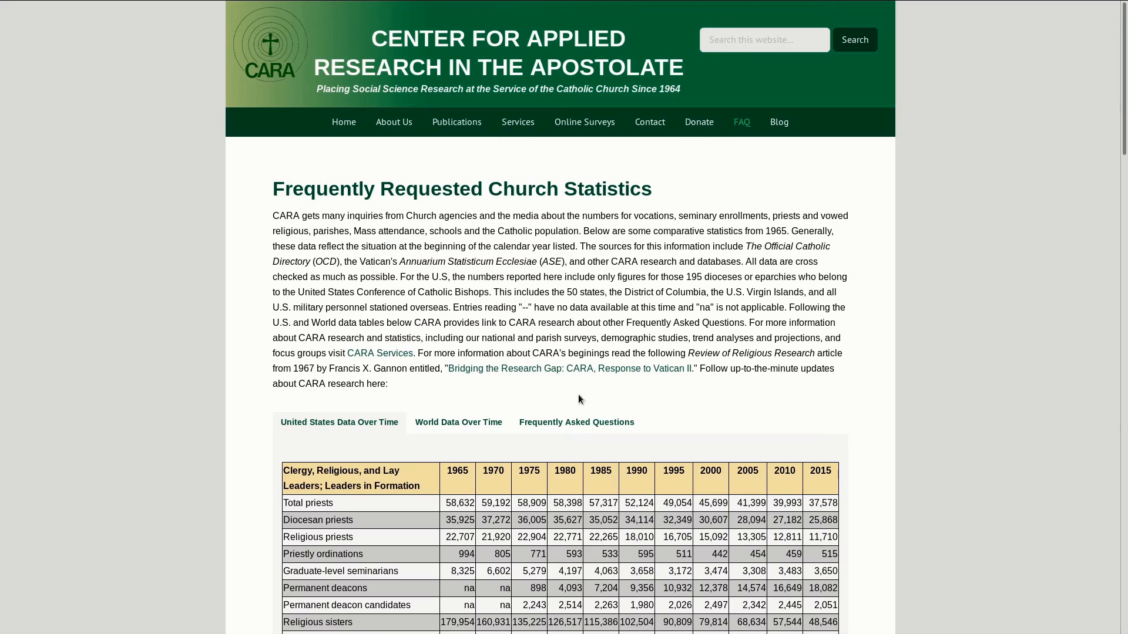
- Compare the older version of the CARA statistics page with the current one
{"action": "scroll", "scroll_direction": "down", "scroll_amount": 3}
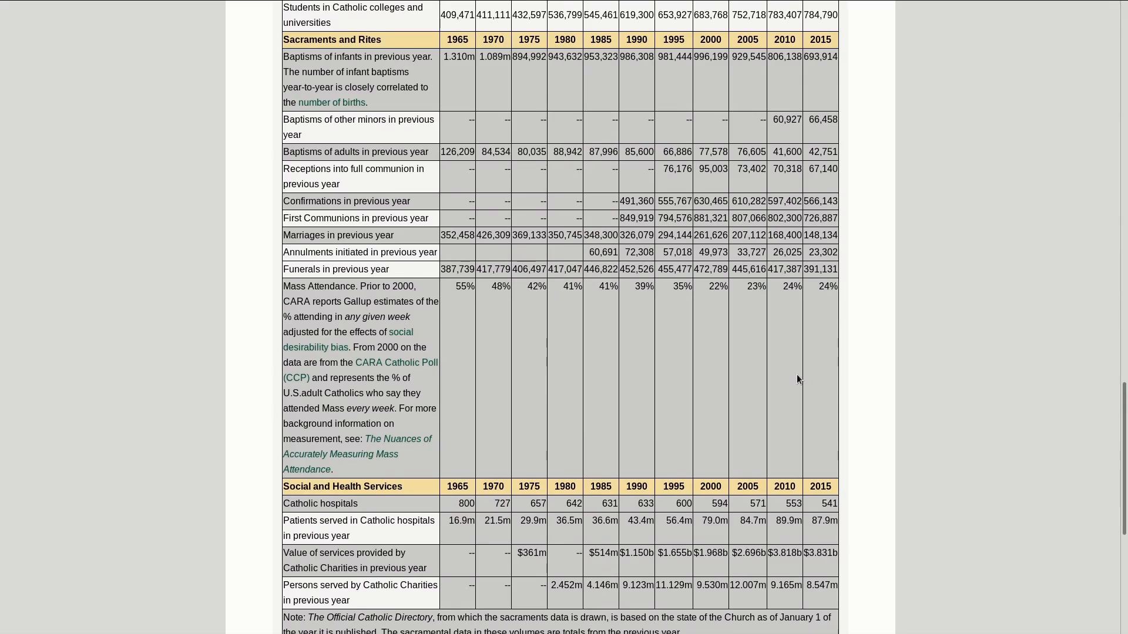
{"action": "scroll", "scroll_direction": "down", "scroll_amount": 3}
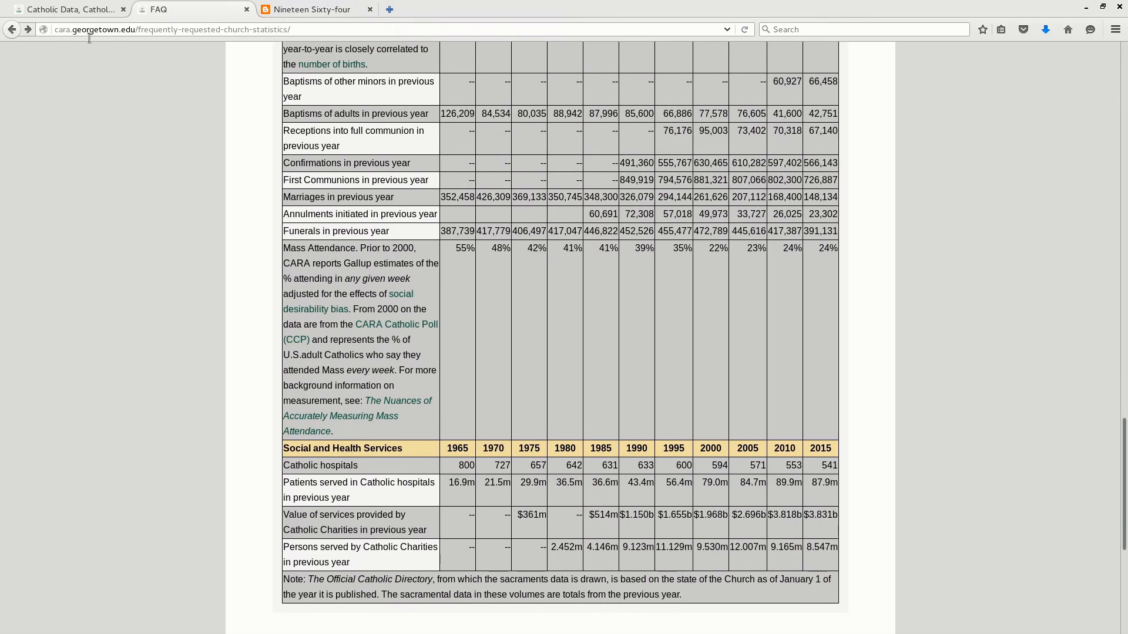
{"action": "left_click", "coordinate": [93, 29]}
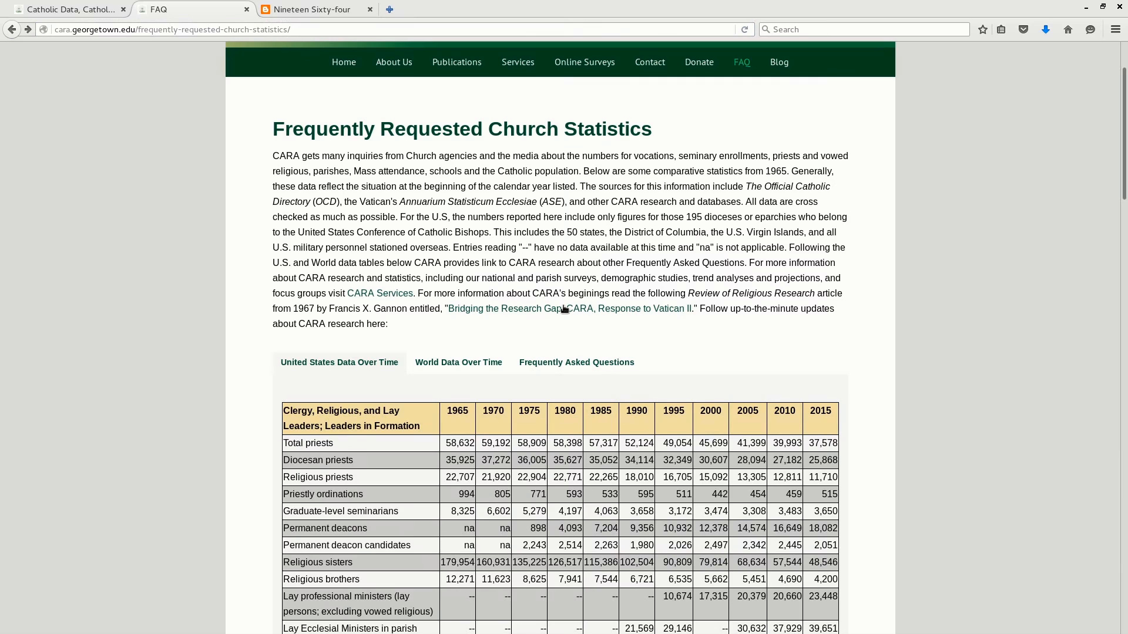
{"action": "left_click", "coordinate": [69, 9]}
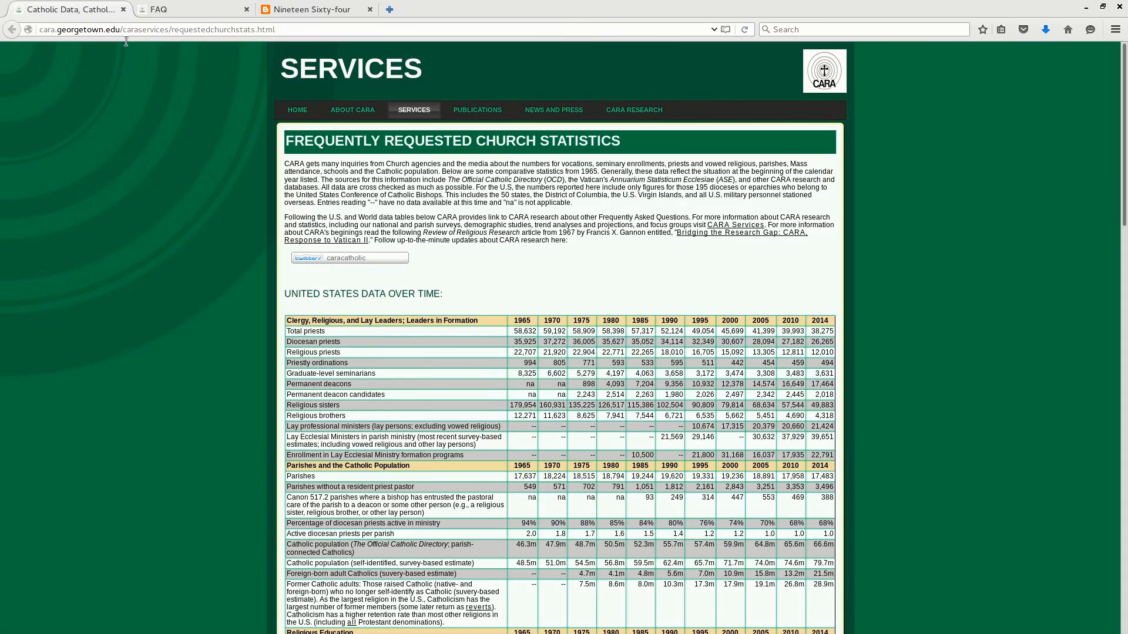
{"action": "mouse_move", "coordinate": [67, 42]}
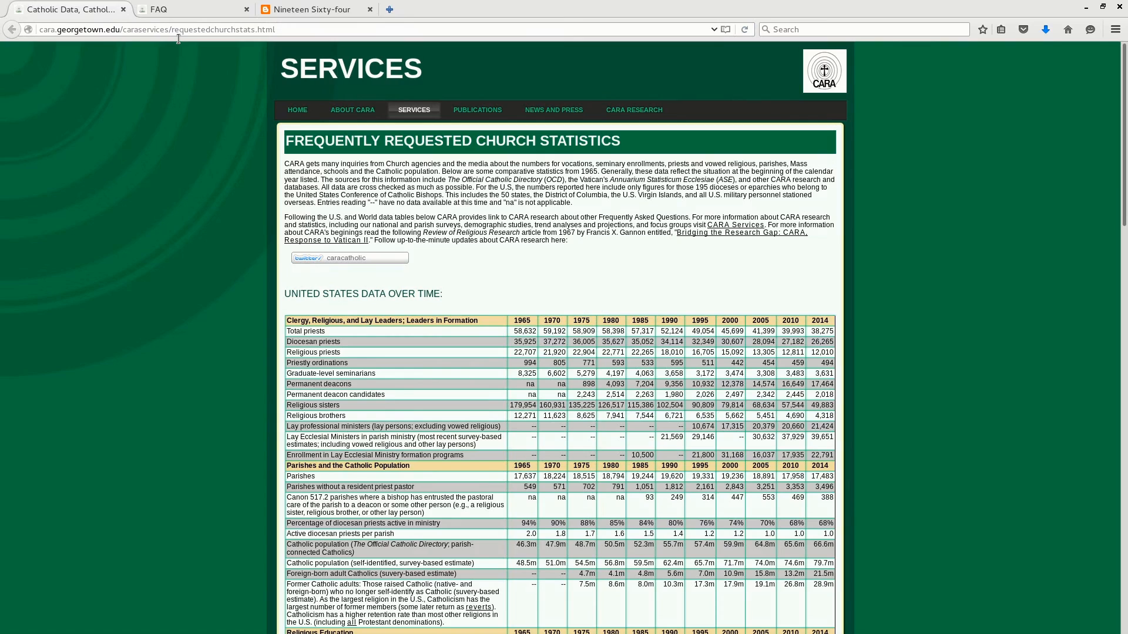
{"action": "mouse_move", "coordinate": [283, 41]}
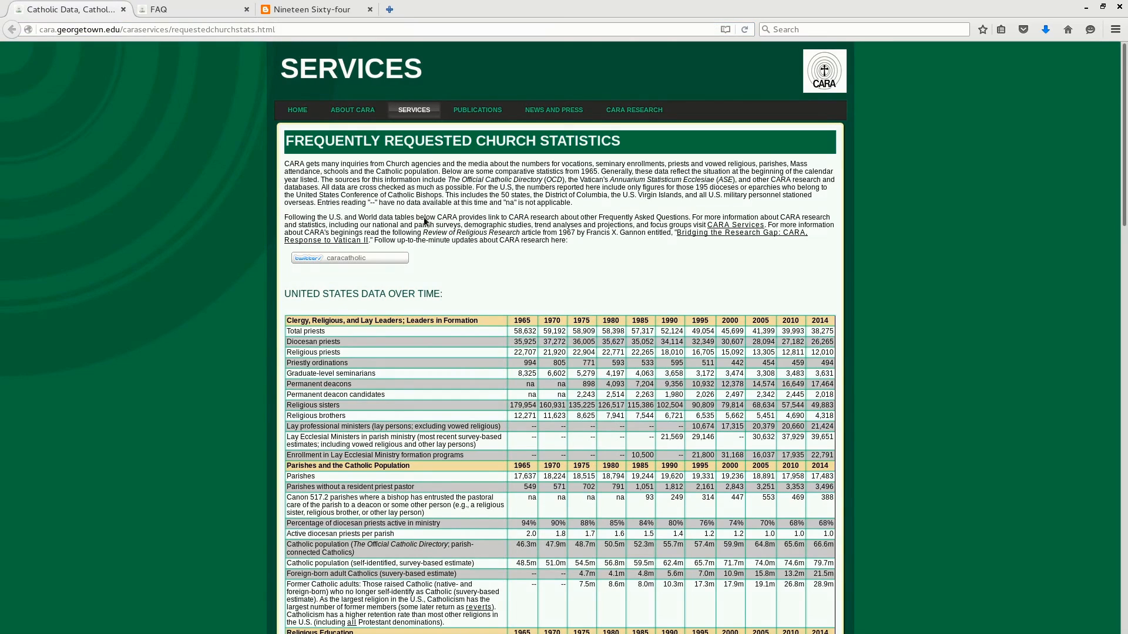
{"action": "left_click", "coordinate": [172, 10]}
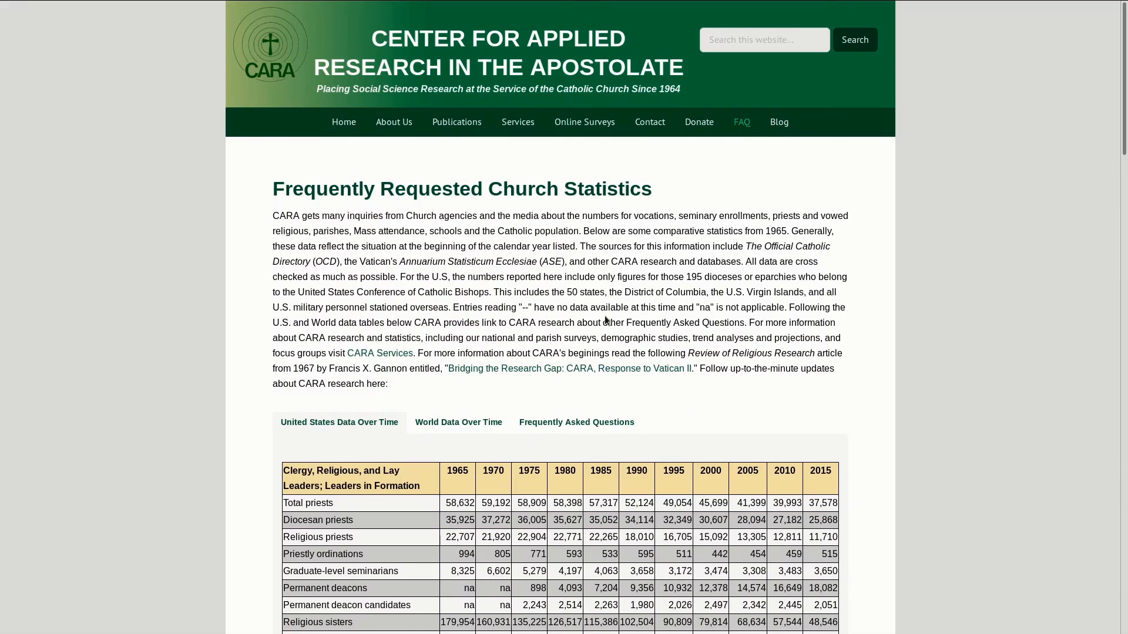
- Review the 2015 U.S. statistics table down to the religious education figures
{"action": "scroll", "scroll_direction": "down", "scroll_amount": 3}
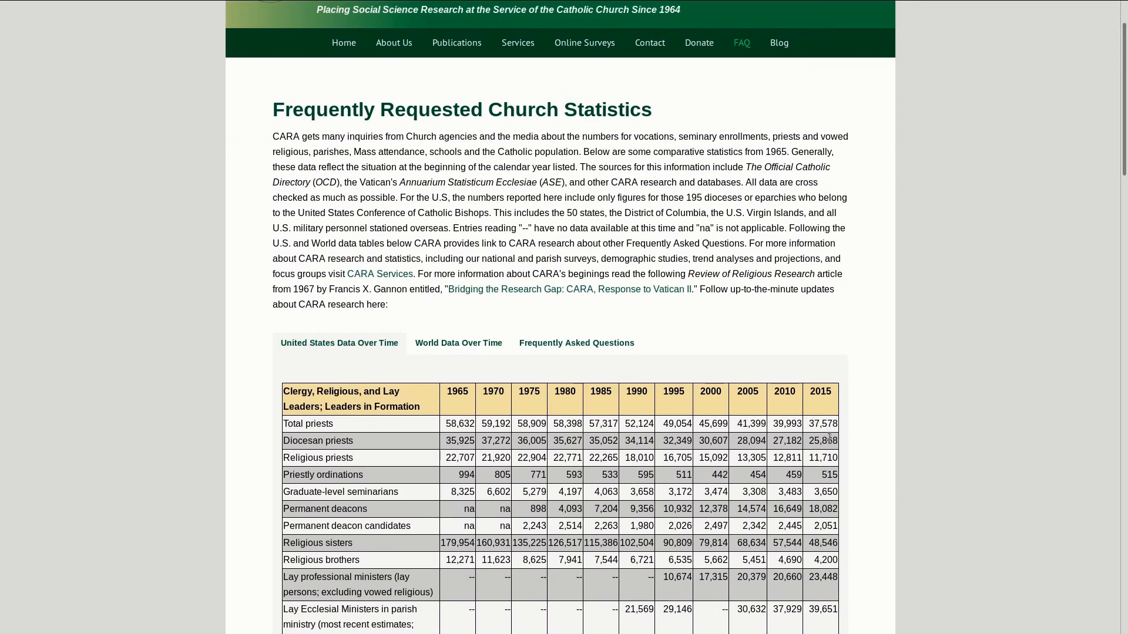
{"action": "scroll", "scroll_direction": "down", "scroll_amount": 3}
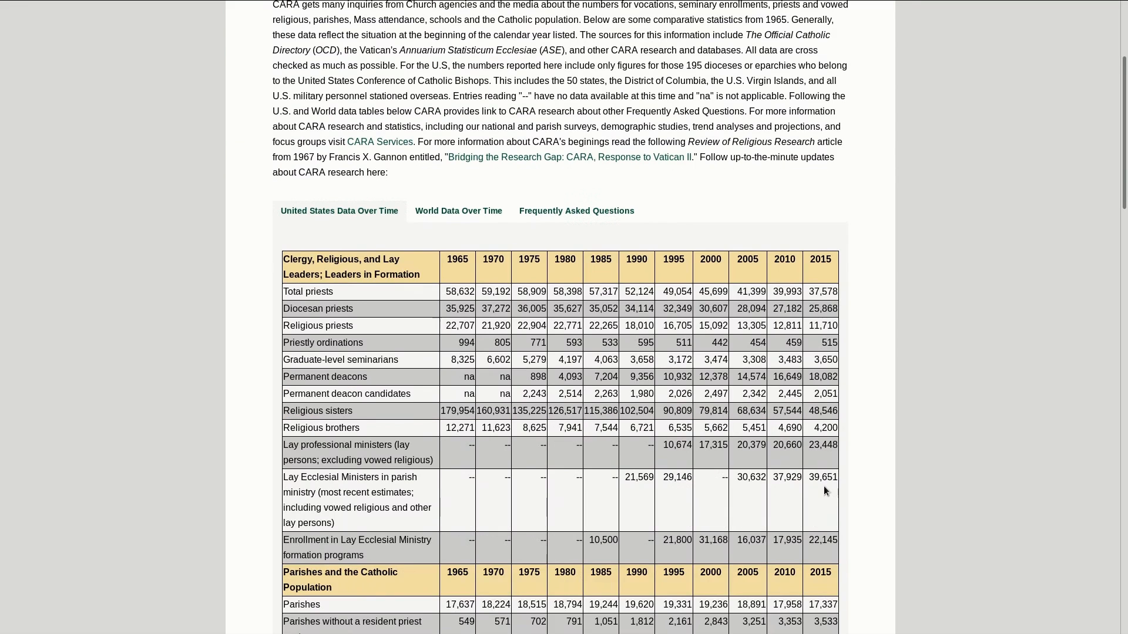
{"action": "scroll", "scroll_direction": "down", "scroll_amount": 3}
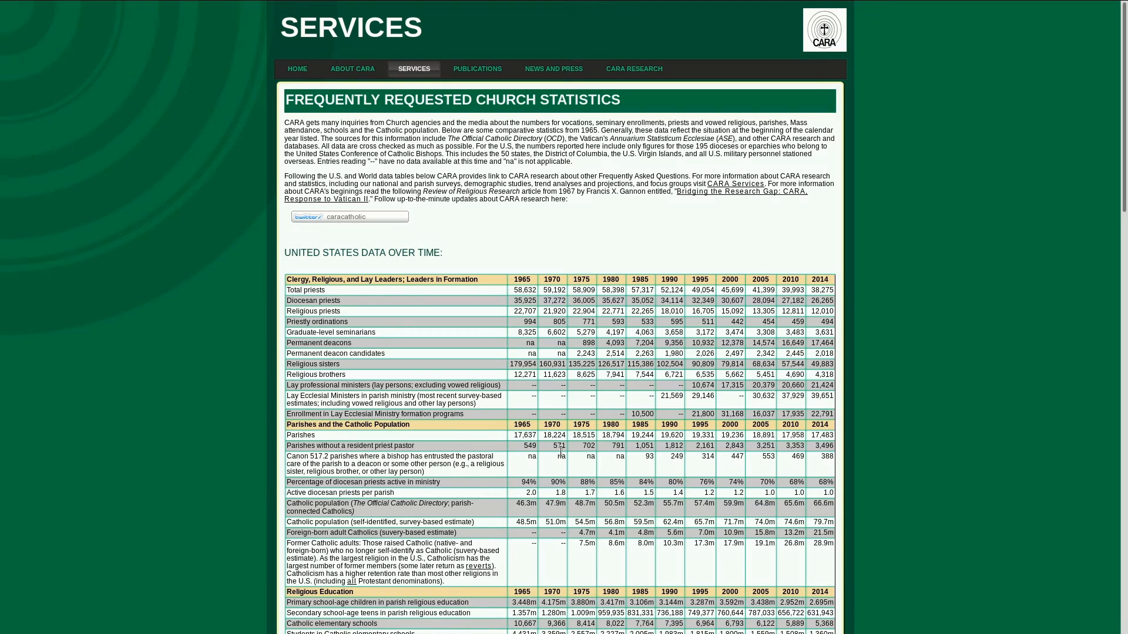
{"action": "scroll", "scroll_direction": "down", "scroll_amount": 3}
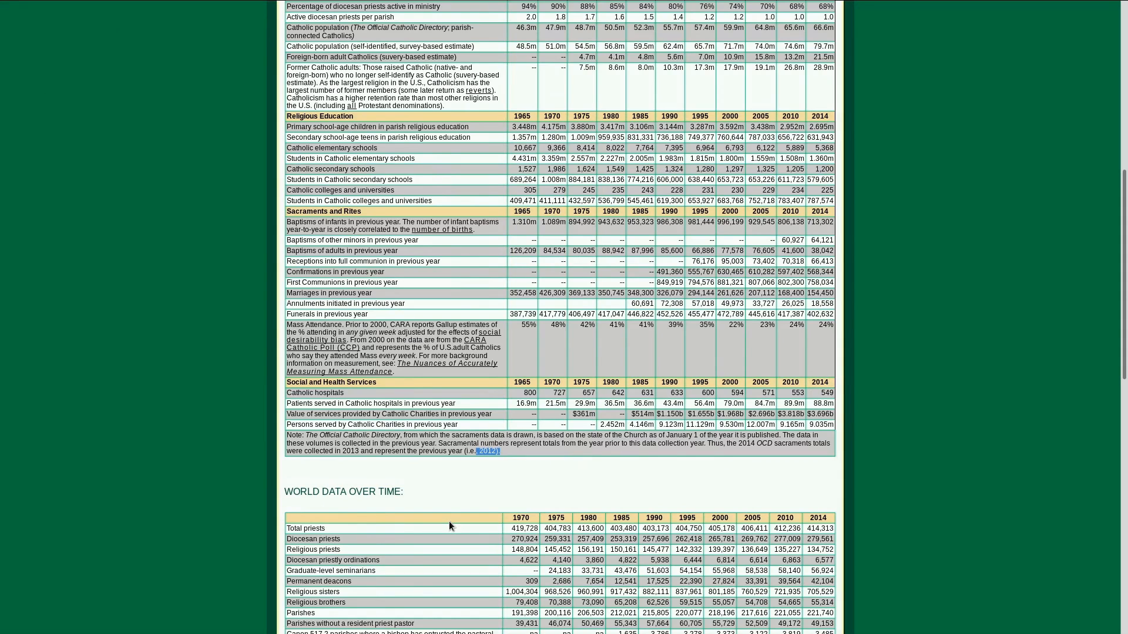
{"action": "mouse_move", "coordinate": [770, 447]}
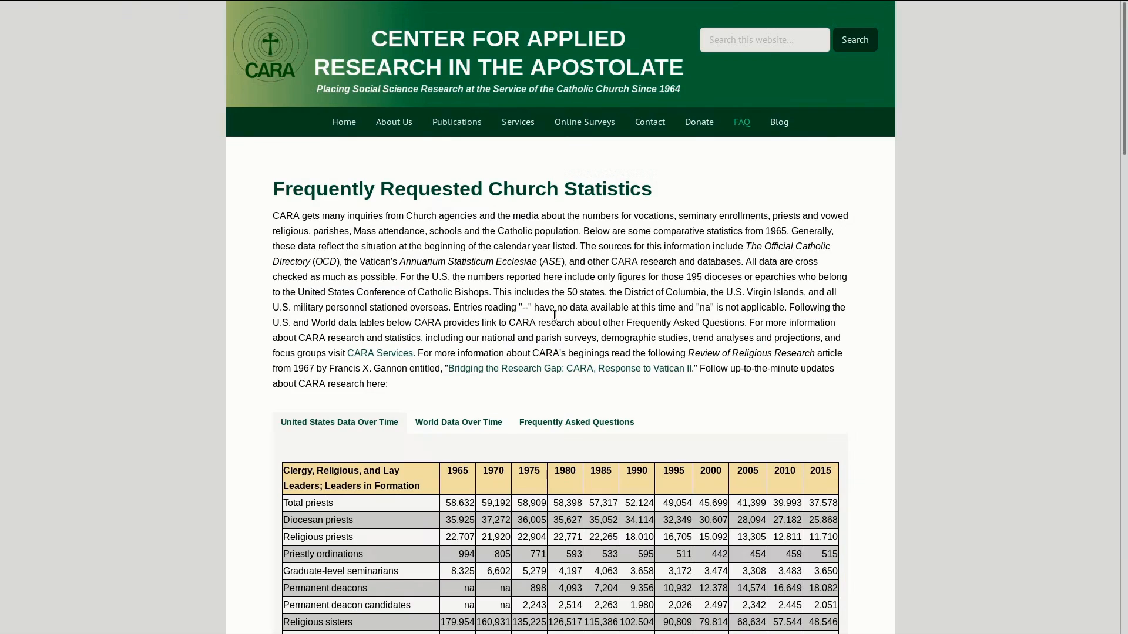
{"action": "scroll", "scroll_direction": "down", "scroll_amount": 3}
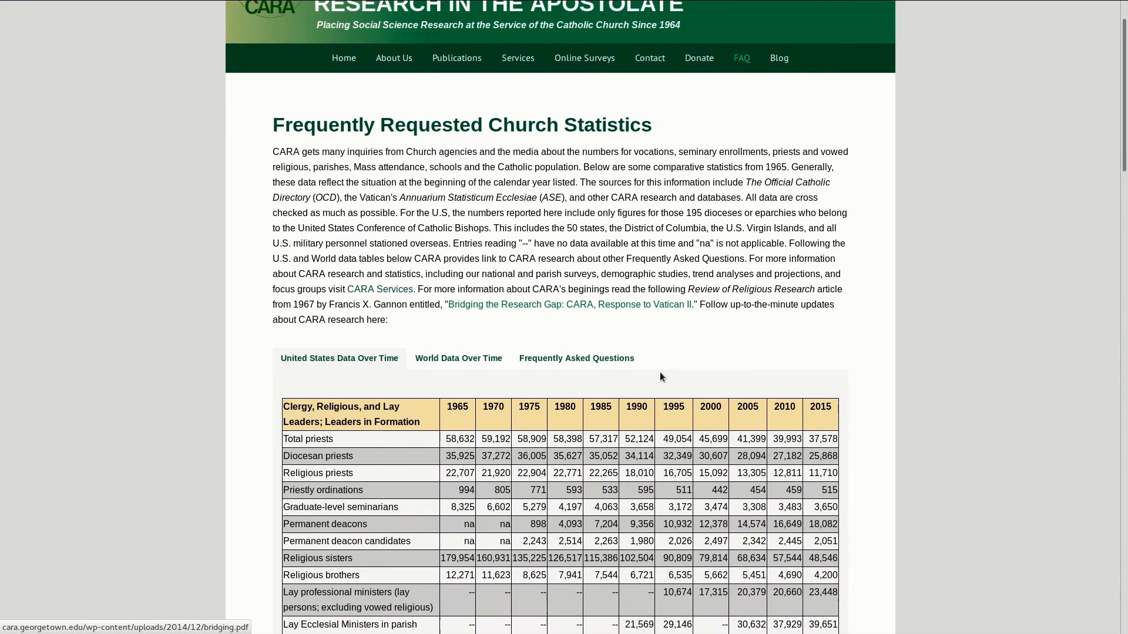
{"action": "scroll", "scroll_direction": "down", "scroll_amount": 3}
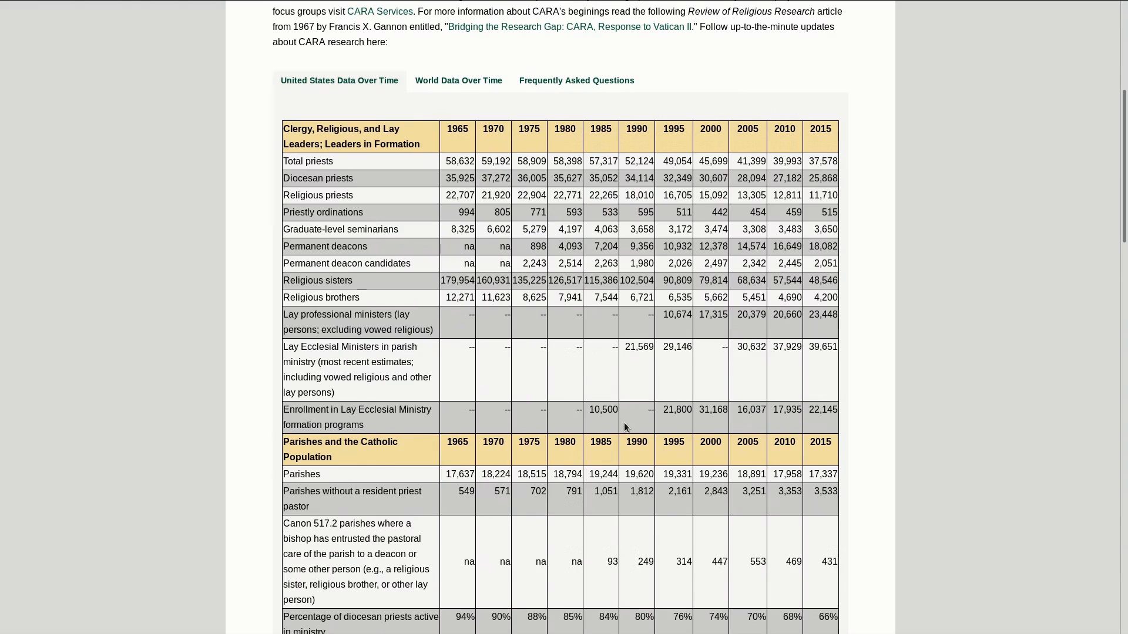
{"action": "scroll", "scroll_direction": "down", "scroll_amount": 3}
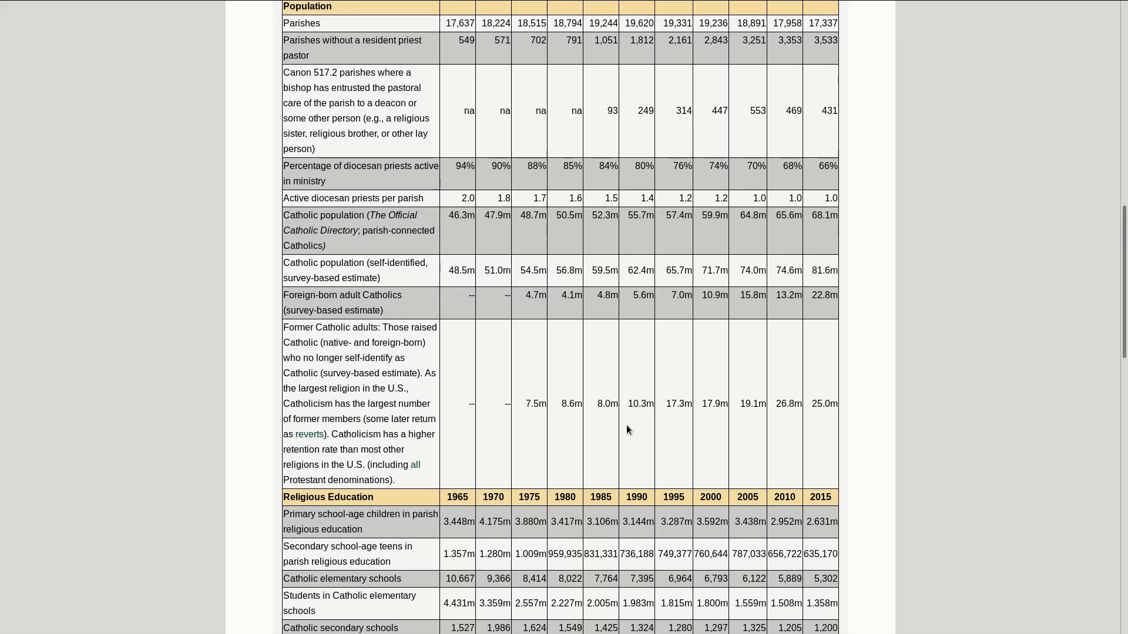
{"action": "scroll", "scroll_direction": "down", "scroll_amount": 3}
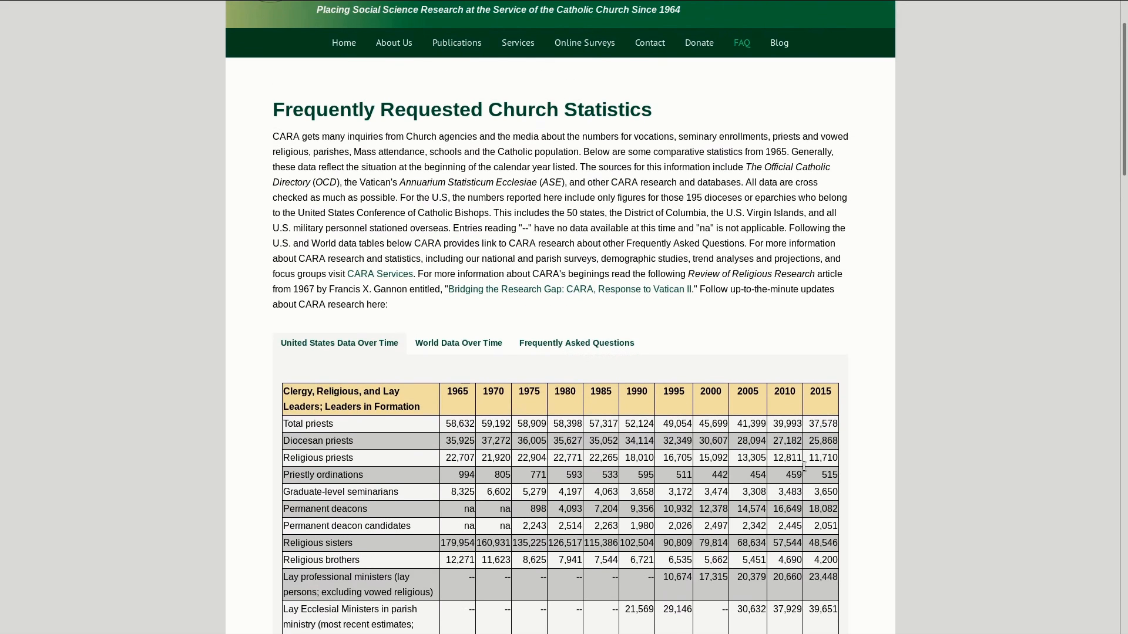
{"action": "mouse_move", "coordinate": [744, 449]}
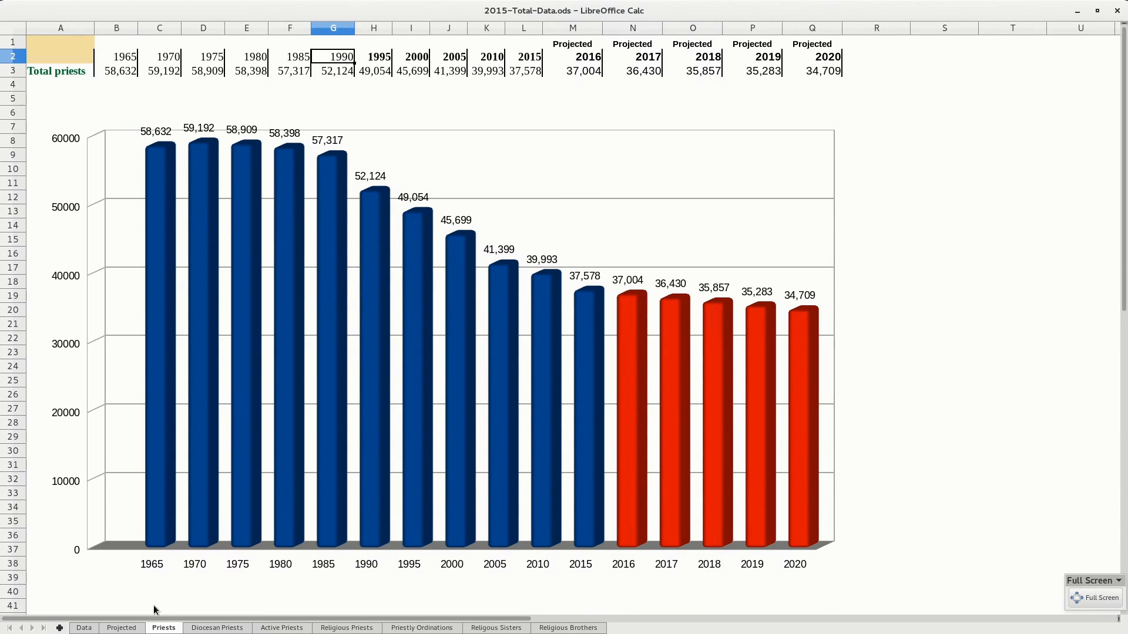
- Check the Projected and Priests sheets, then show the Diocesan Priests sheet and chart
{"action": "left_click", "coordinate": [121, 628]}
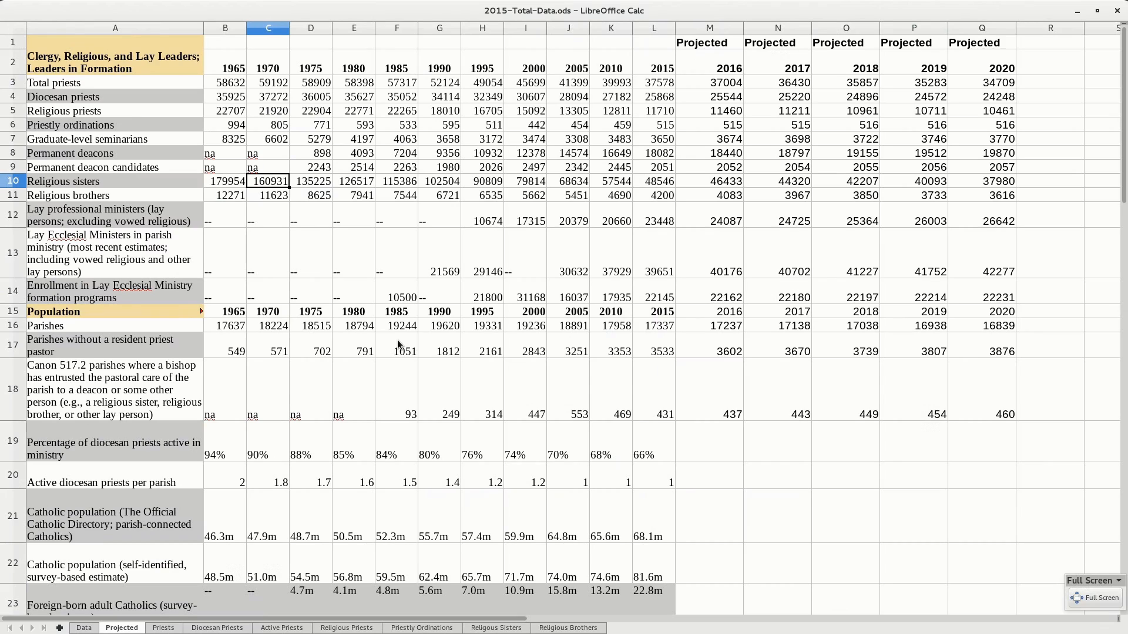
{"action": "left_click", "coordinate": [162, 627]}
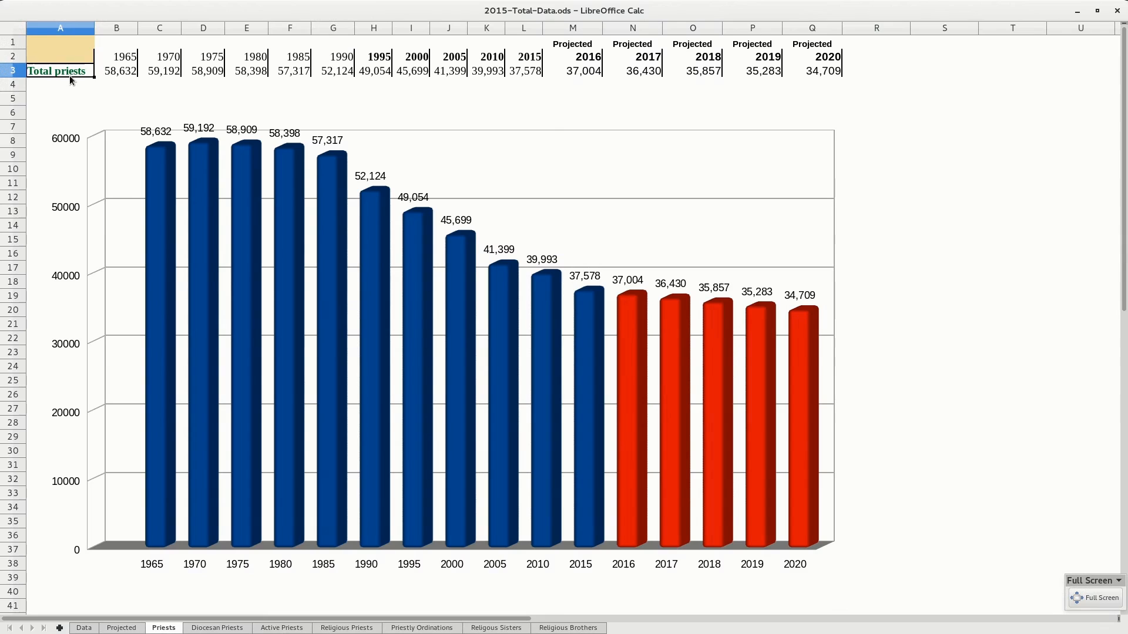
{"action": "mouse_move", "coordinate": [129, 564]}
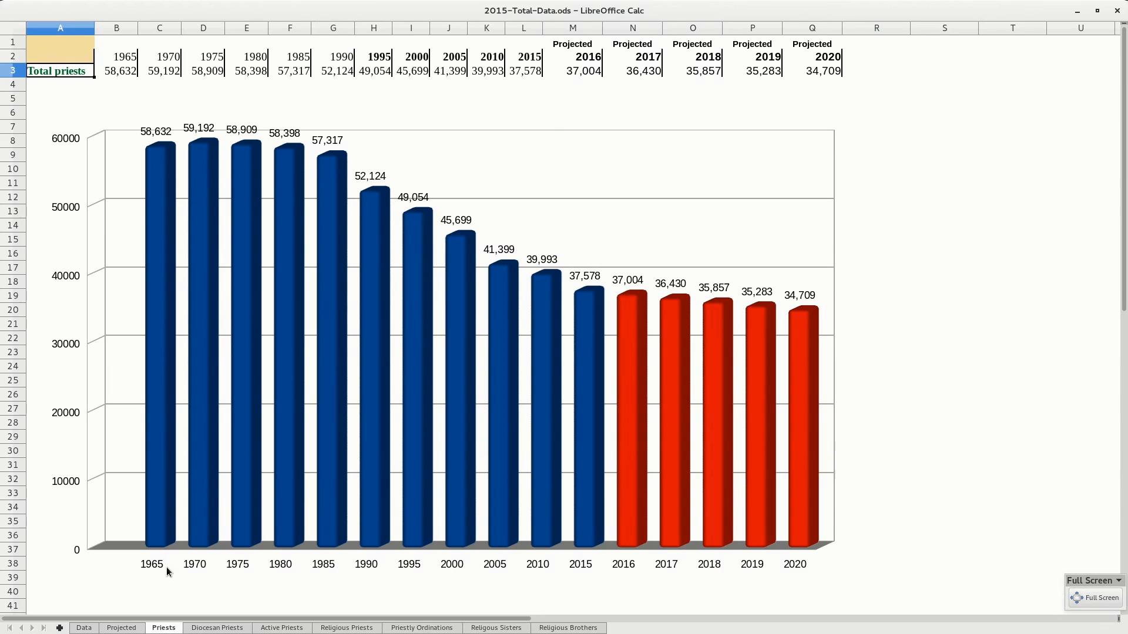
{"action": "mouse_move", "coordinate": [810, 567]}
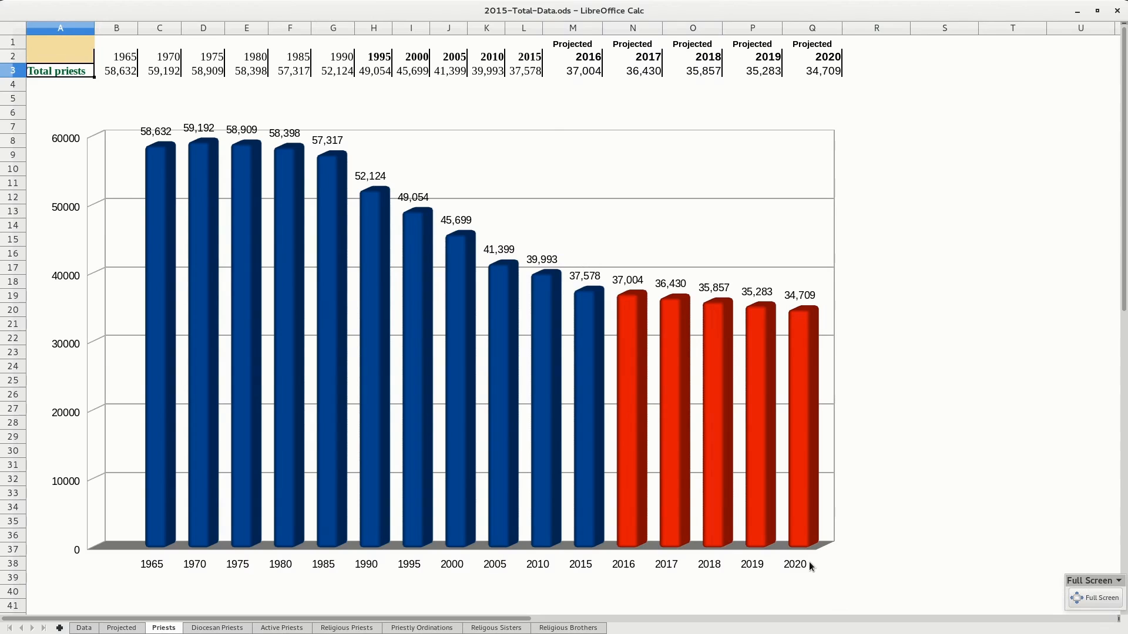
{"action": "mouse_move", "coordinate": [804, 570]}
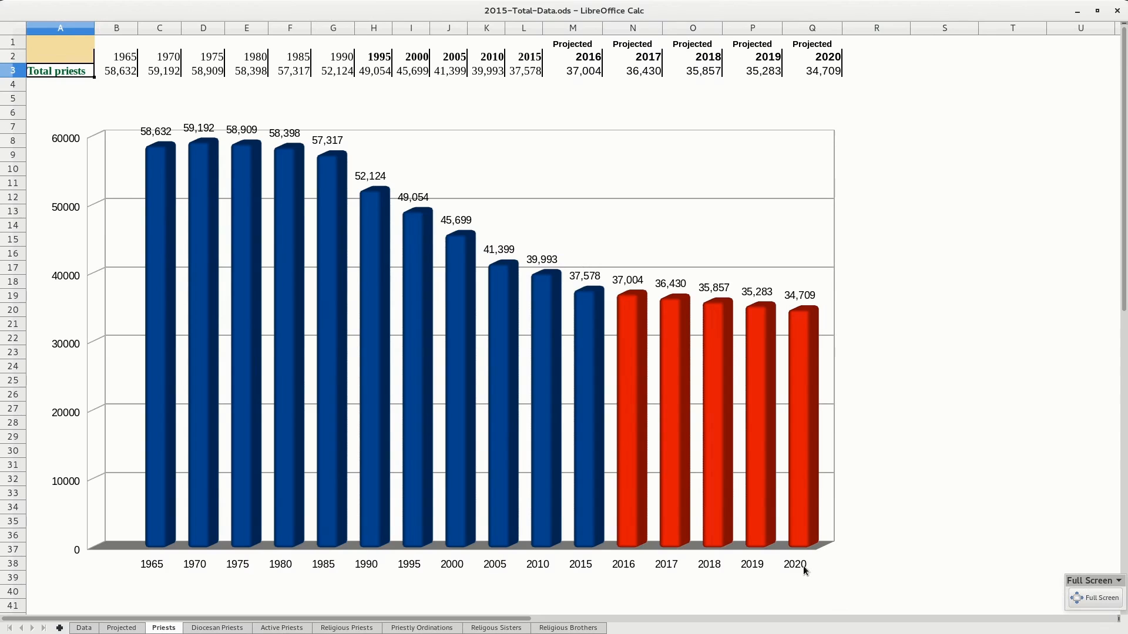
{"action": "mouse_move", "coordinate": [122, 77]}
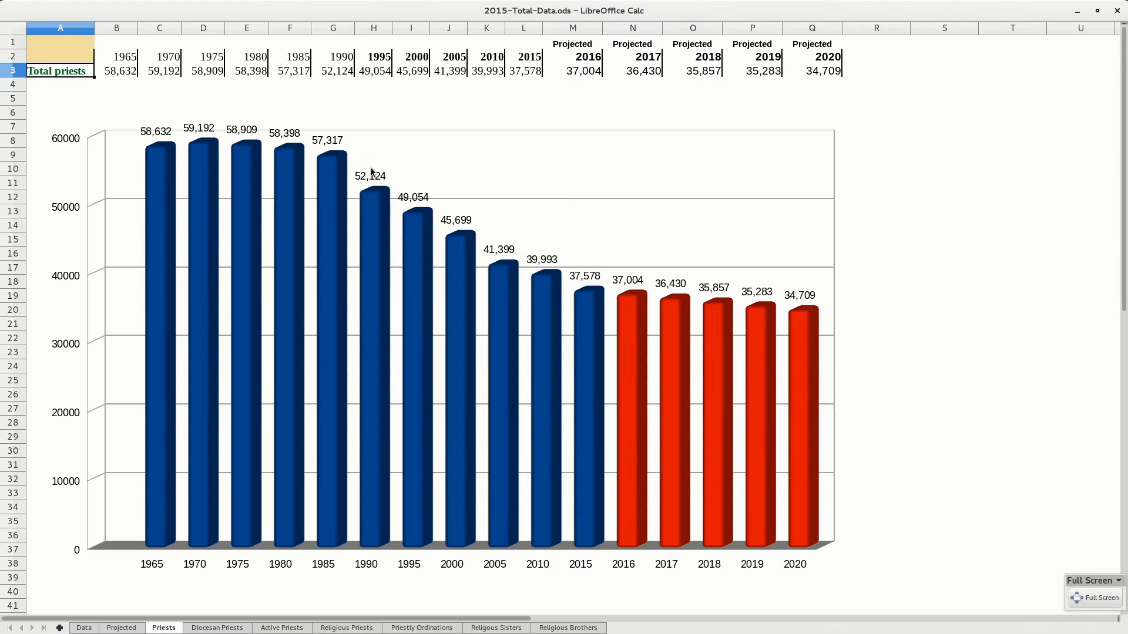
{"action": "mouse_move", "coordinate": [192, 148]}
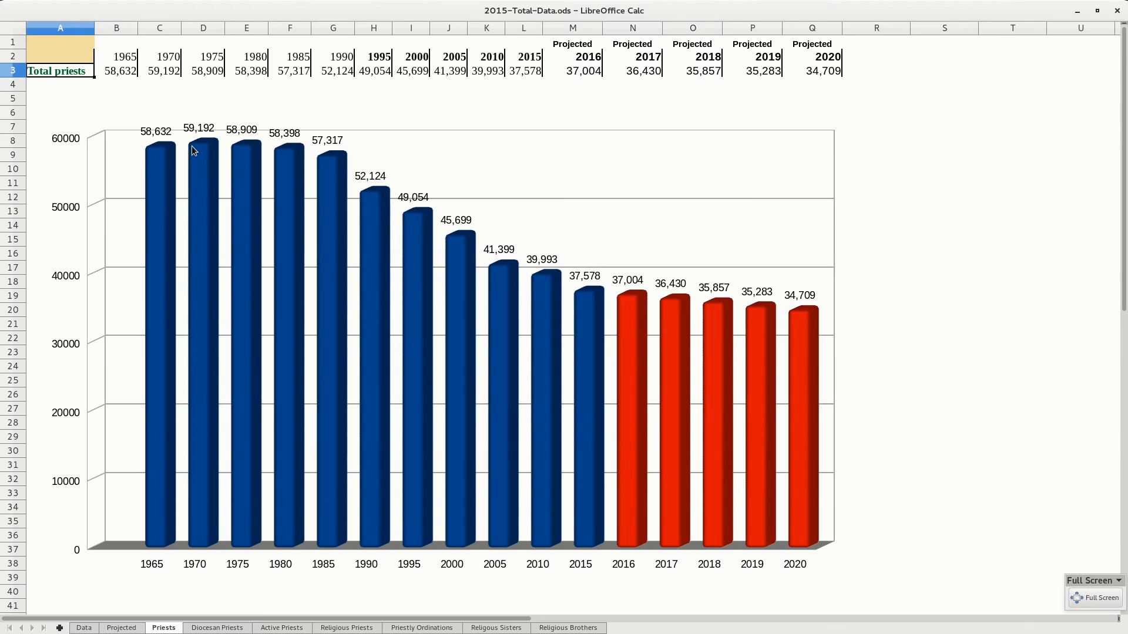
{"action": "mouse_move", "coordinate": [208, 148]}
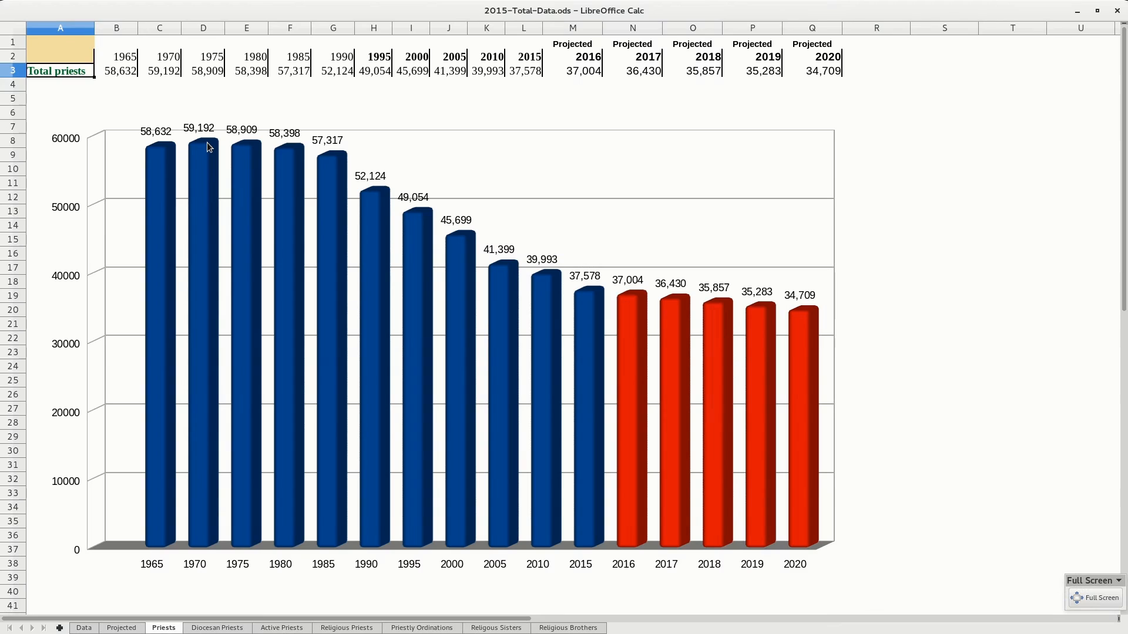
{"action": "mouse_move", "coordinate": [205, 499]}
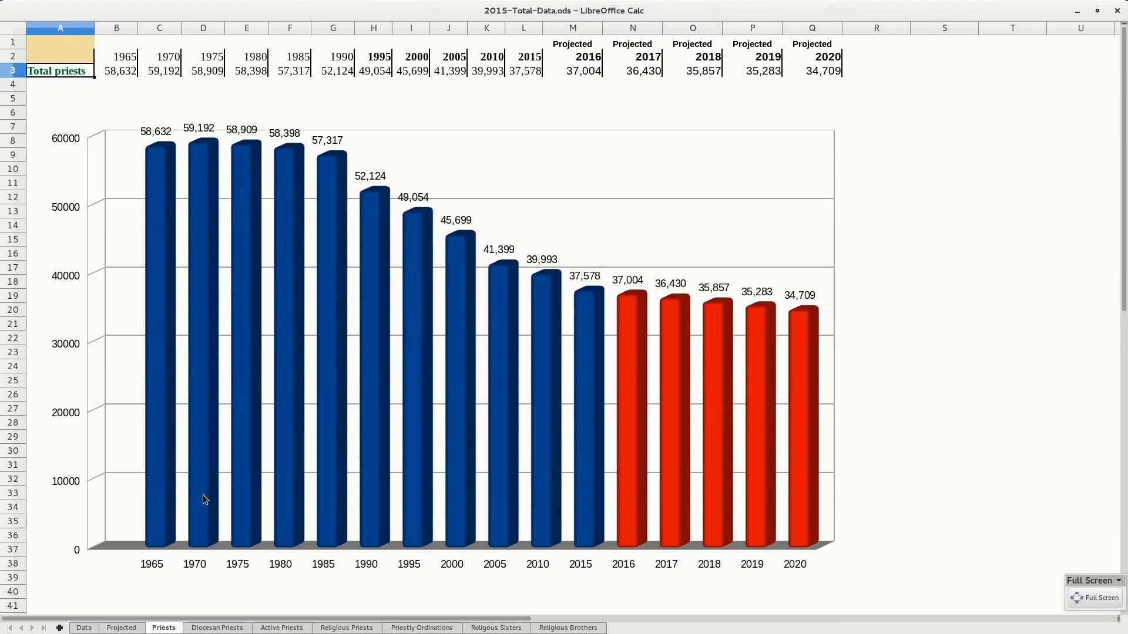
{"action": "mouse_move", "coordinate": [281, 152]}
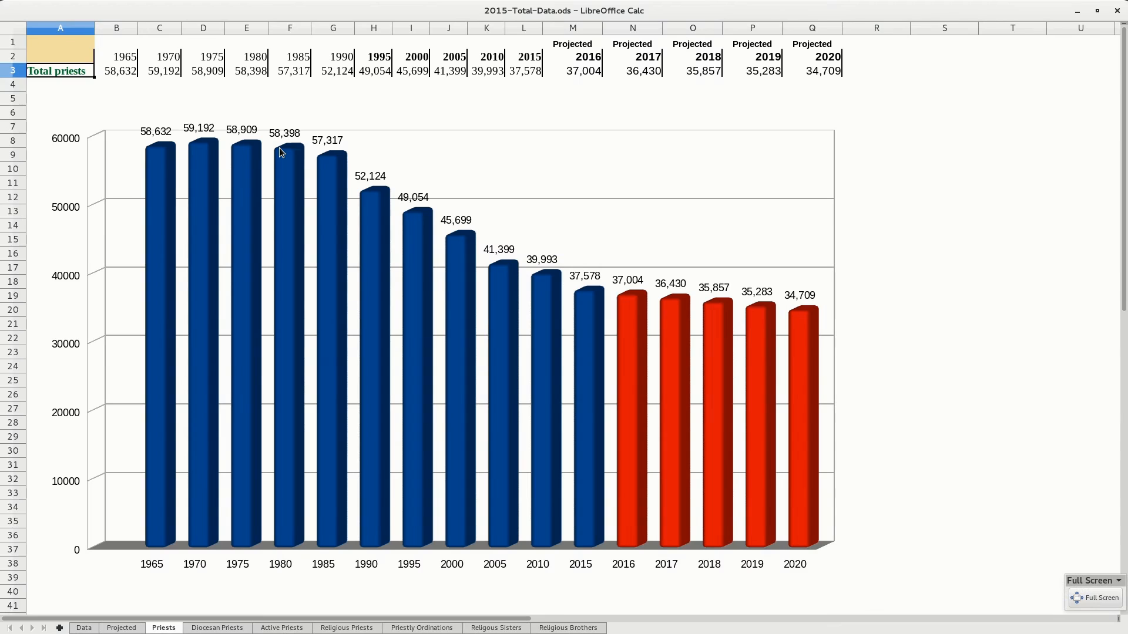
{"action": "mouse_move", "coordinate": [515, 365]}
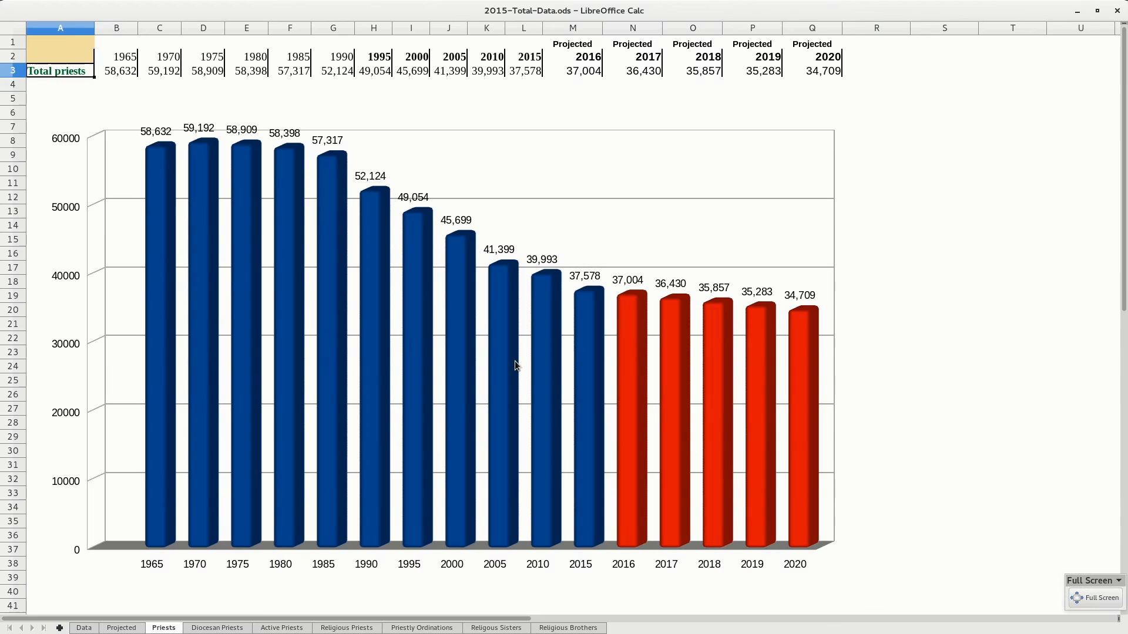
{"action": "mouse_move", "coordinate": [644, 403]}
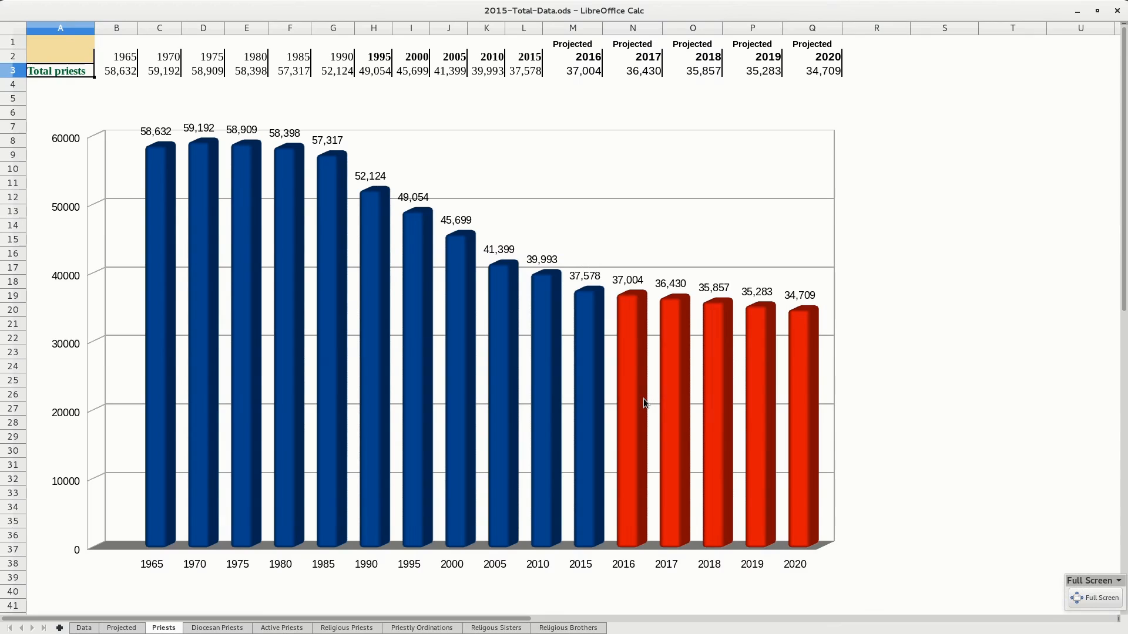
{"action": "mouse_move", "coordinate": [703, 395]}
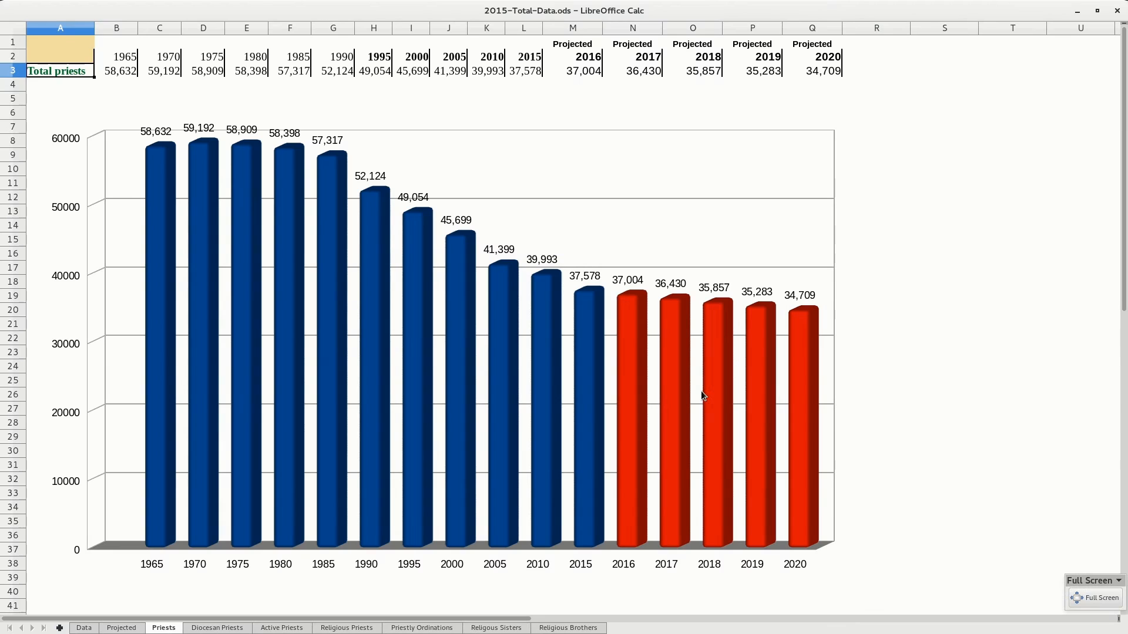
{"action": "mouse_move", "coordinate": [420, 247]}
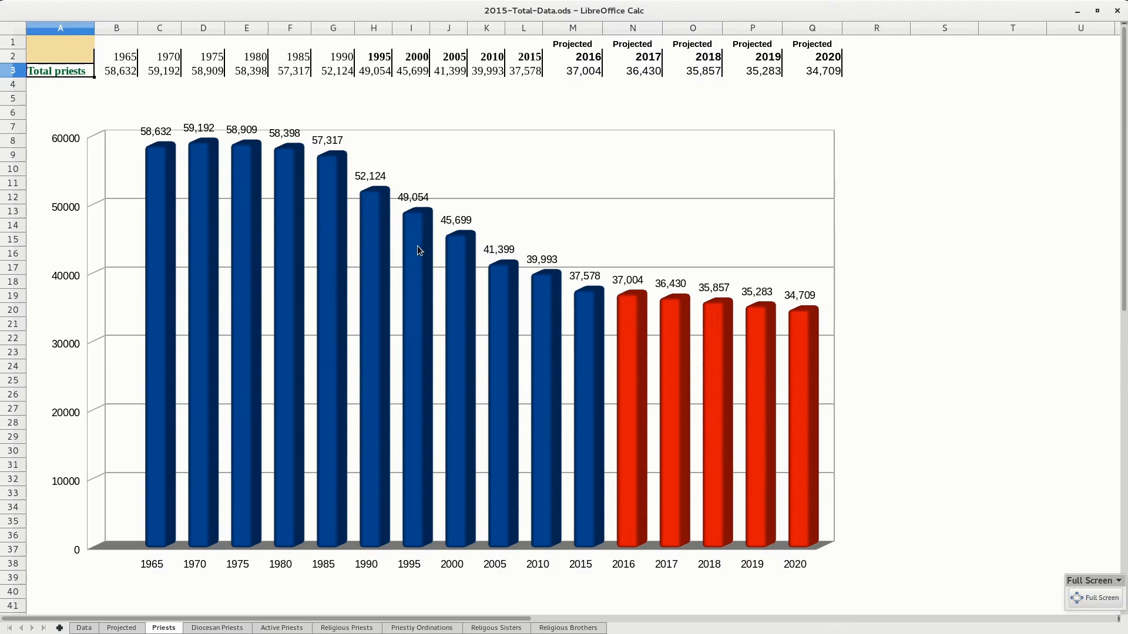
{"action": "mouse_move", "coordinate": [419, 220]}
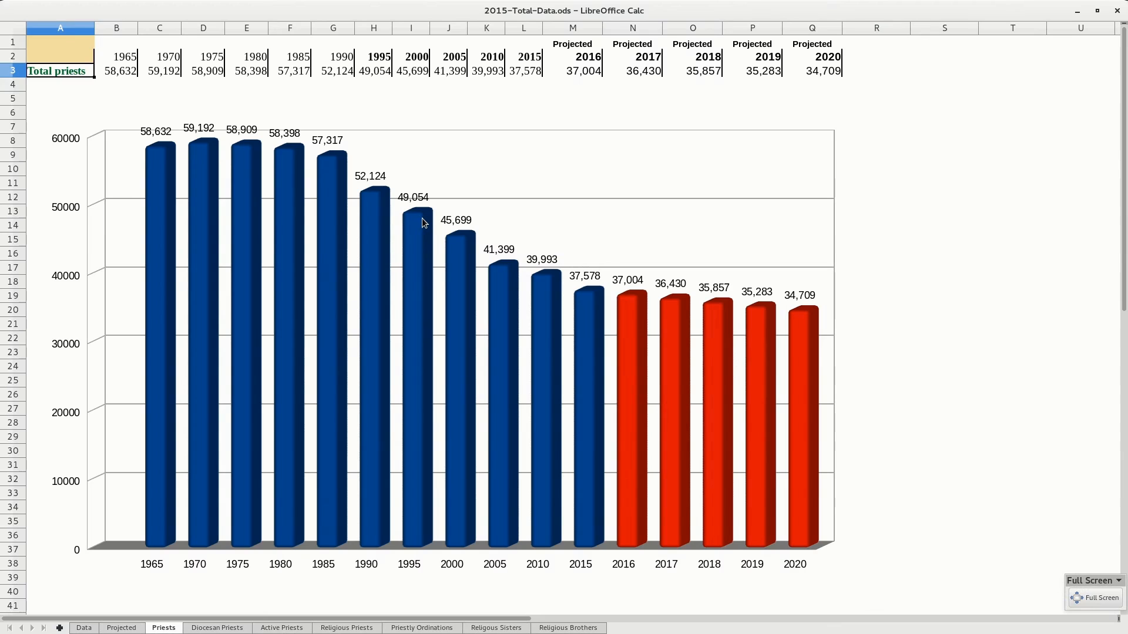
{"action": "mouse_move", "coordinate": [597, 300]}
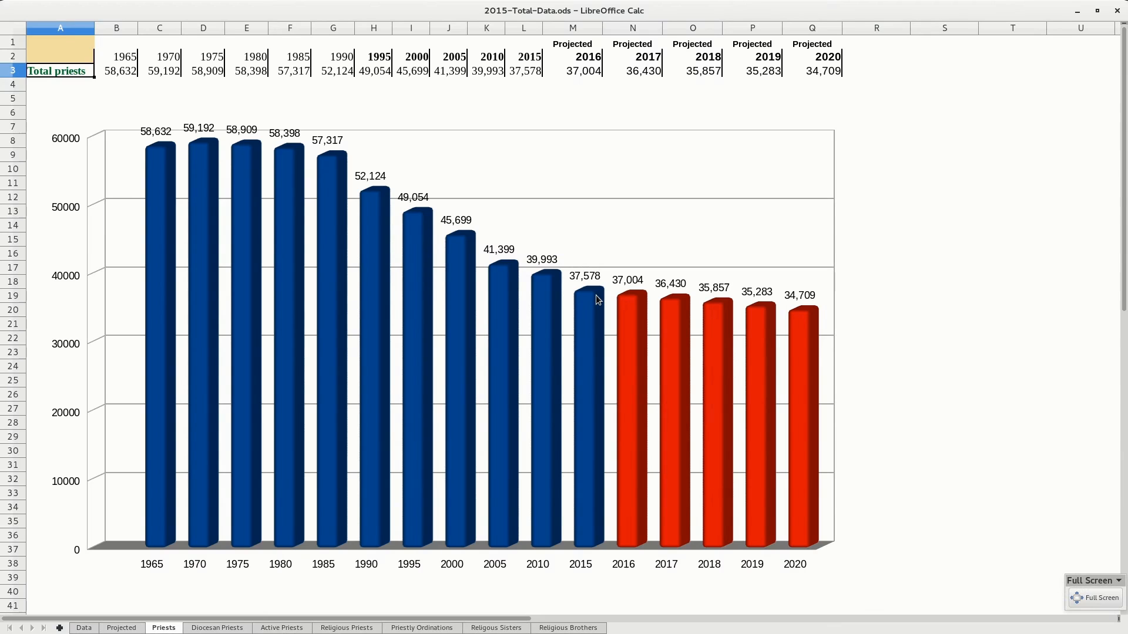
{"action": "mouse_move", "coordinate": [595, 297]}
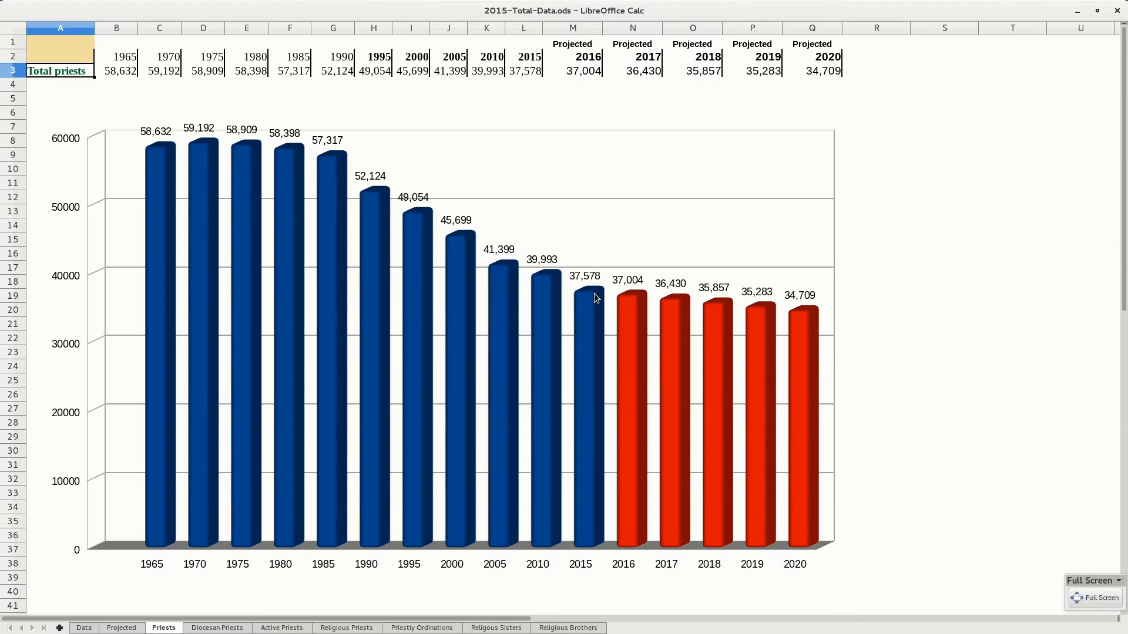
{"action": "mouse_move", "coordinate": [600, 343]}
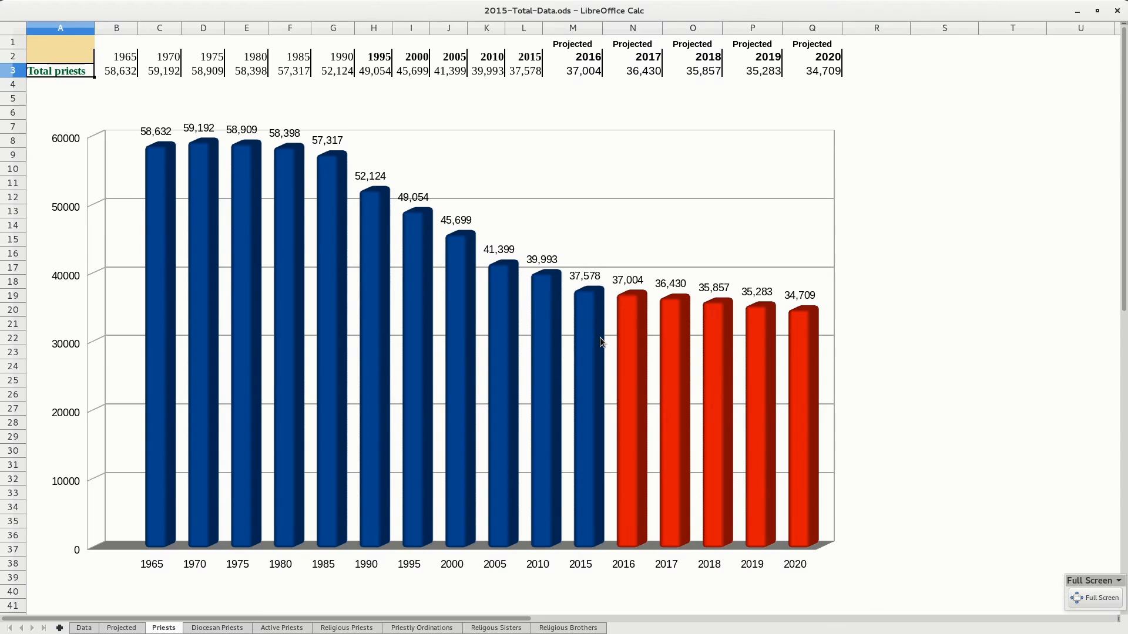
{"action": "mouse_move", "coordinate": [405, 253]}
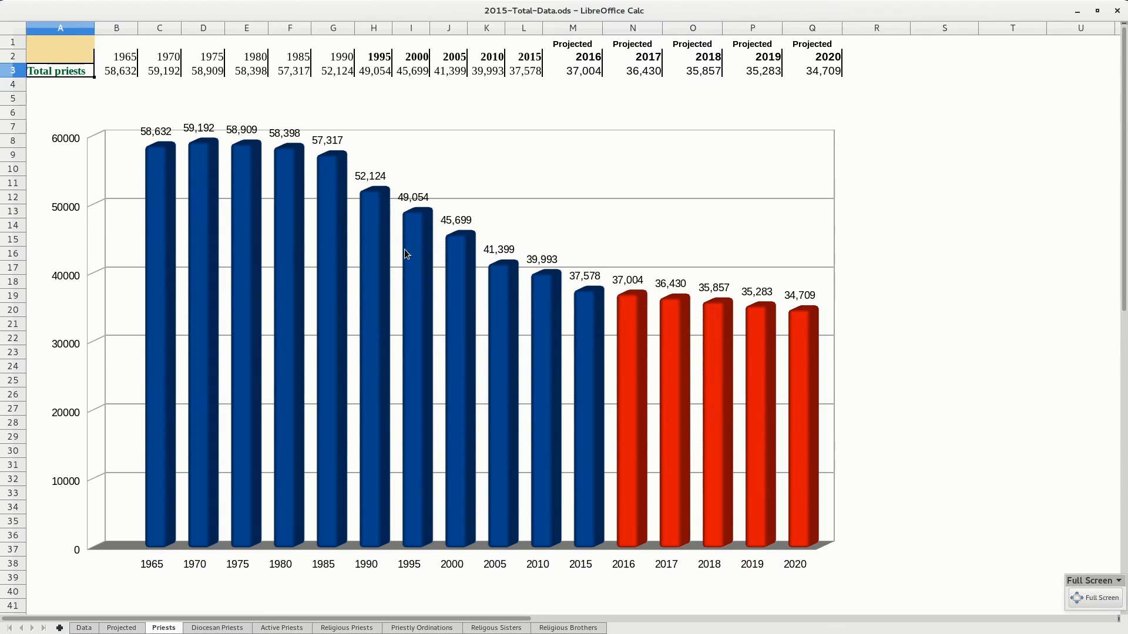
{"action": "mouse_move", "coordinate": [644, 314]}
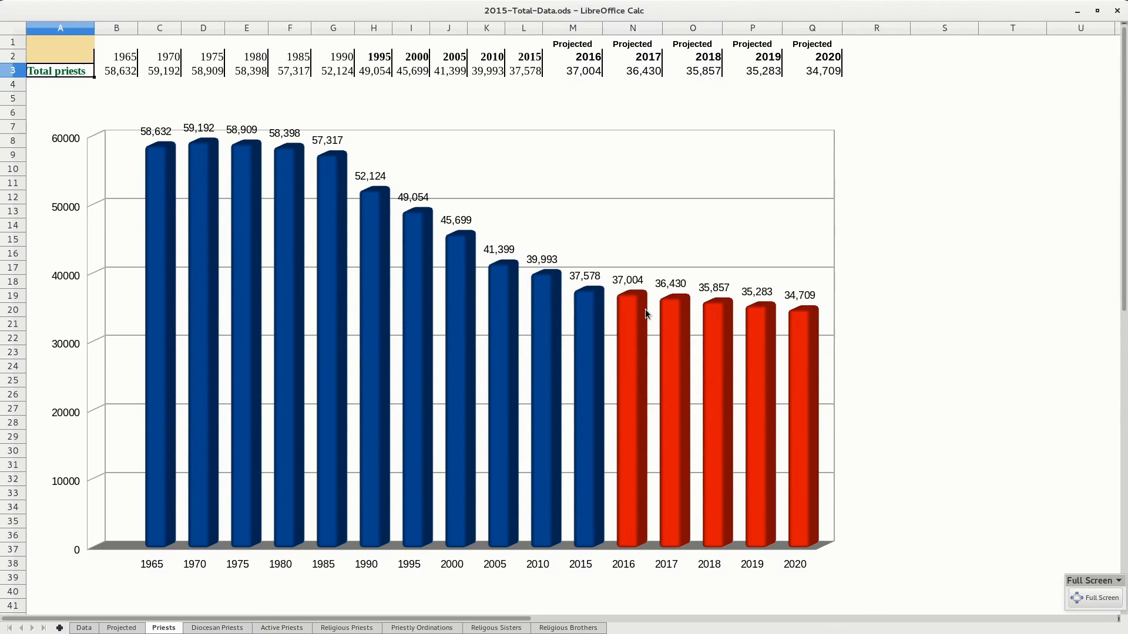
{"action": "mouse_move", "coordinate": [642, 344]}
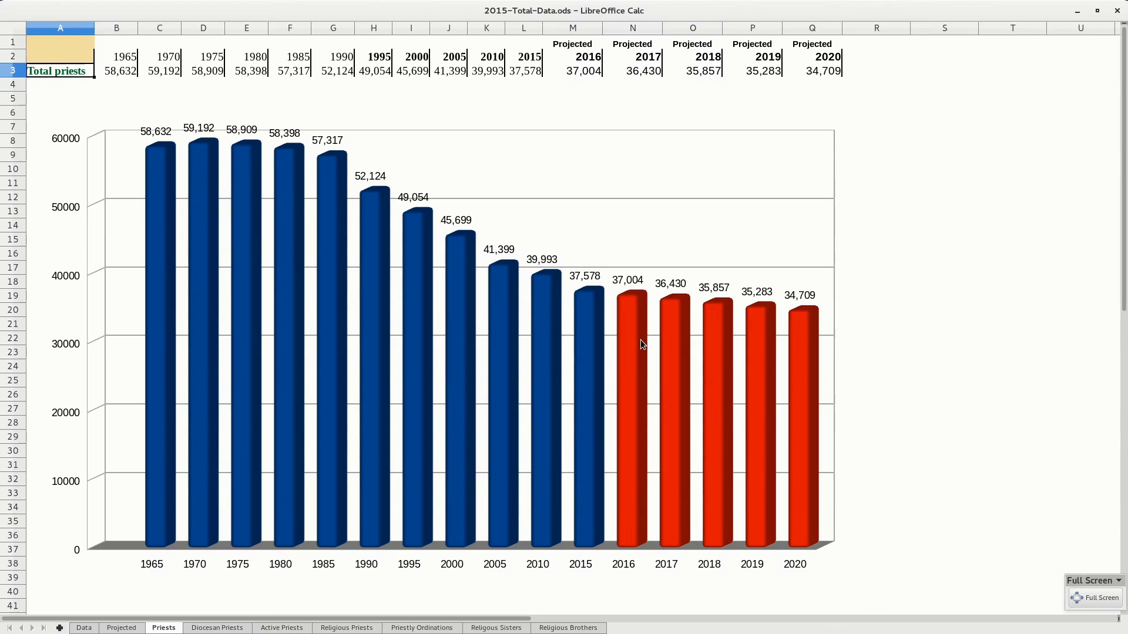
{"action": "mouse_move", "coordinate": [640, 311]}
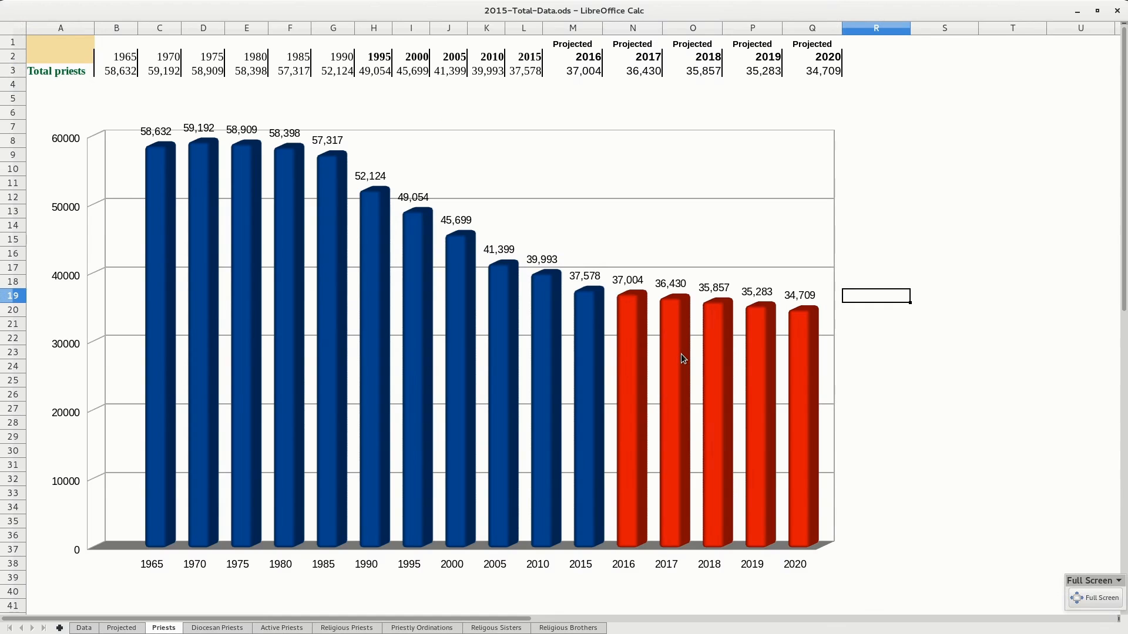
{"action": "mouse_move", "coordinate": [717, 330]}
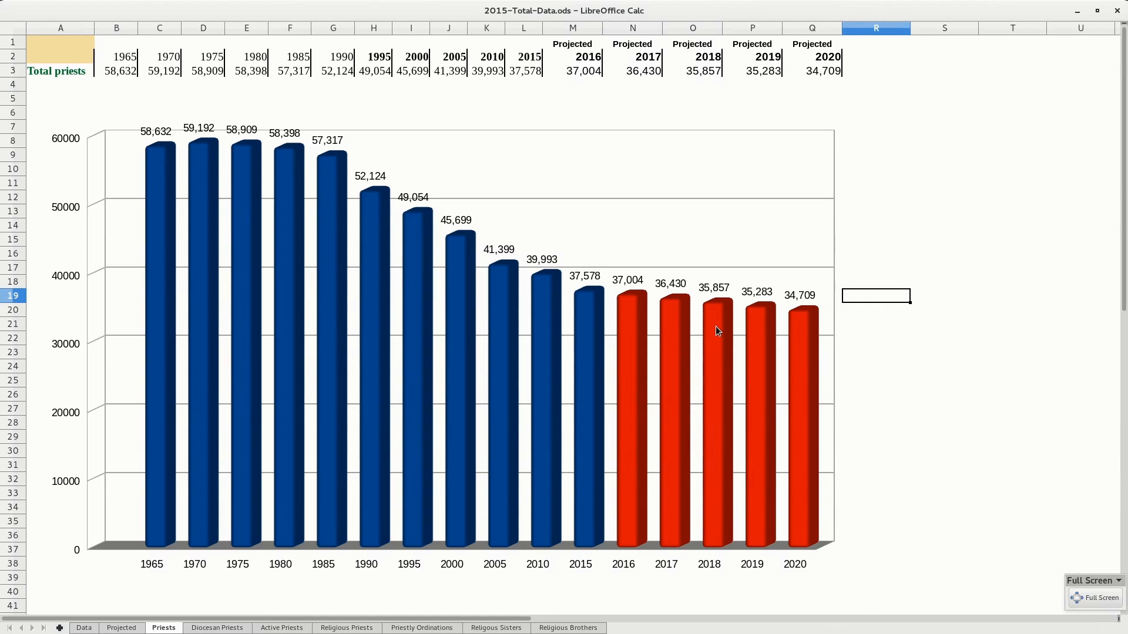
{"action": "mouse_move", "coordinate": [816, 347]}
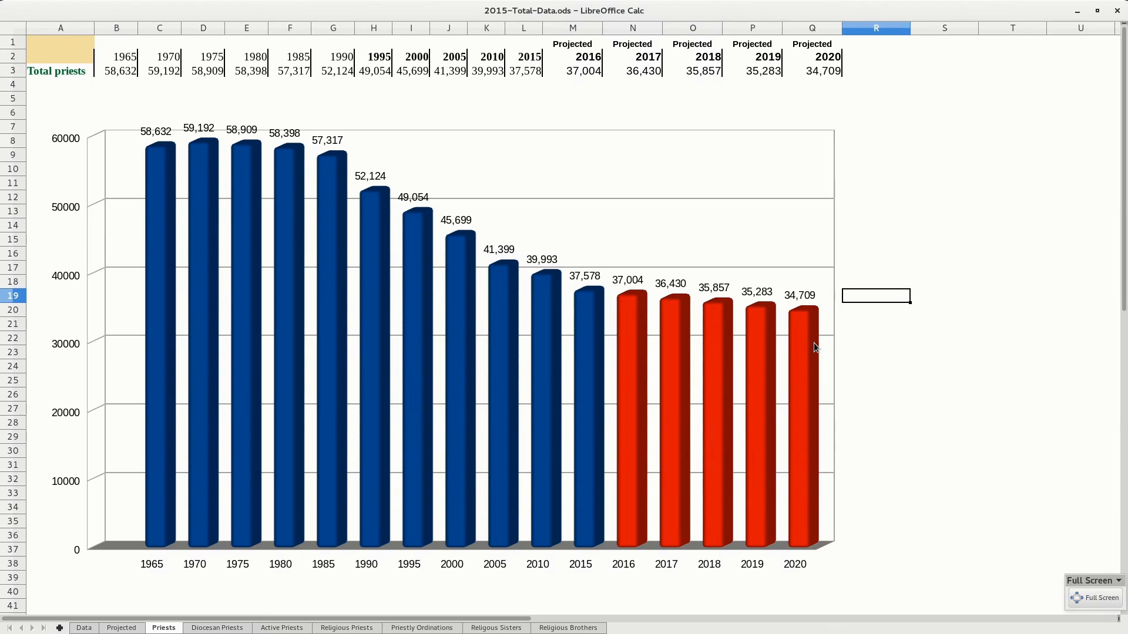
{"action": "mouse_move", "coordinate": [568, 305]}
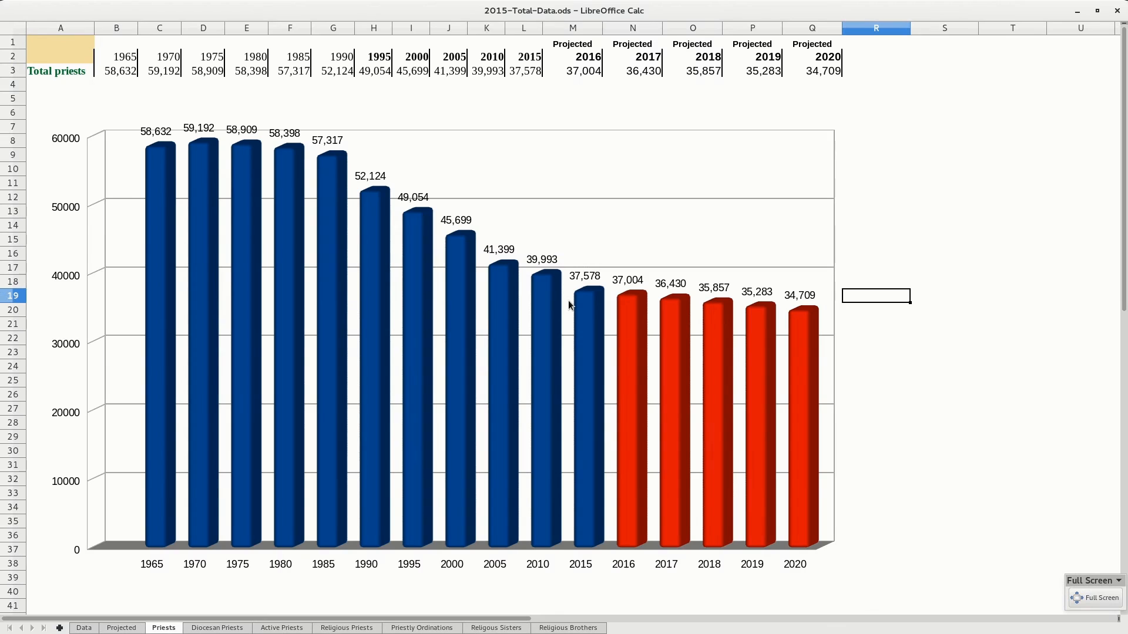
{"action": "mouse_move", "coordinate": [933, 302]}
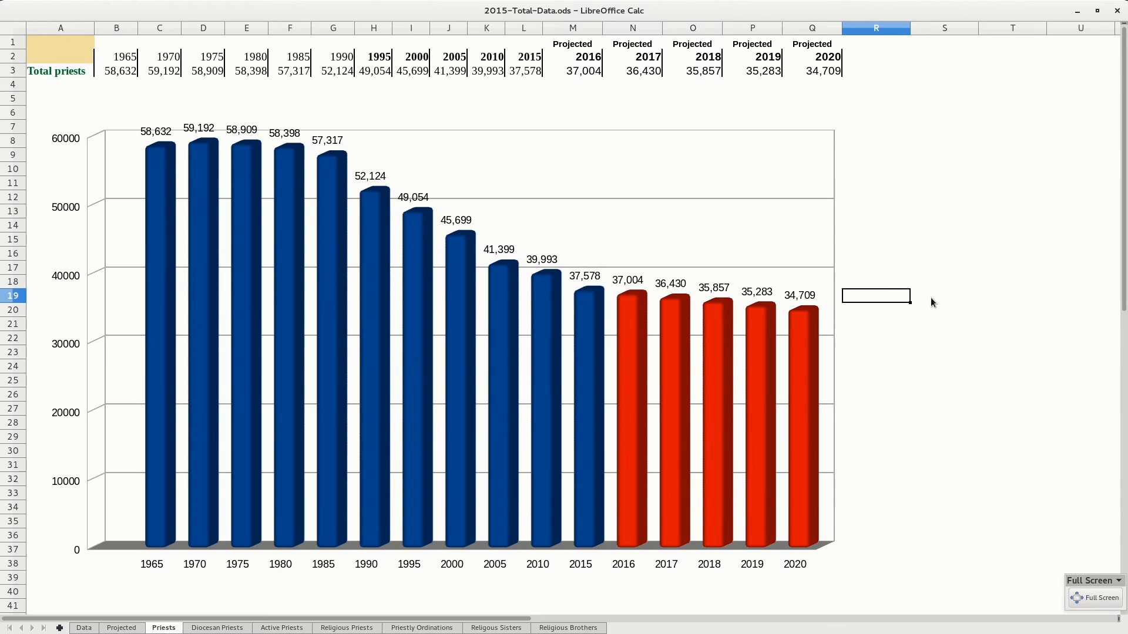
{"action": "mouse_move", "coordinate": [811, 344]}
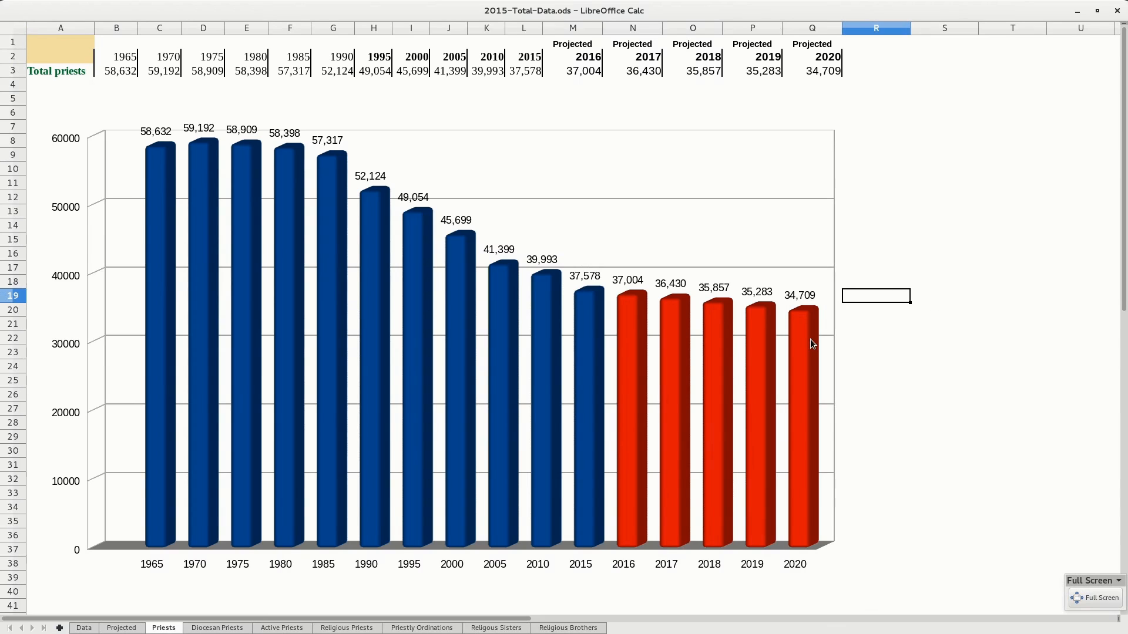
{"action": "mouse_move", "coordinate": [681, 318]}
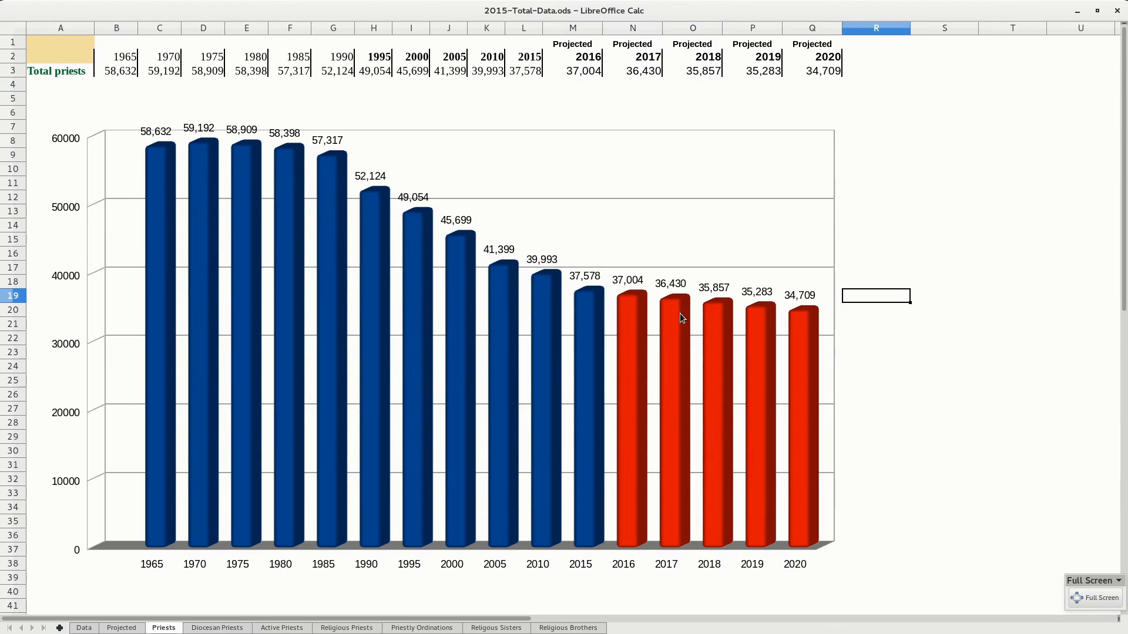
{"action": "mouse_move", "coordinate": [810, 371]}
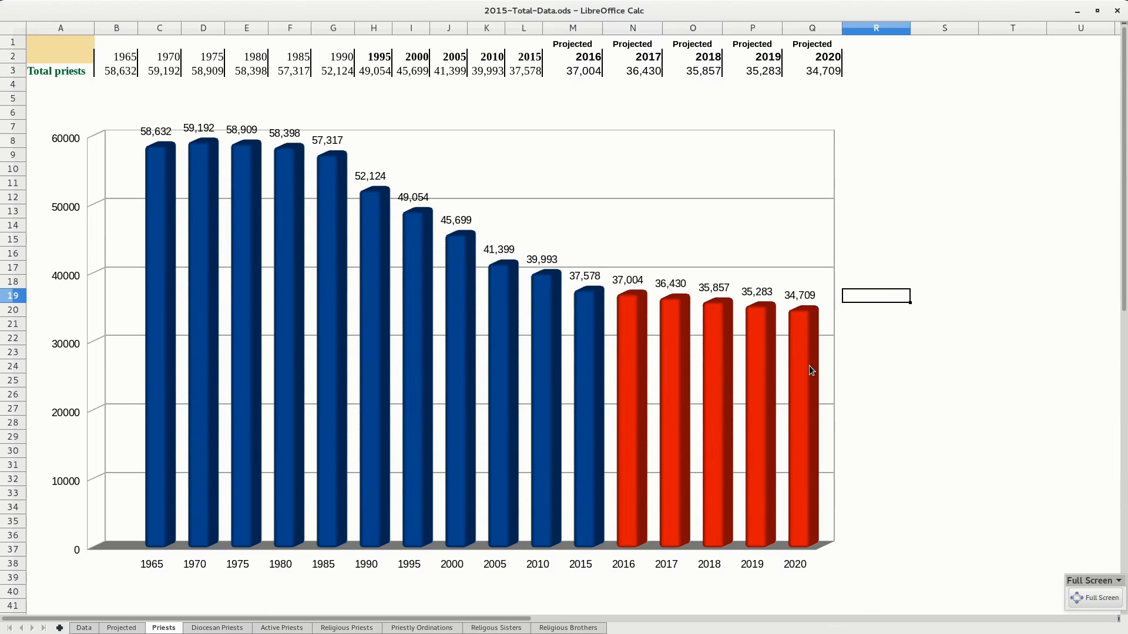
{"action": "mouse_move", "coordinate": [522, 334]}
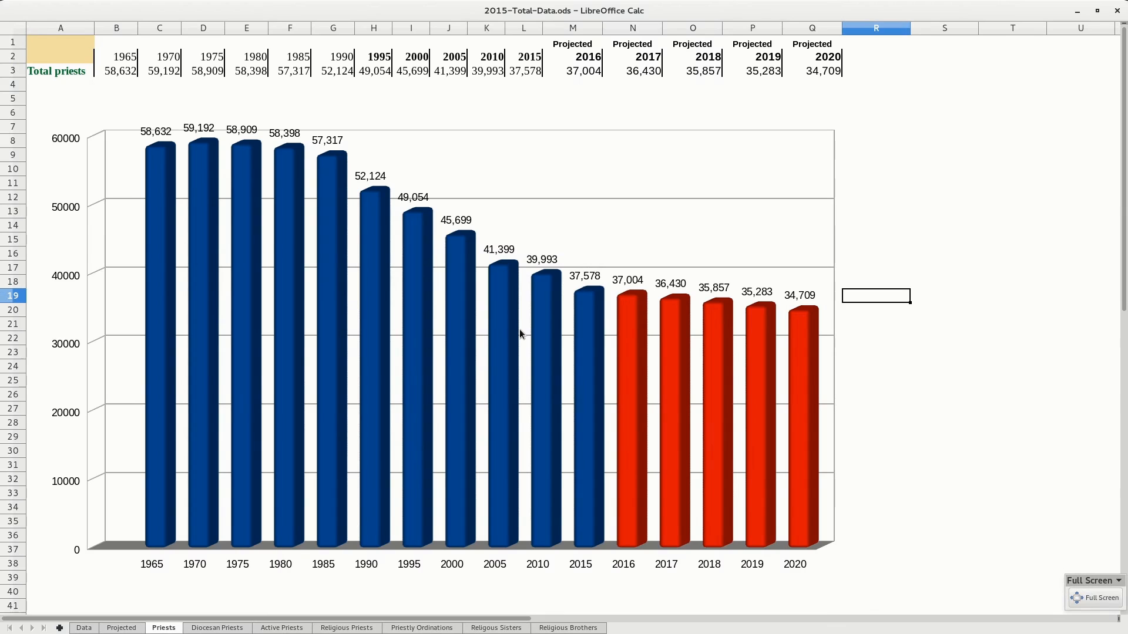
{"action": "mouse_move", "coordinate": [534, 301]}
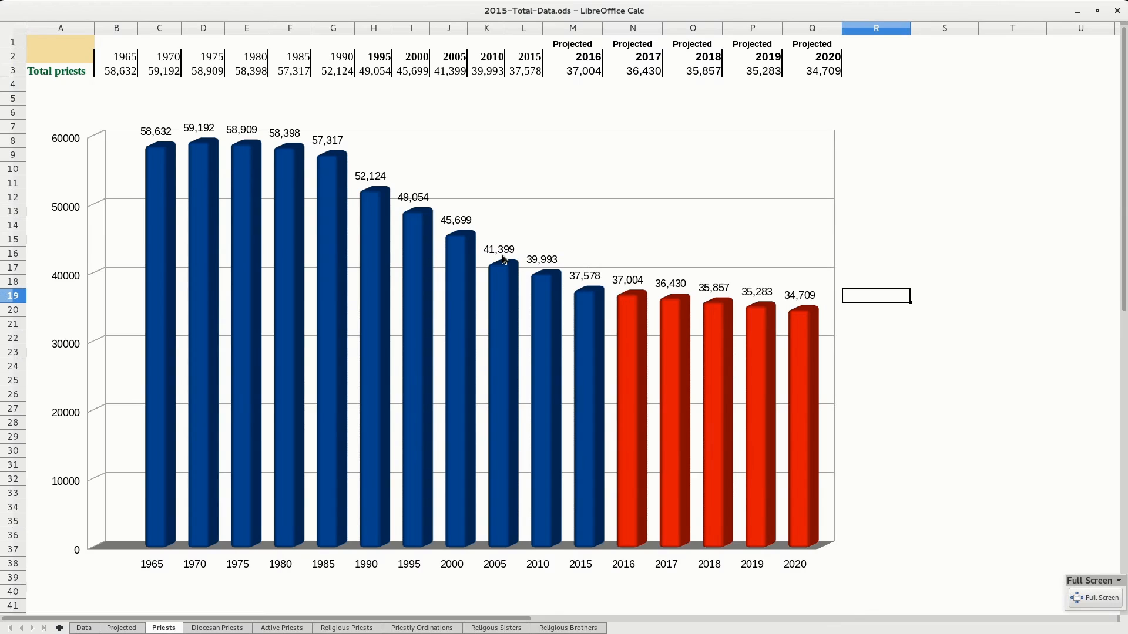
{"action": "mouse_move", "coordinate": [574, 289]}
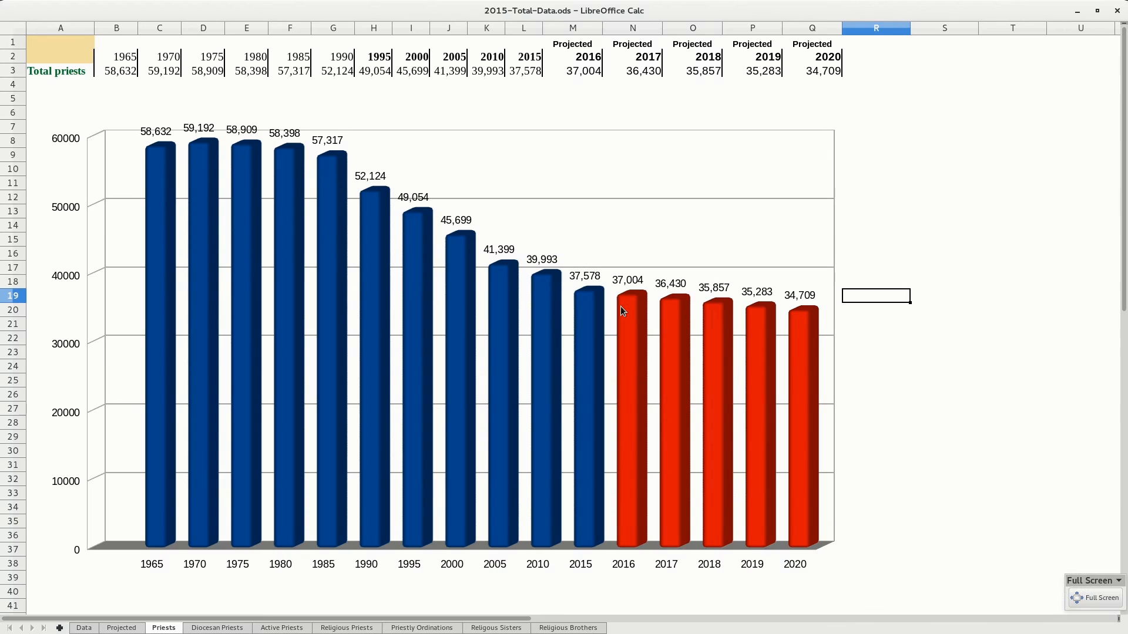
{"action": "mouse_move", "coordinate": [489, 278]}
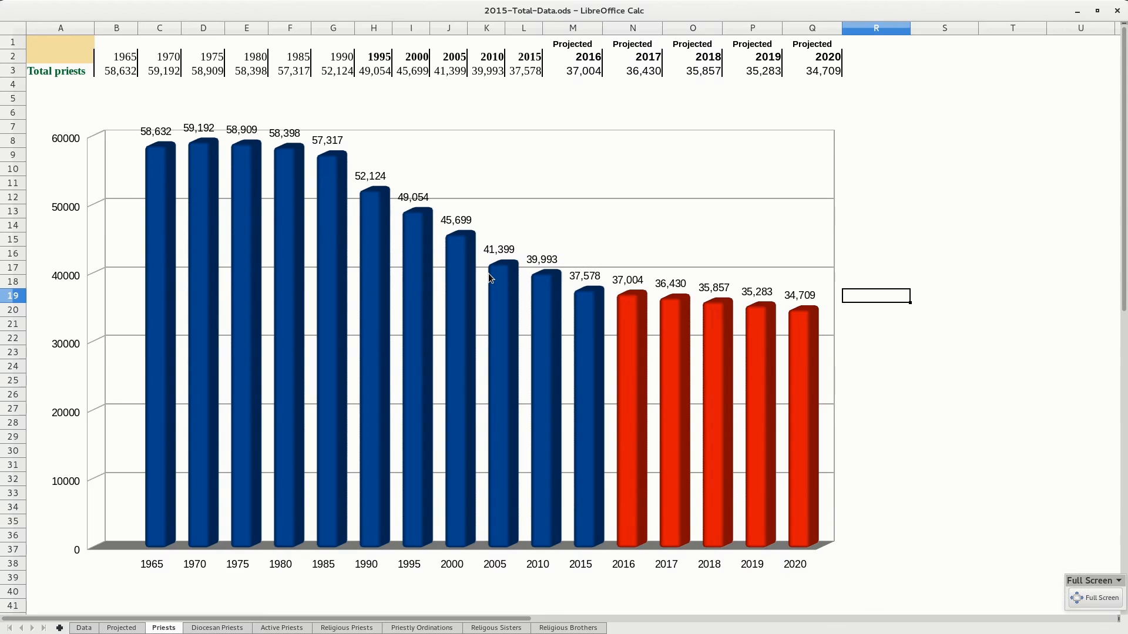
{"action": "mouse_move", "coordinate": [423, 245]}
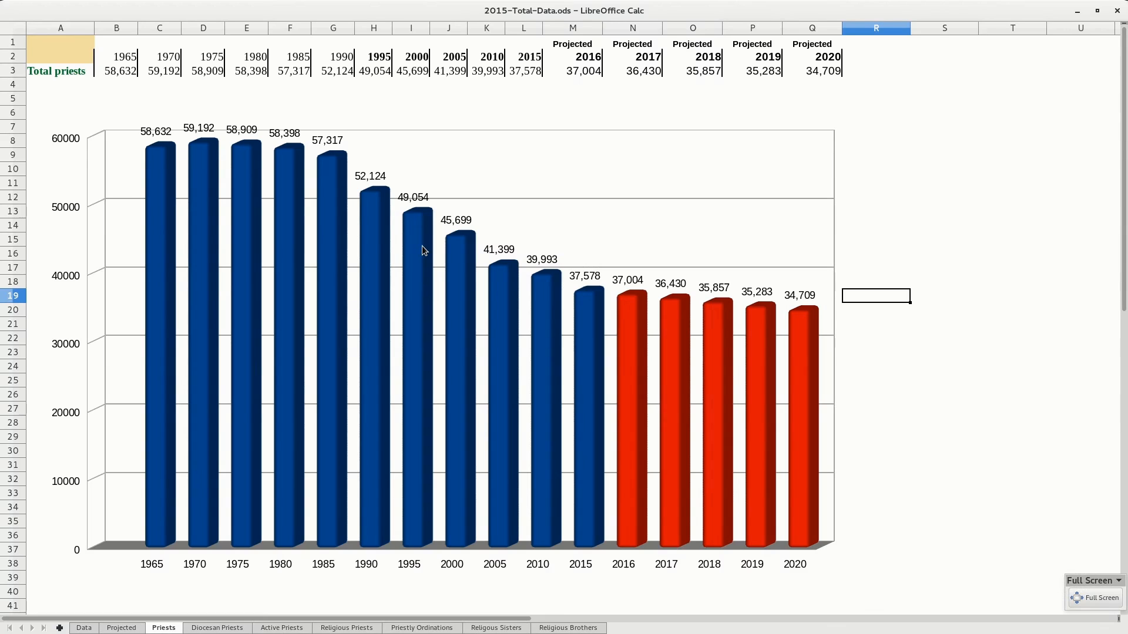
{"action": "mouse_move", "coordinate": [420, 253]}
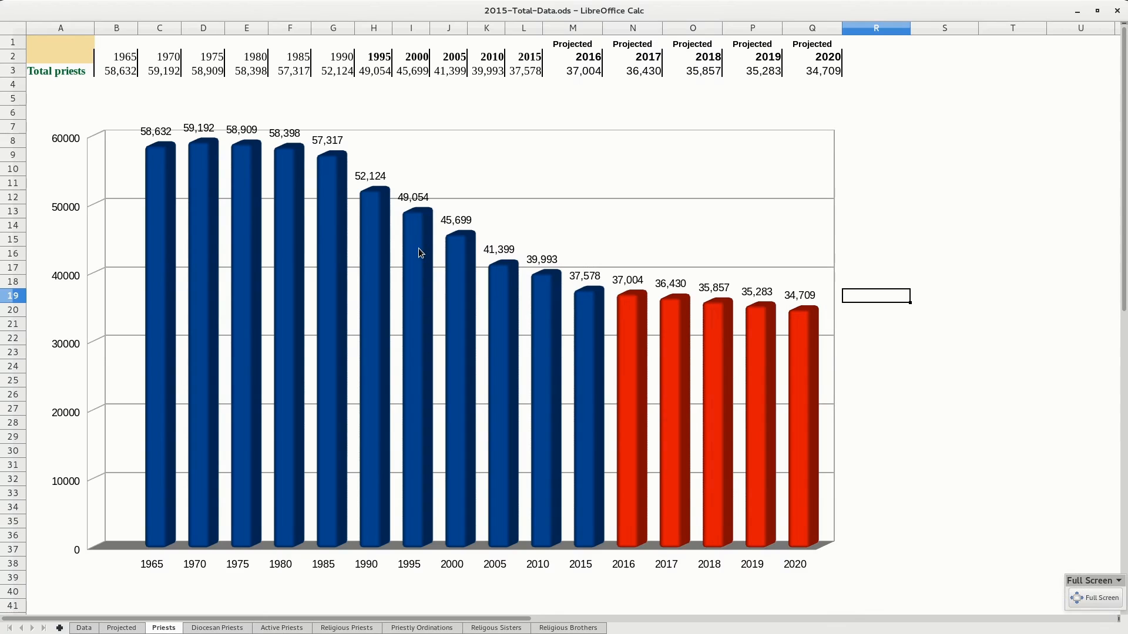
{"action": "mouse_move", "coordinate": [456, 278]}
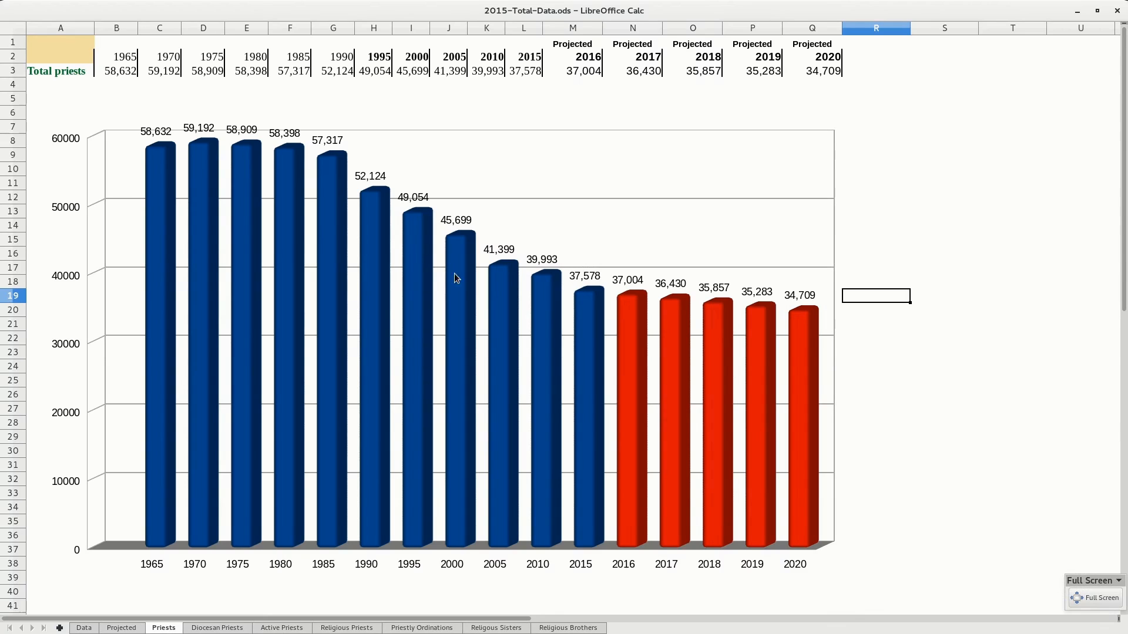
{"action": "mouse_move", "coordinate": [92, 92]}
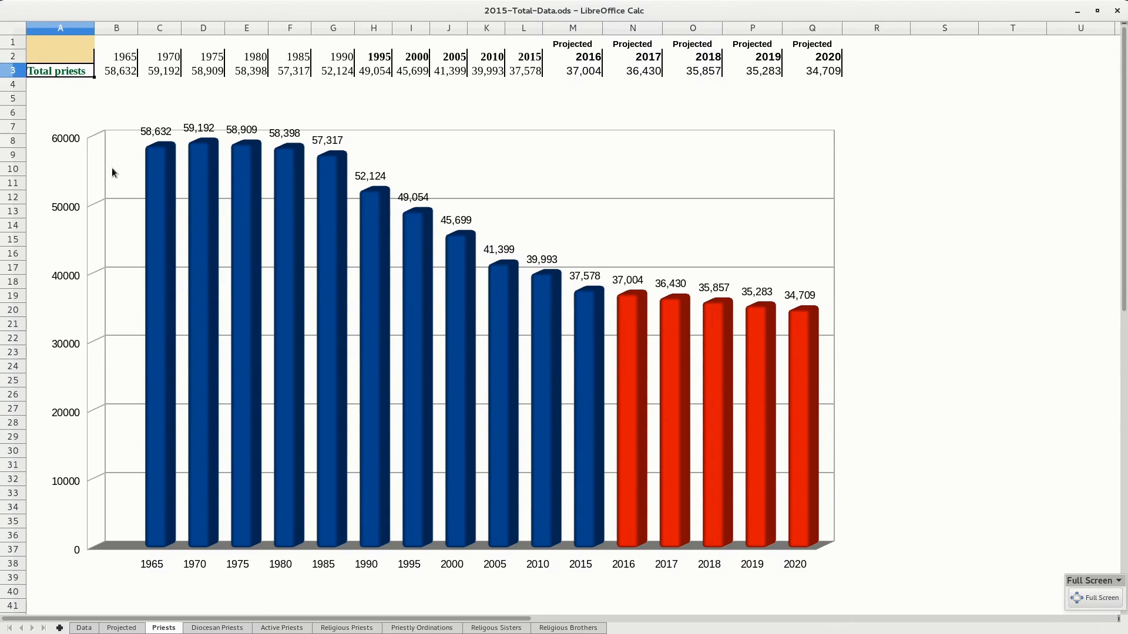
{"action": "mouse_move", "coordinate": [105, 157]}
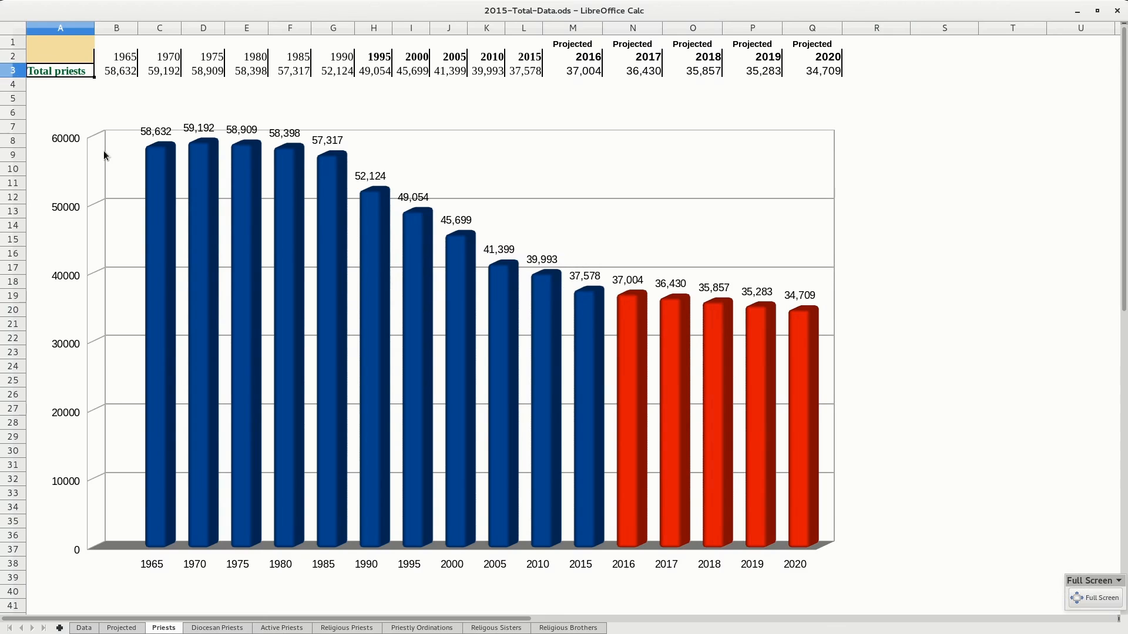
{"action": "mouse_move", "coordinate": [115, 168]}
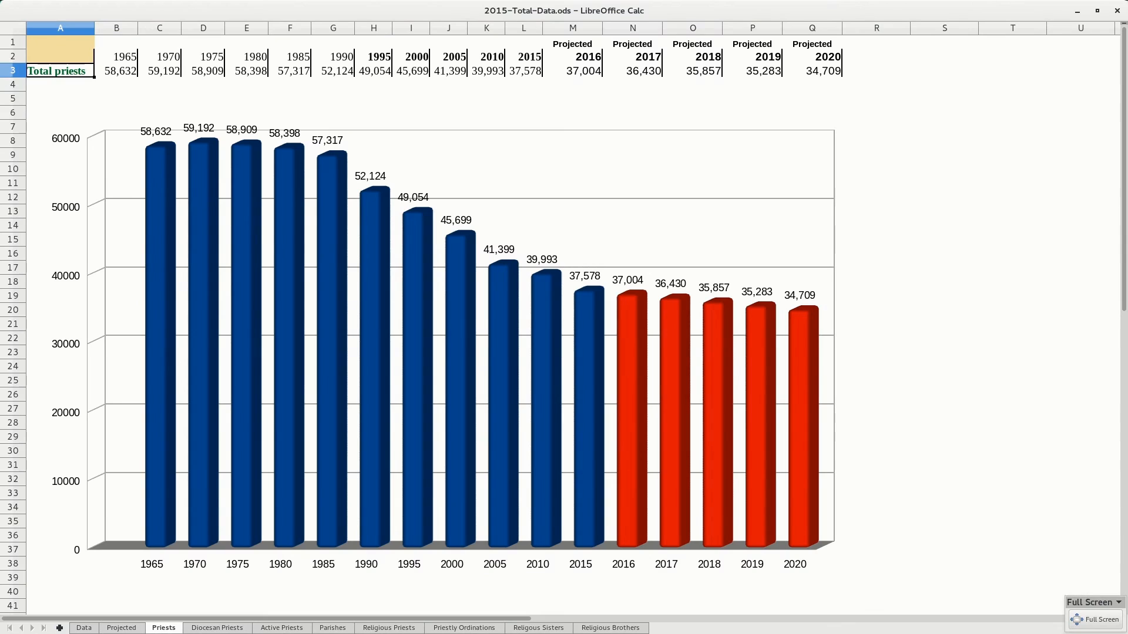
{"action": "mouse_move", "coordinate": [579, 429]}
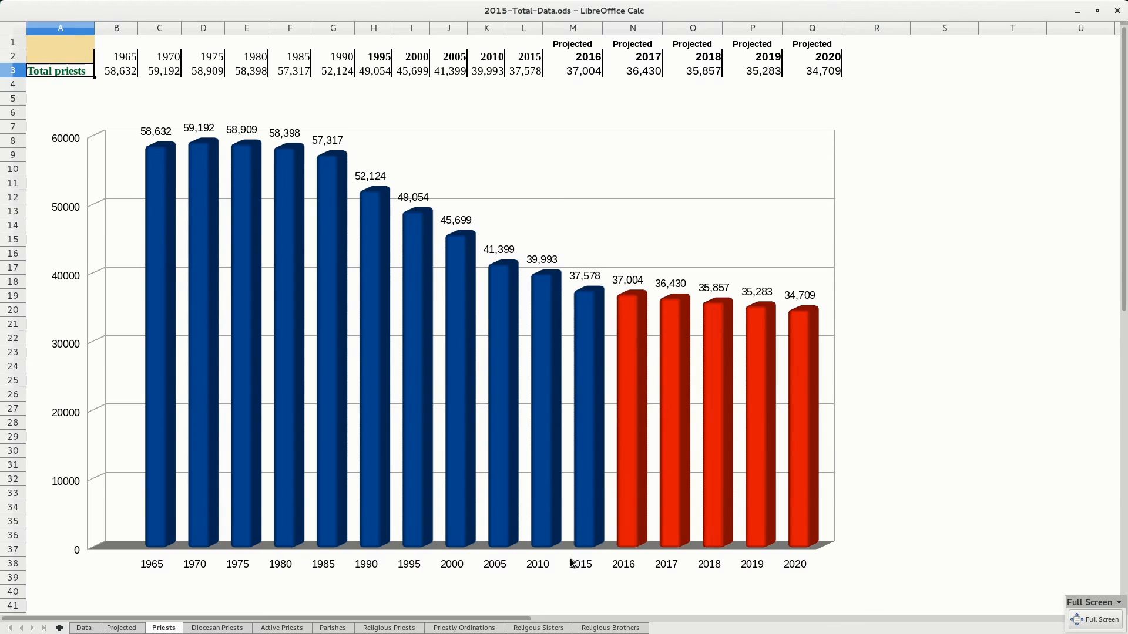
{"action": "mouse_move", "coordinate": [588, 519]}
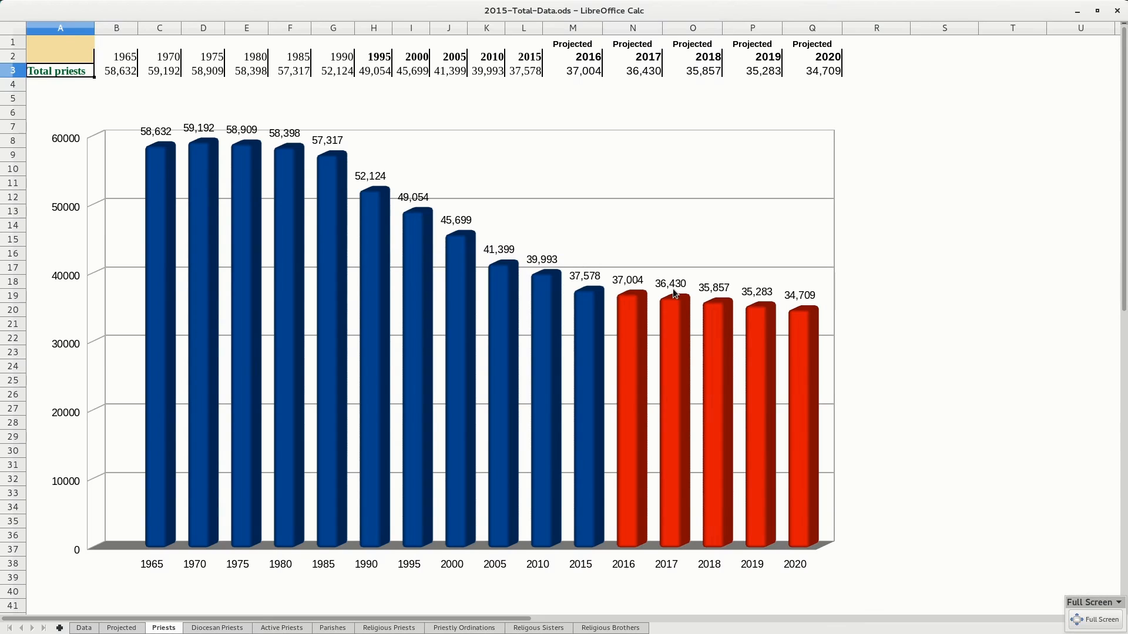
{"action": "mouse_move", "coordinate": [662, 291]}
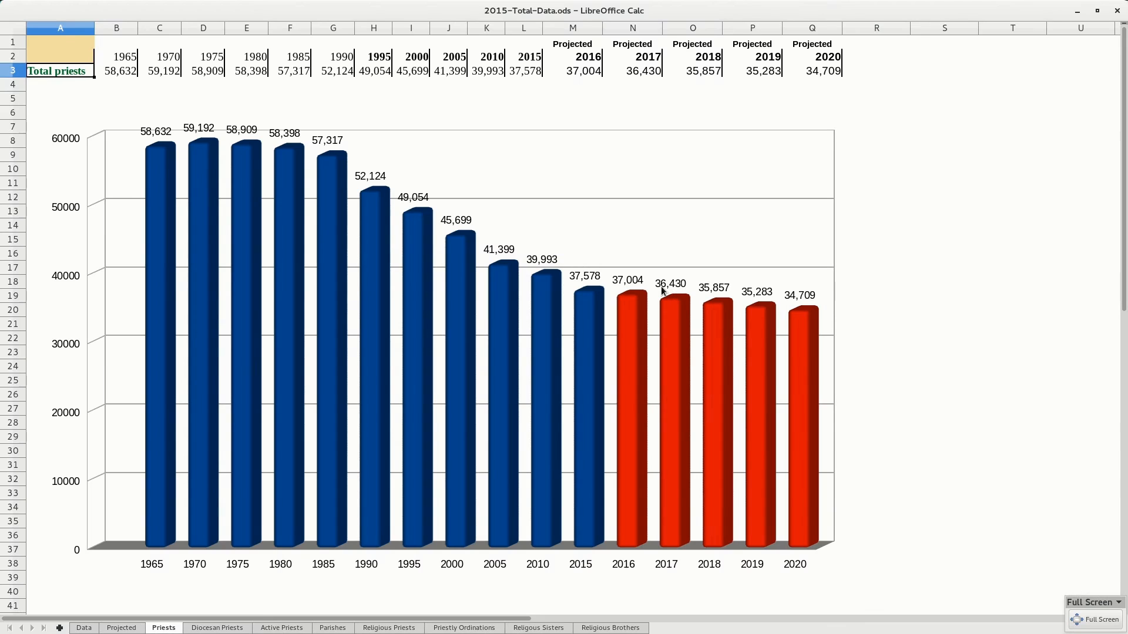
{"action": "mouse_move", "coordinate": [661, 292]}
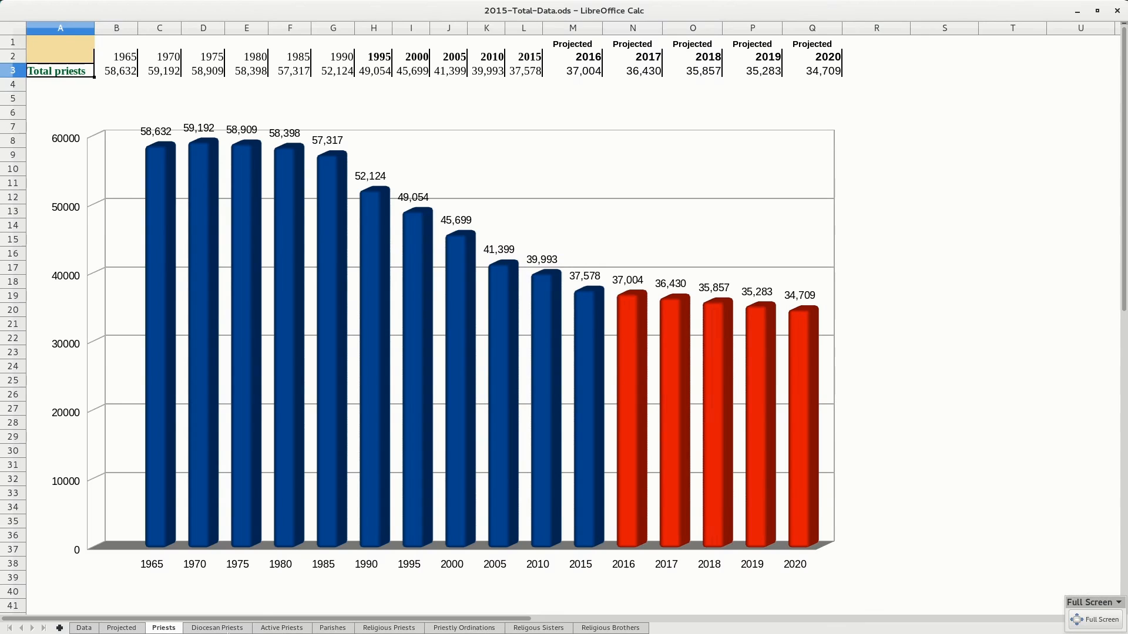
{"action": "left_click", "coordinate": [217, 628]}
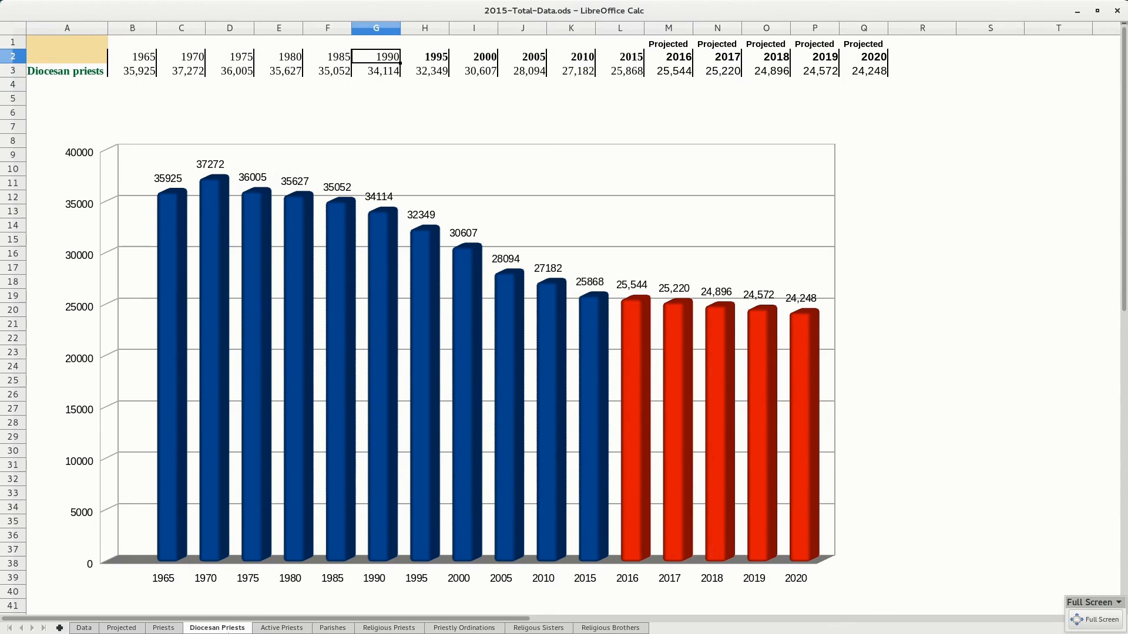
{"action": "mouse_move", "coordinate": [523, 359]}
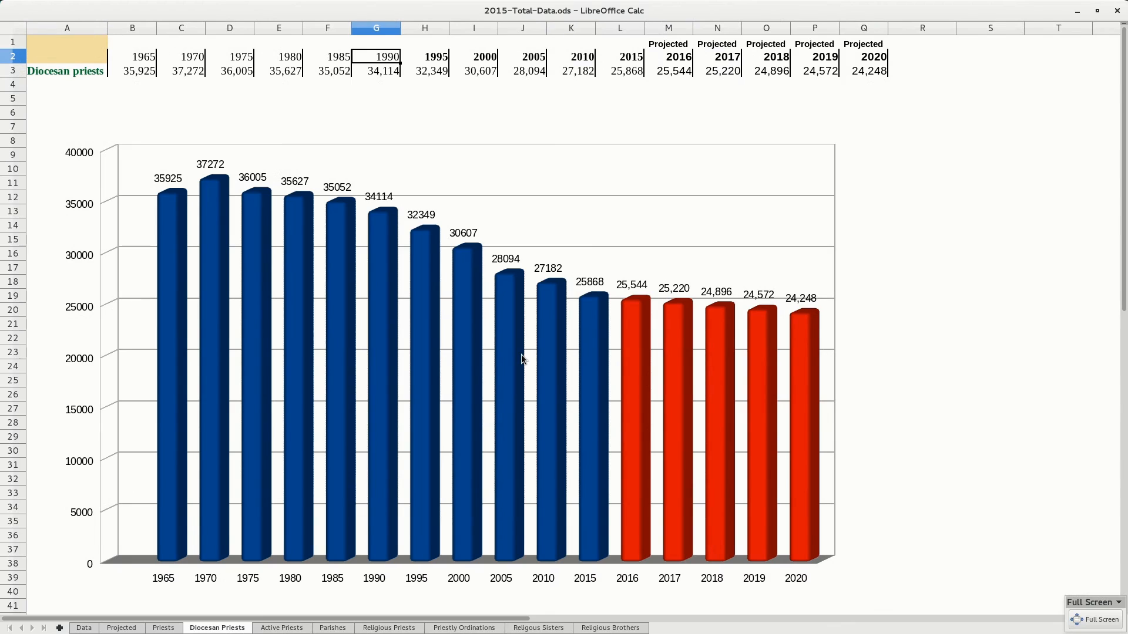
{"action": "mouse_move", "coordinate": [594, 304]}
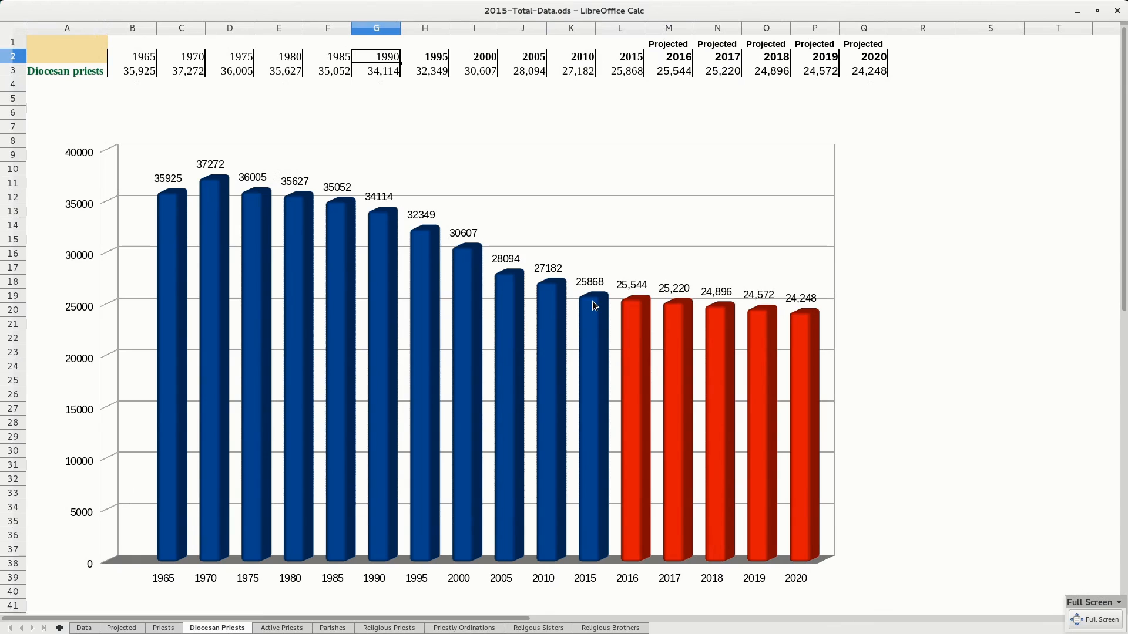
{"action": "mouse_move", "coordinate": [597, 292]}
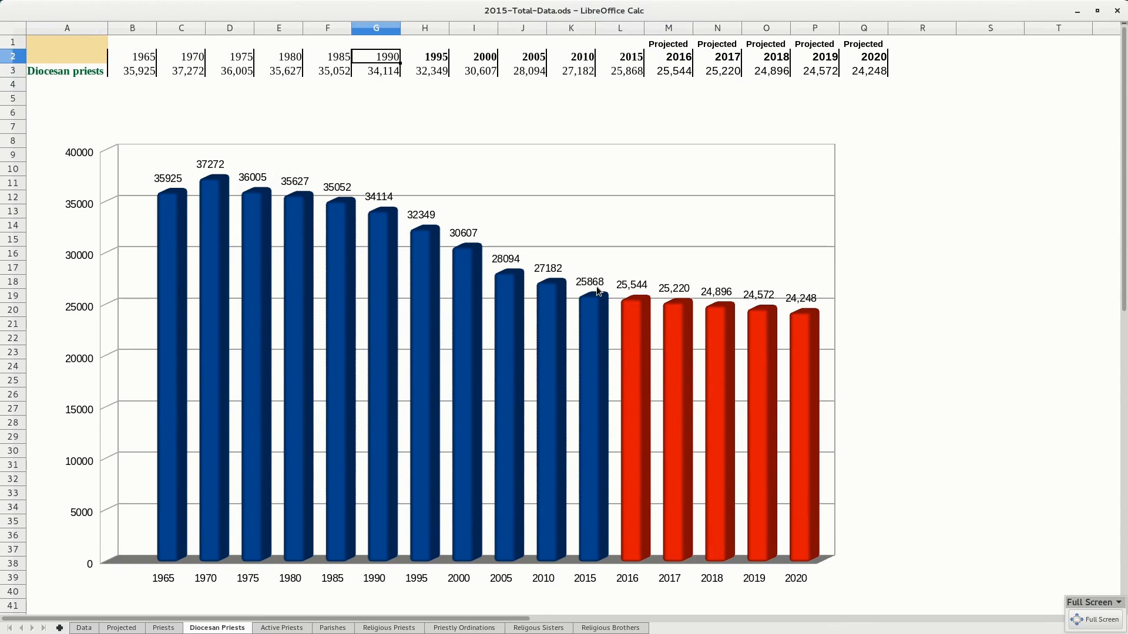
{"action": "mouse_move", "coordinate": [602, 584]}
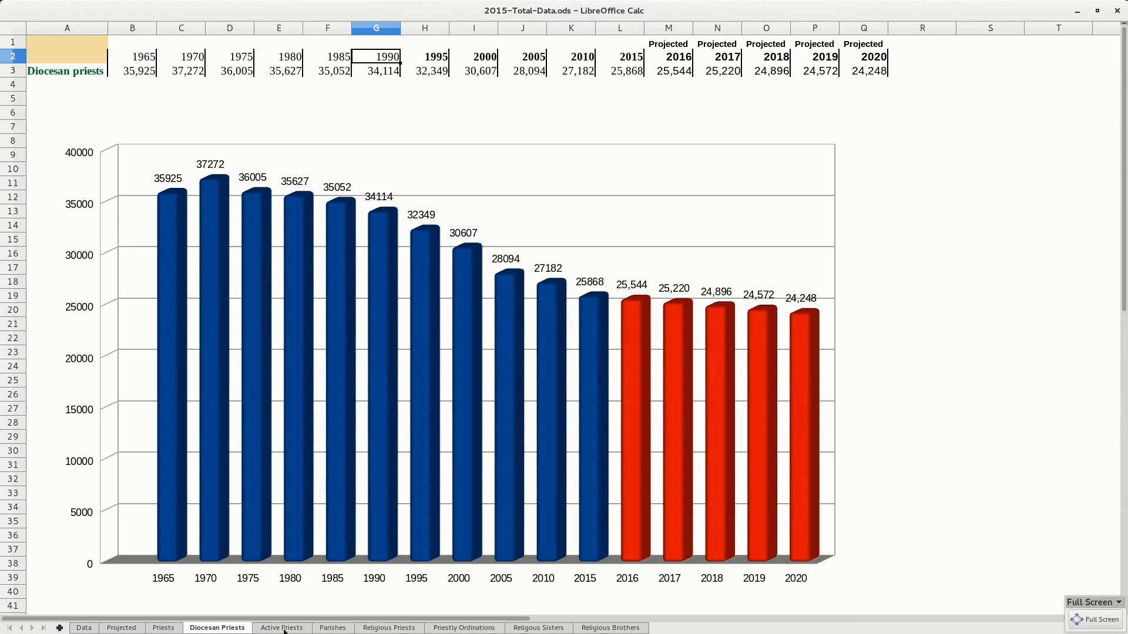
- Show the Active Priests sheet with its chart through projected 2020
{"action": "left_click", "coordinate": [281, 628]}
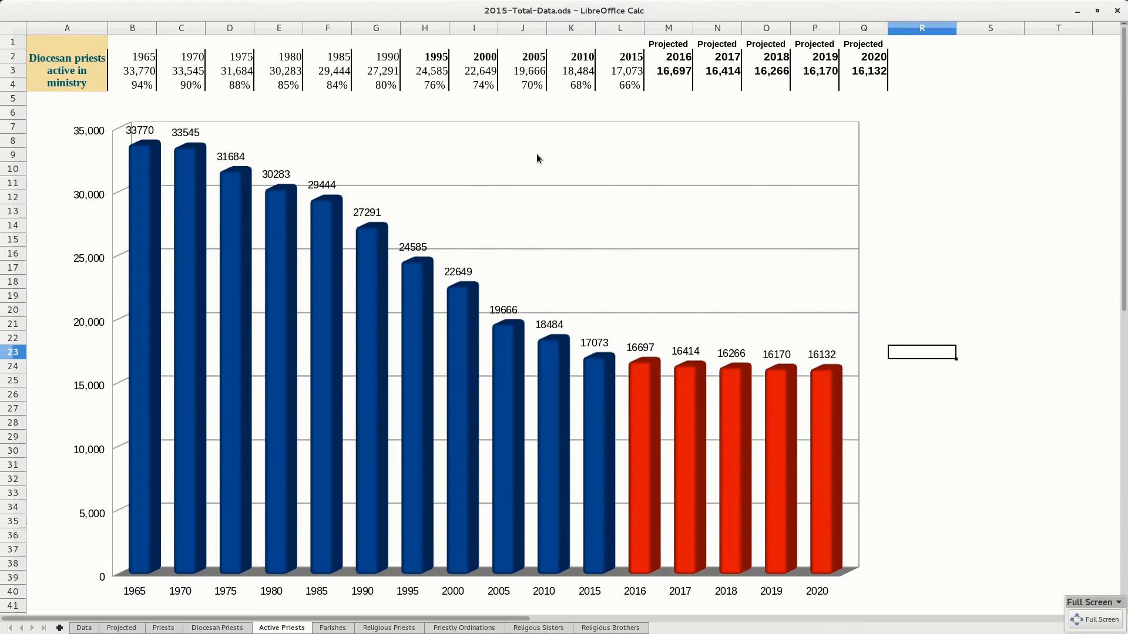
{"action": "mouse_move", "coordinate": [374, 95]}
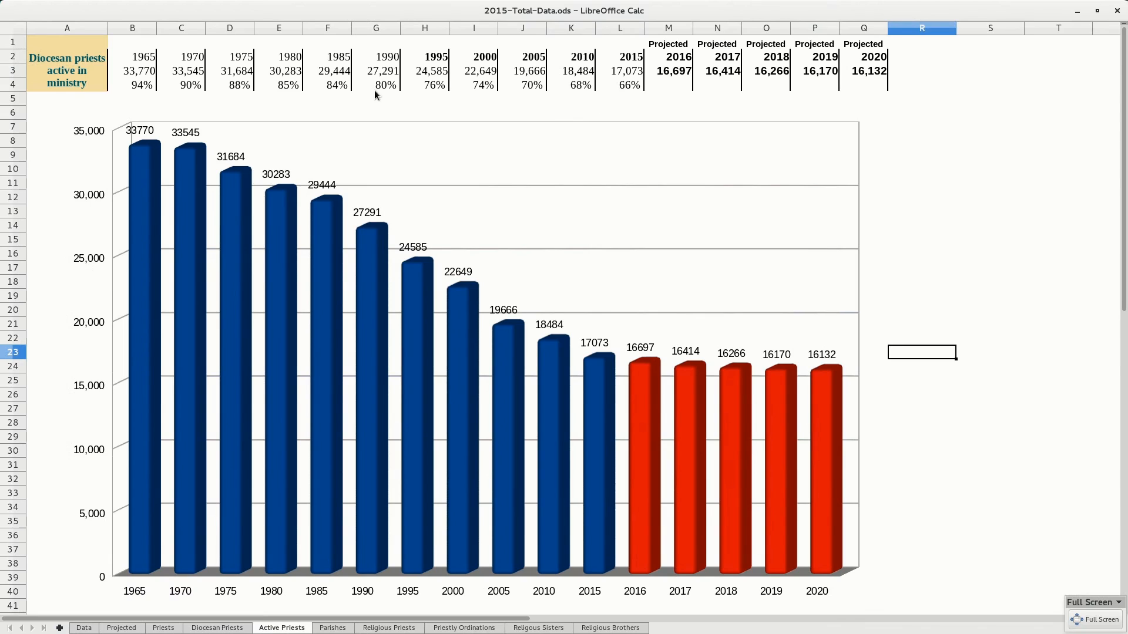
{"action": "mouse_move", "coordinate": [302, 93]}
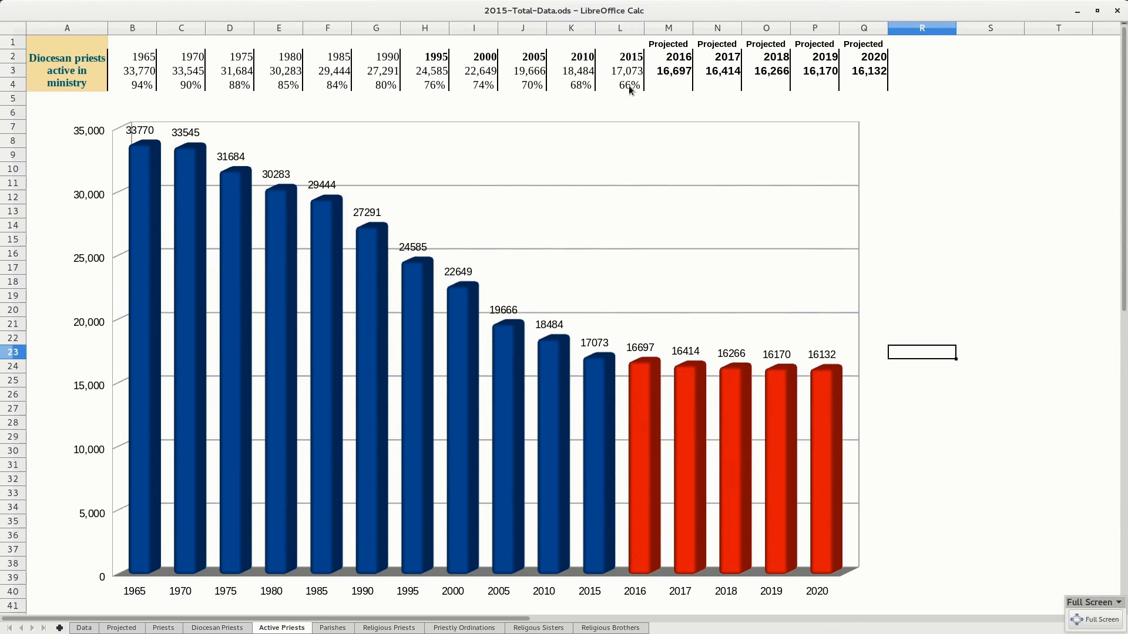
{"action": "mouse_move", "coordinate": [627, 97]}
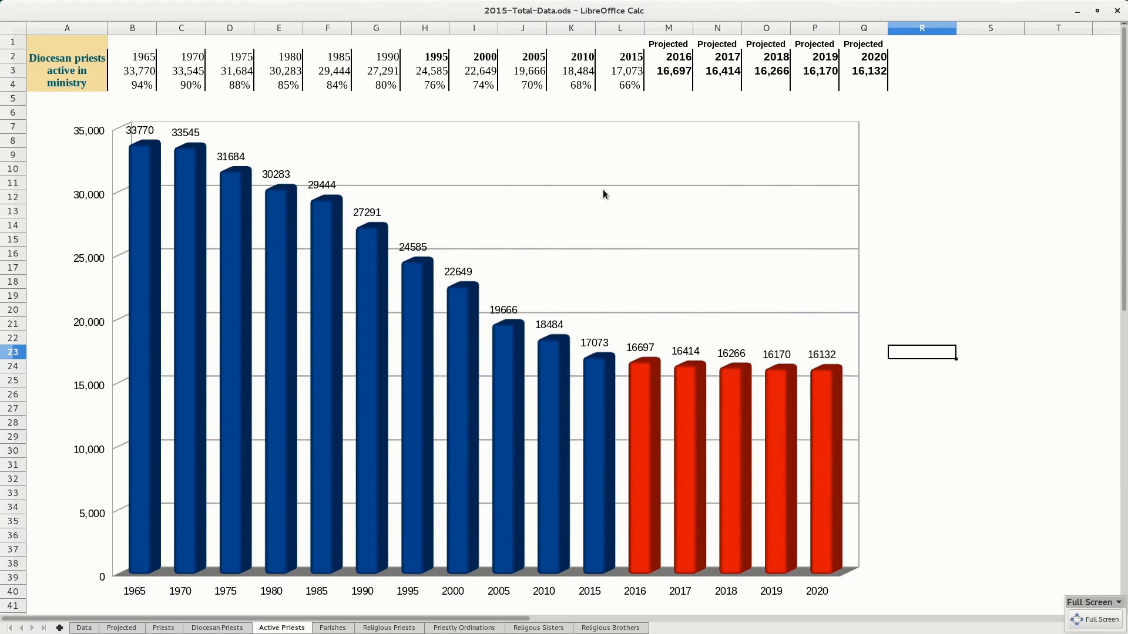
{"action": "mouse_move", "coordinate": [631, 96]}
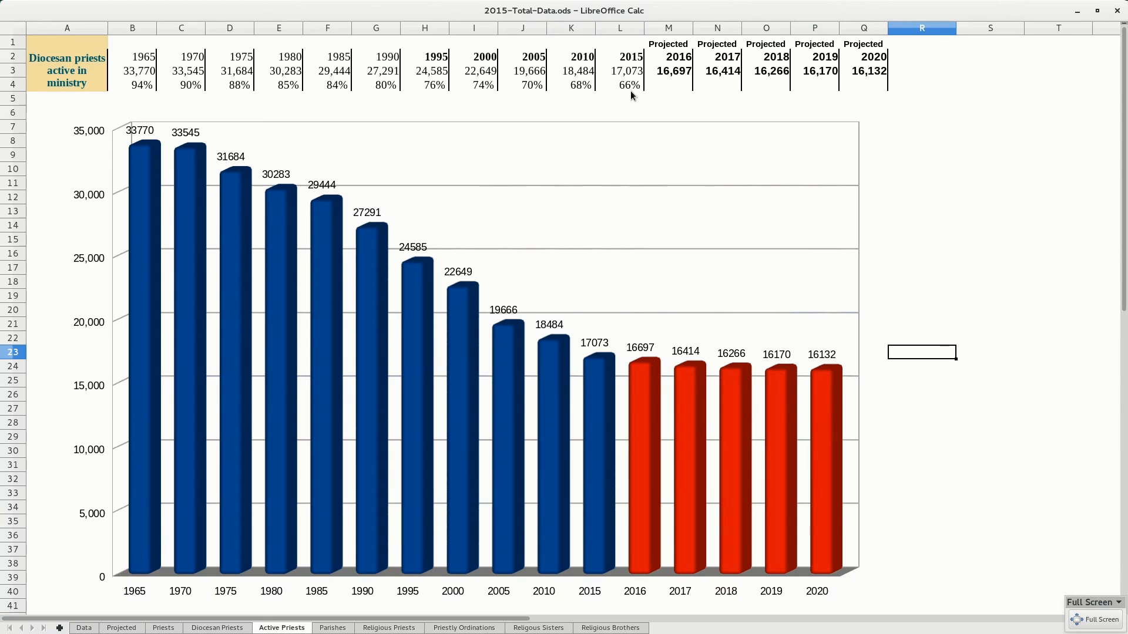
{"action": "mouse_move", "coordinate": [594, 447]}
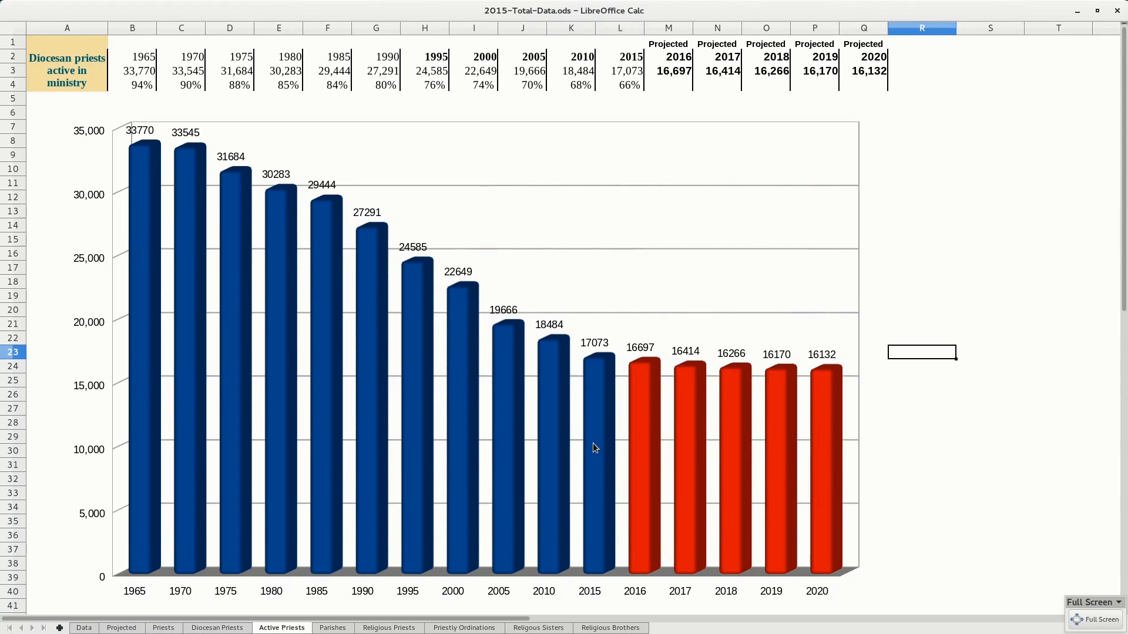
{"action": "mouse_move", "coordinate": [691, 449]}
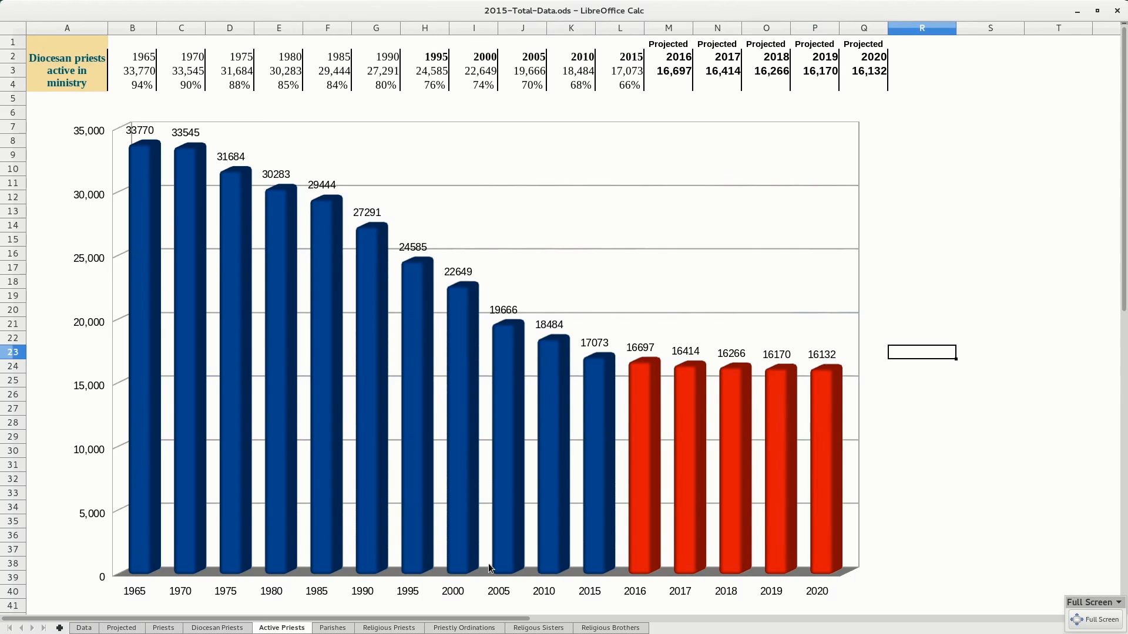
- Show the Parishes sheet charting parish counts from 1965 to 2020
{"action": "left_click", "coordinate": [332, 628]}
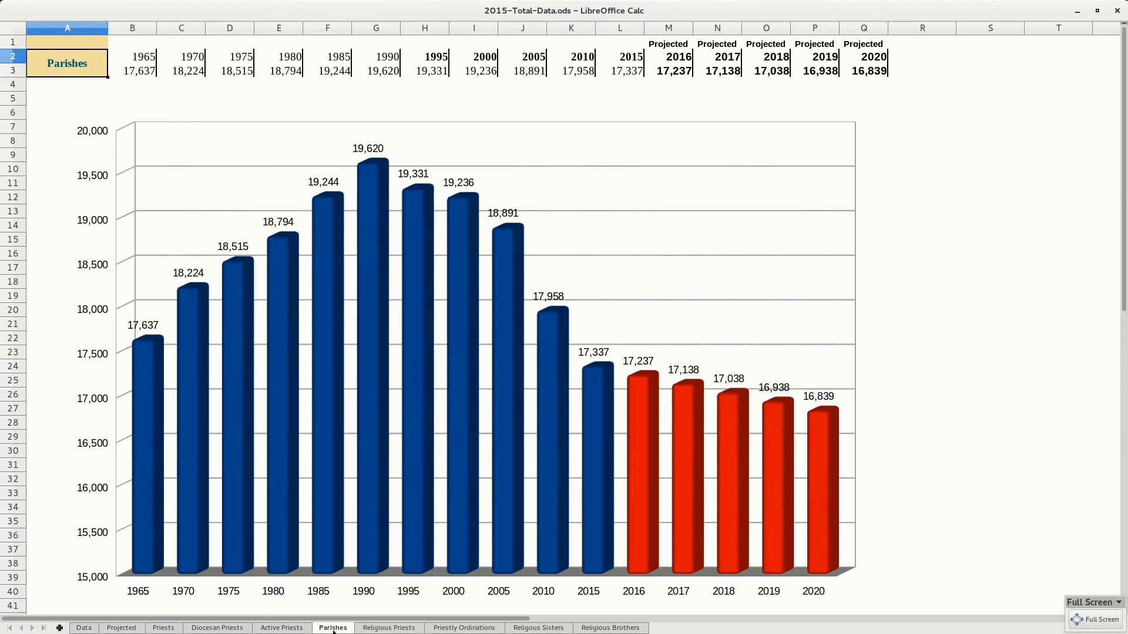
{"action": "mouse_move", "coordinate": [698, 378]}
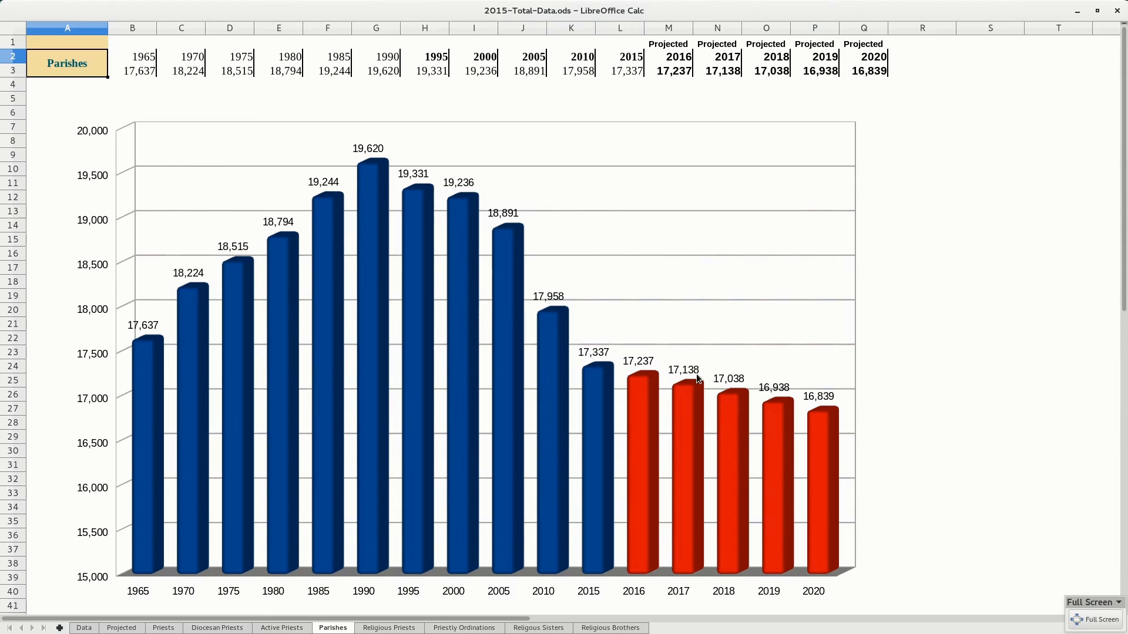
{"action": "mouse_move", "coordinate": [696, 375]}
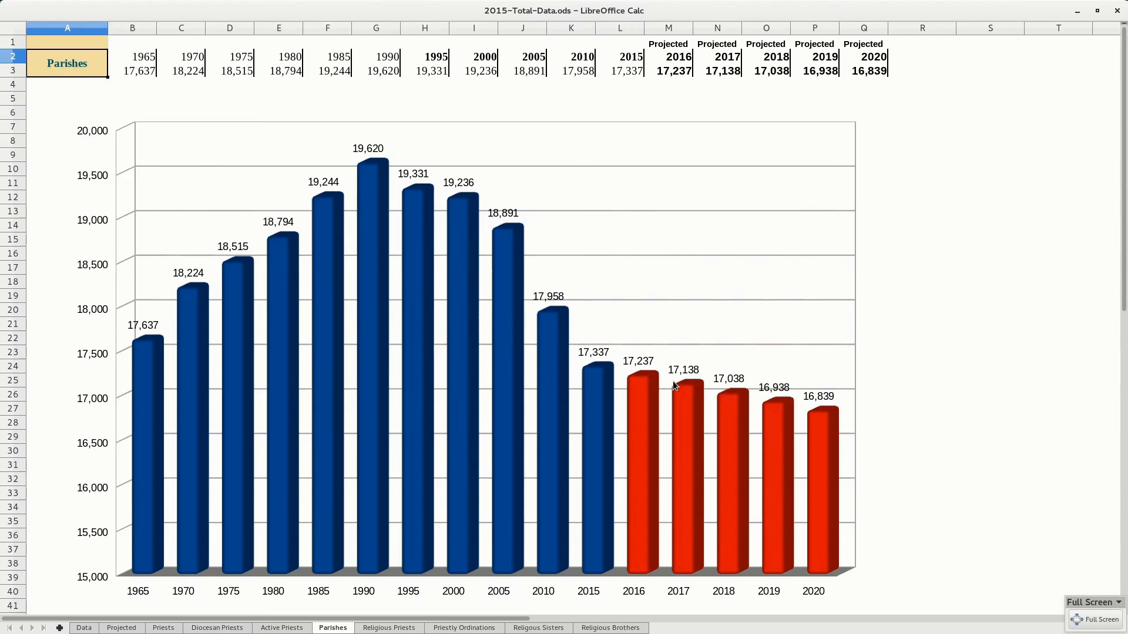
- Show the Religious Priests sheet with its 1965–2020 chart
{"action": "left_click", "coordinate": [389, 628]}
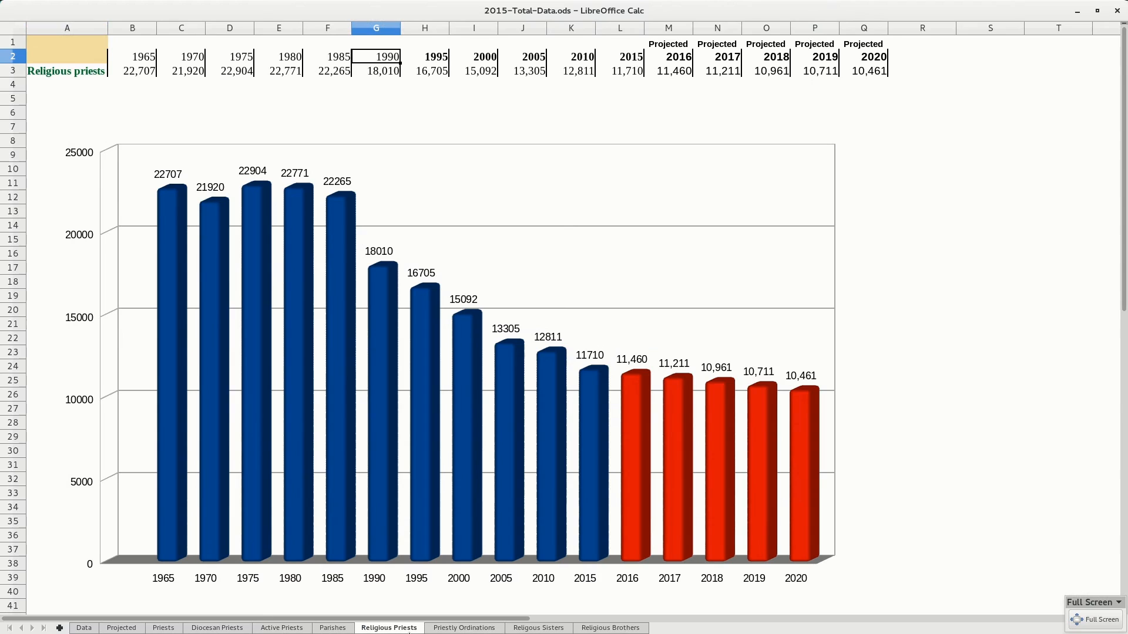
{"action": "mouse_move", "coordinate": [417, 548]}
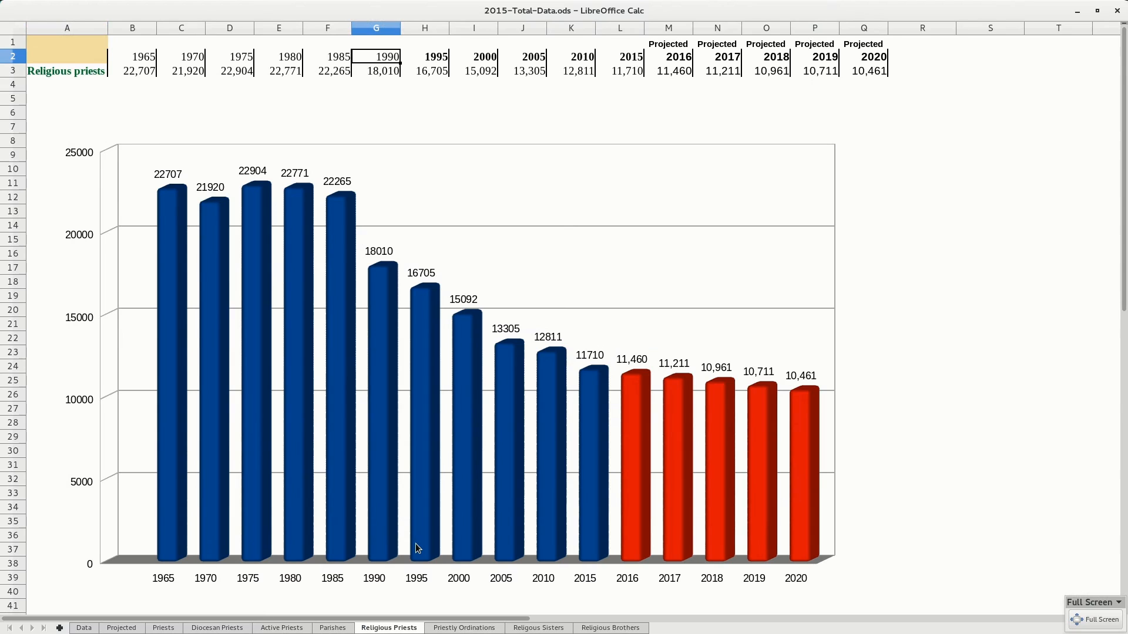
{"action": "mouse_move", "coordinate": [362, 353]}
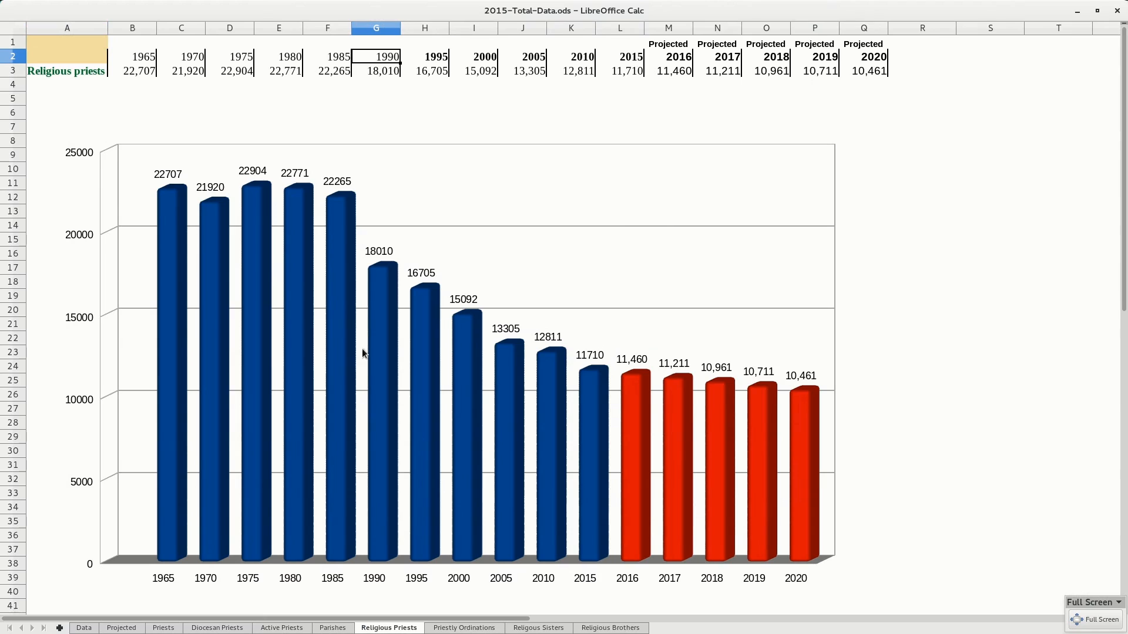
{"action": "mouse_move", "coordinate": [669, 380]}
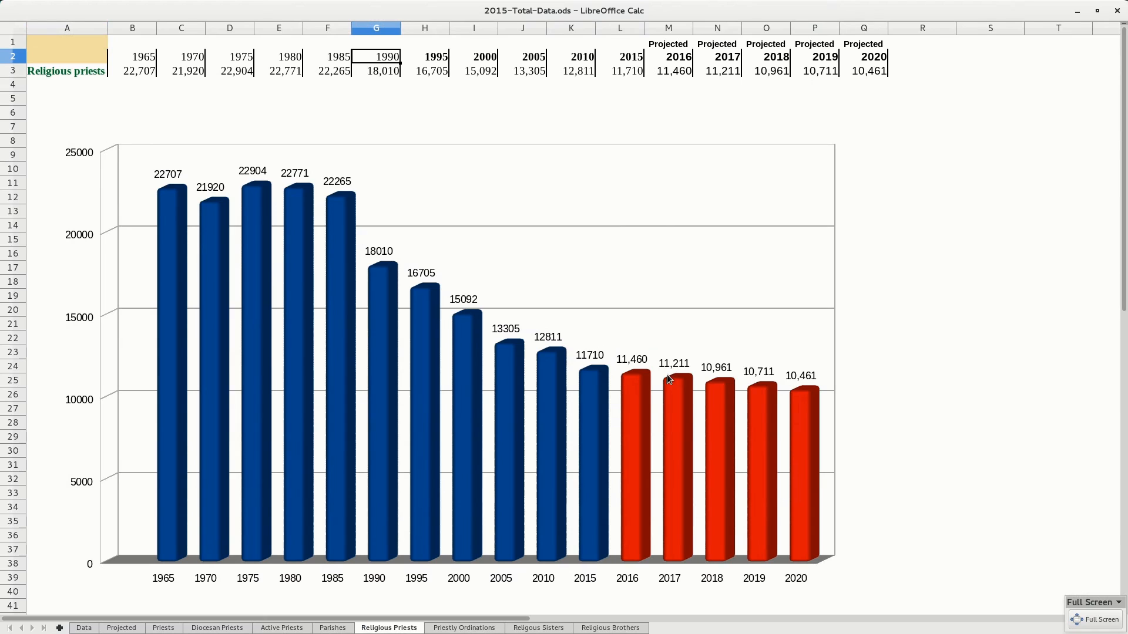
{"action": "mouse_move", "coordinate": [810, 384]}
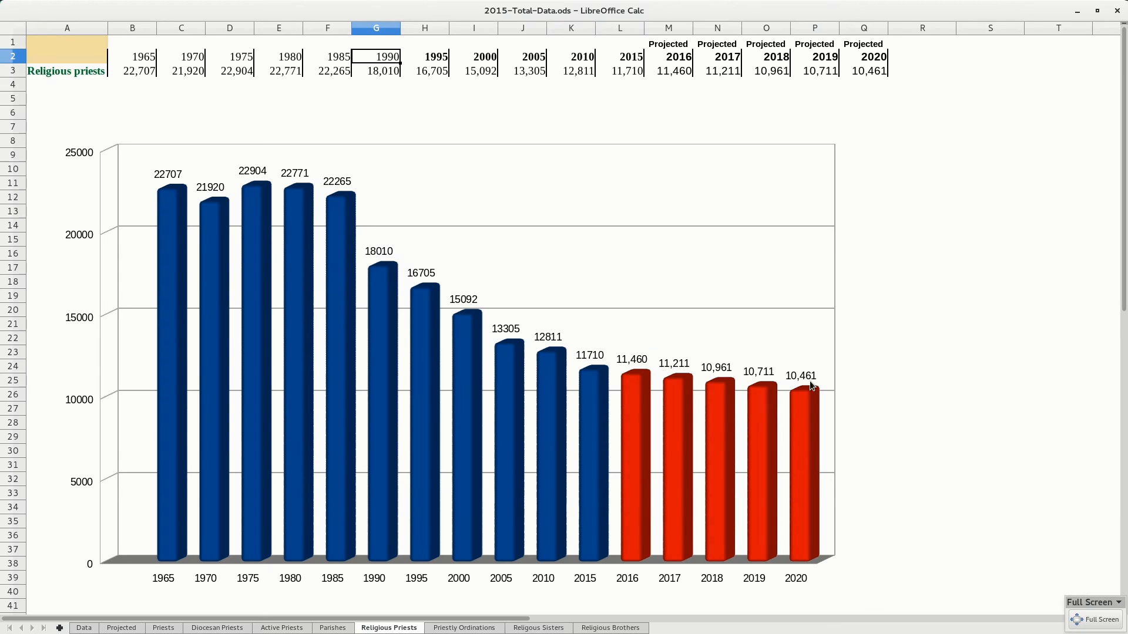
{"action": "mouse_move", "coordinate": [807, 382]}
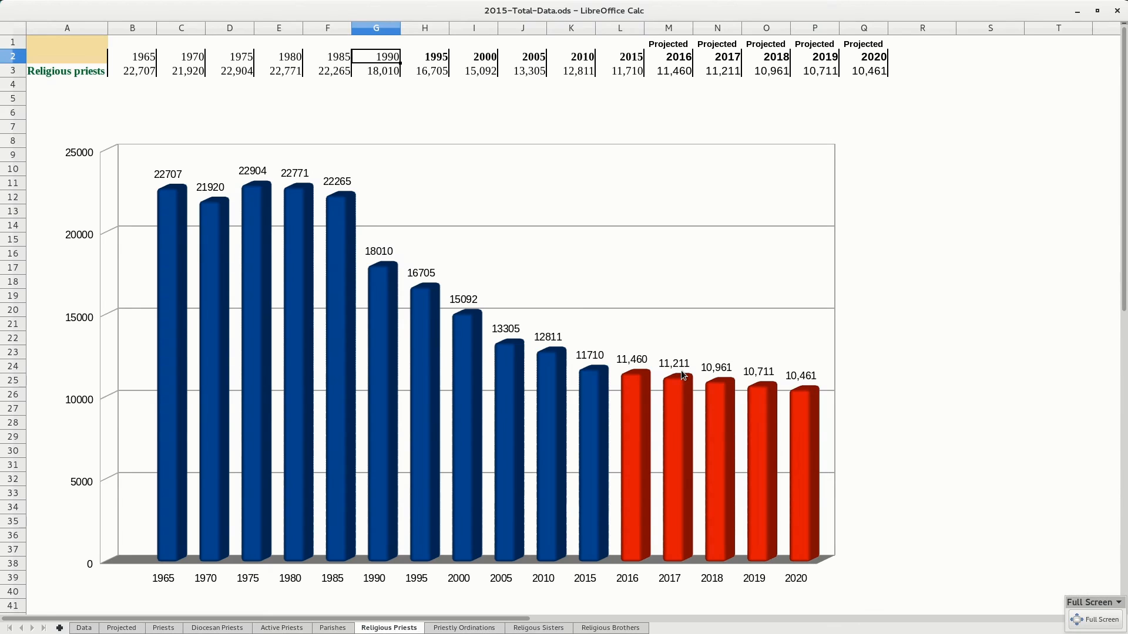
- Show the Priestly Ordinations sheet charting 994 in 1965 to projected 516 by 2020
{"action": "left_click", "coordinate": [464, 627]}
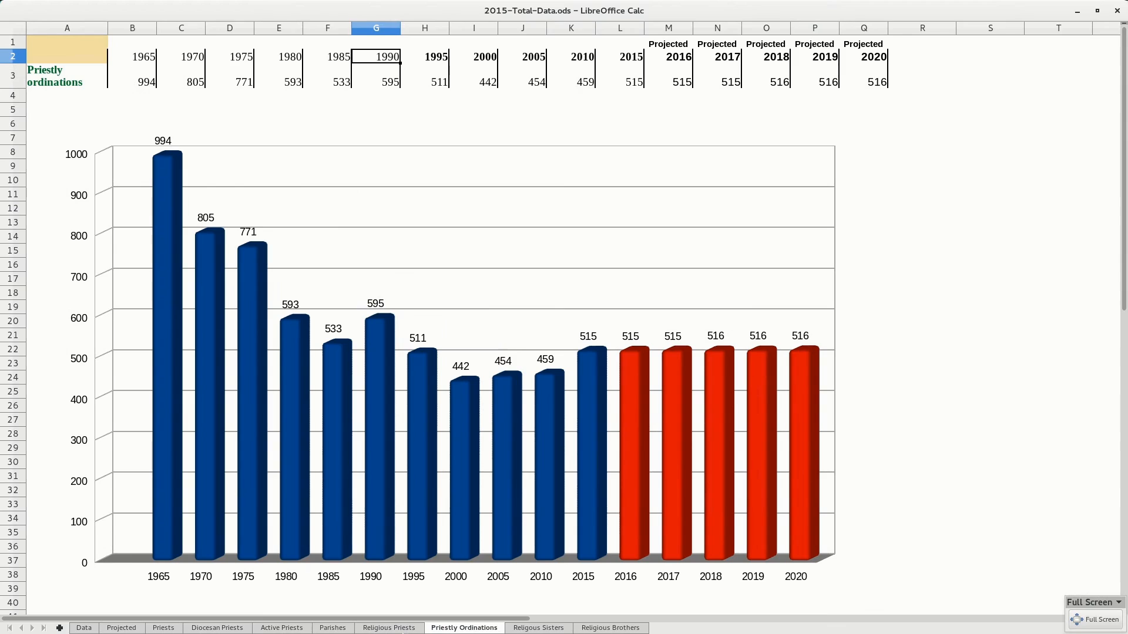
{"action": "mouse_move", "coordinate": [644, 415]}
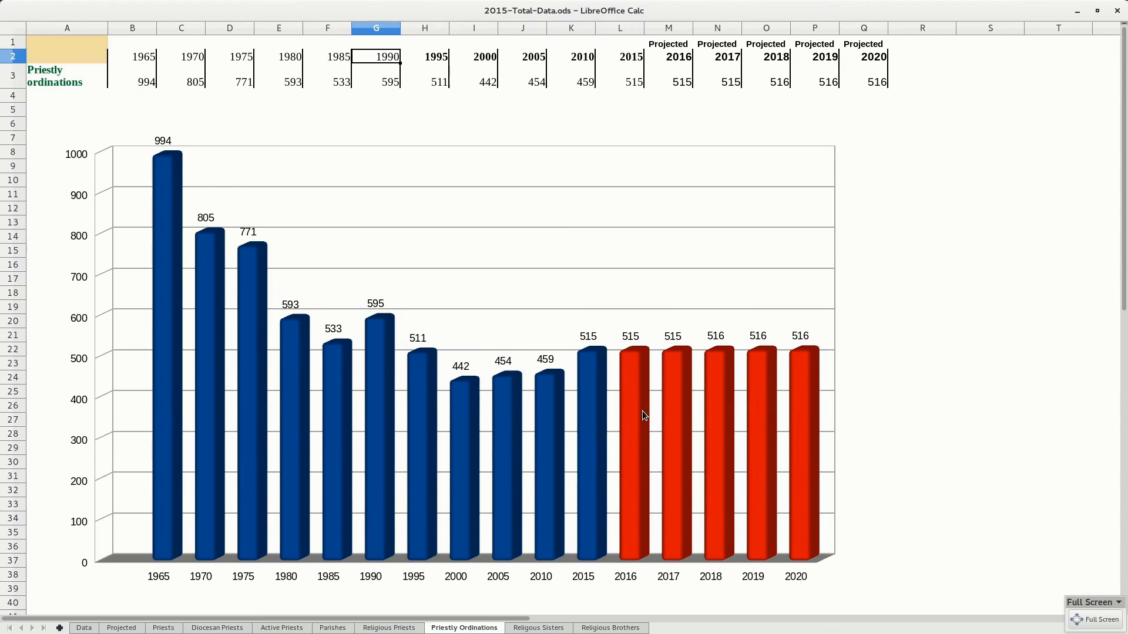
{"action": "mouse_move", "coordinate": [599, 369]}
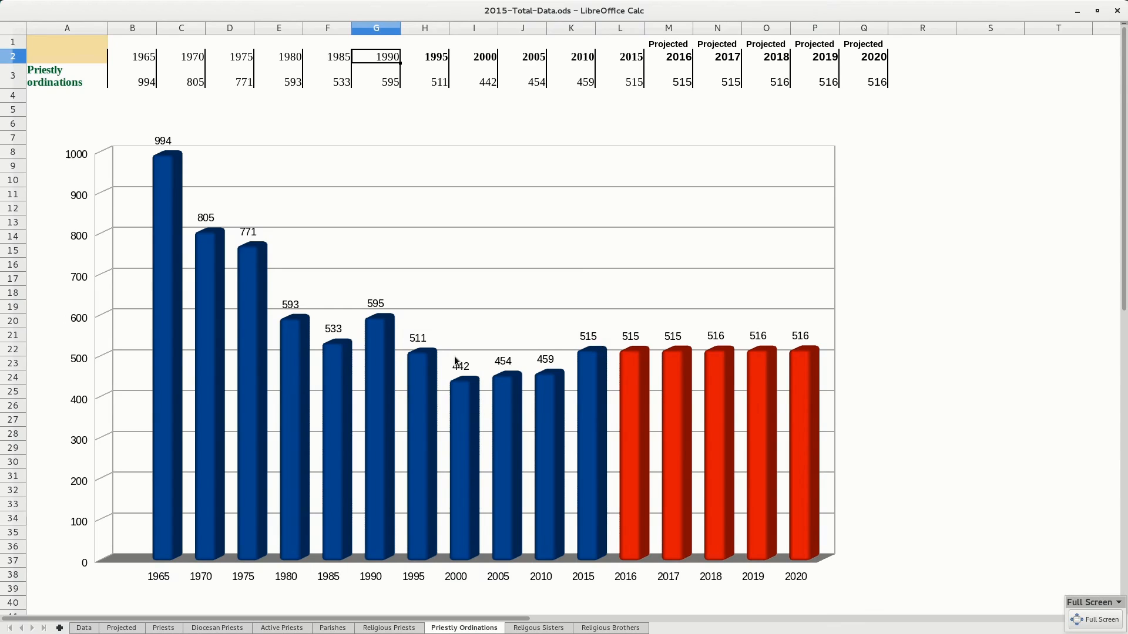
{"action": "mouse_move", "coordinate": [813, 343]}
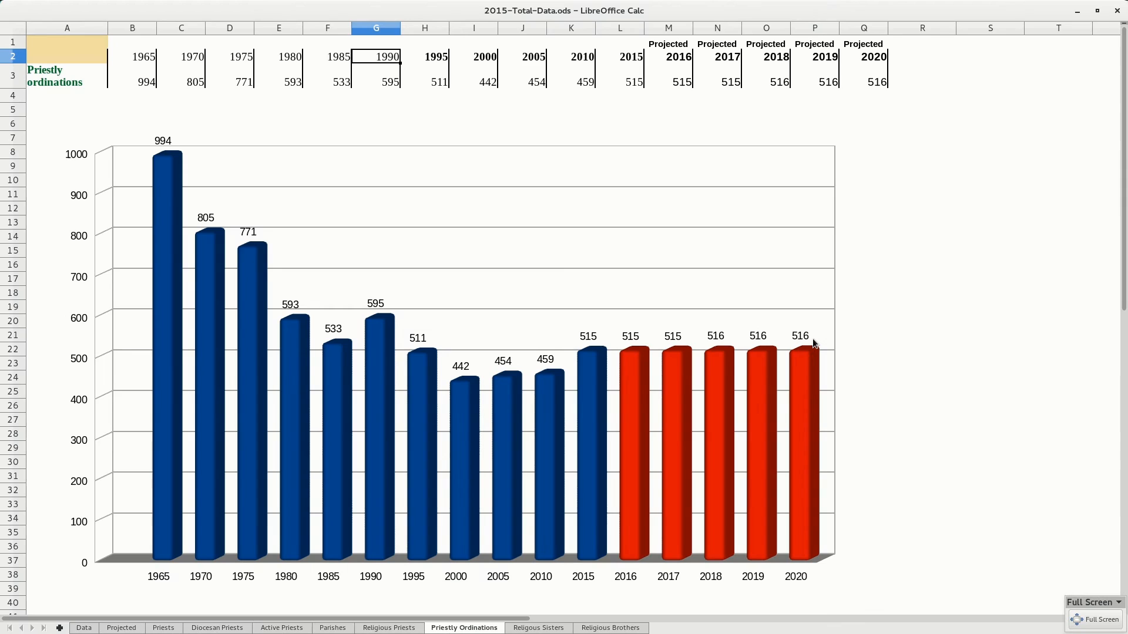
{"action": "mouse_move", "coordinate": [785, 359]}
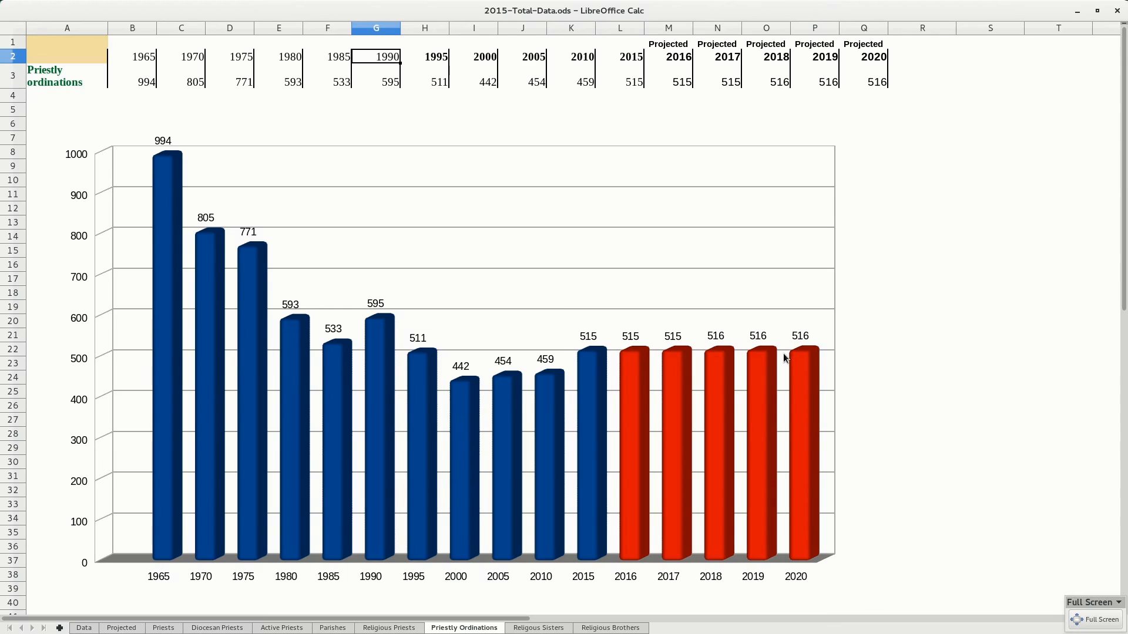
{"action": "mouse_move", "coordinate": [826, 350]}
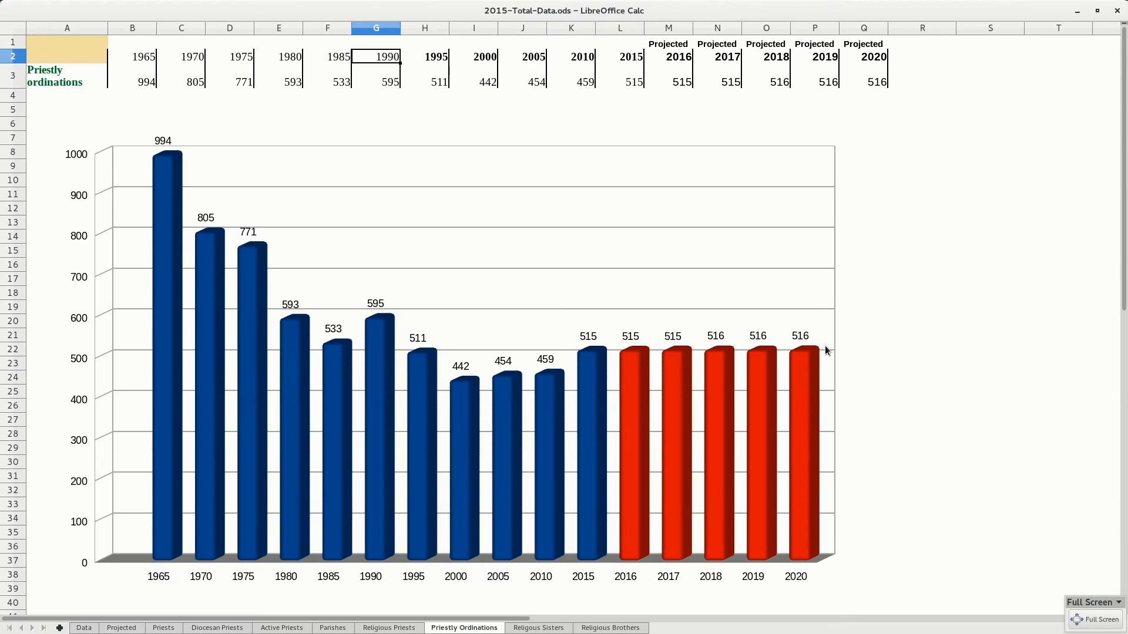
{"action": "mouse_move", "coordinate": [264, 250]}
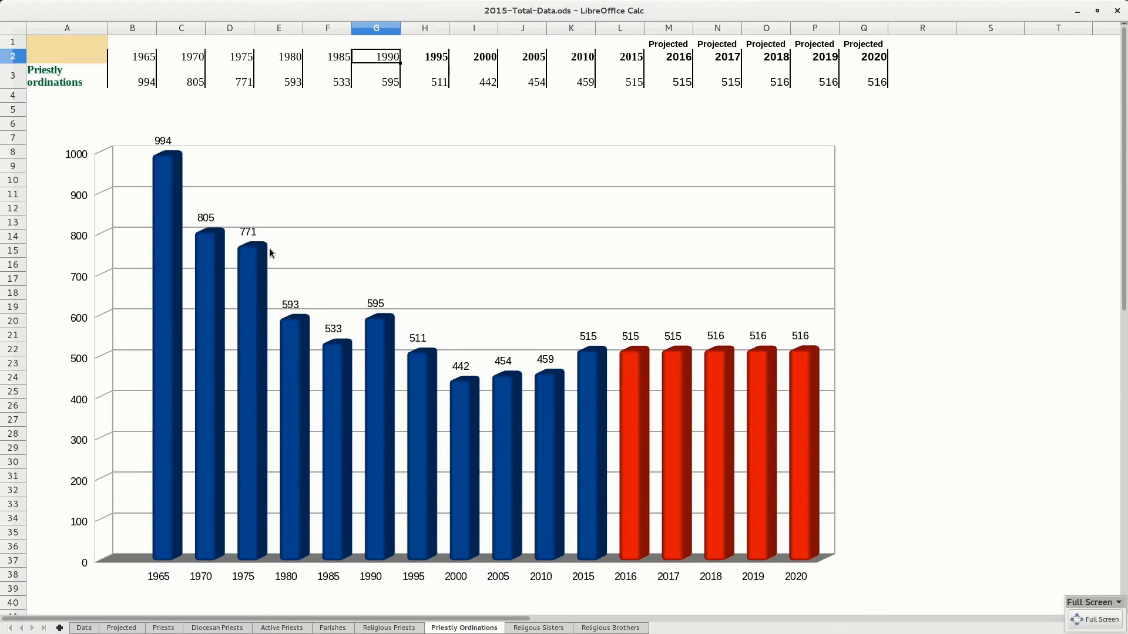
{"action": "mouse_move", "coordinate": [287, 256]}
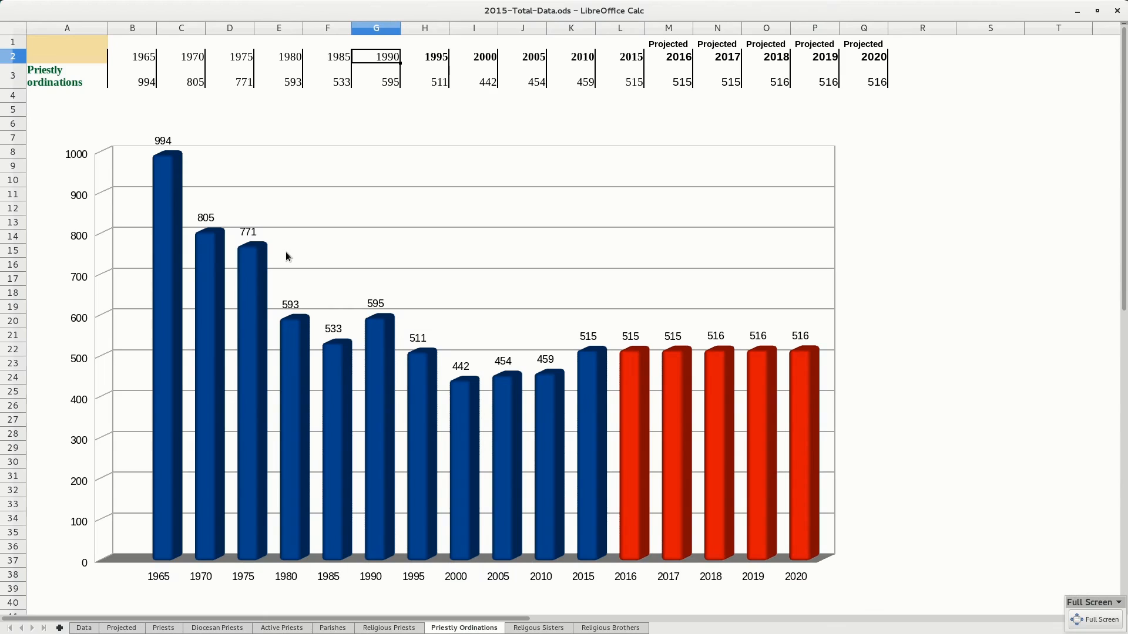
{"action": "mouse_move", "coordinate": [814, 332]}
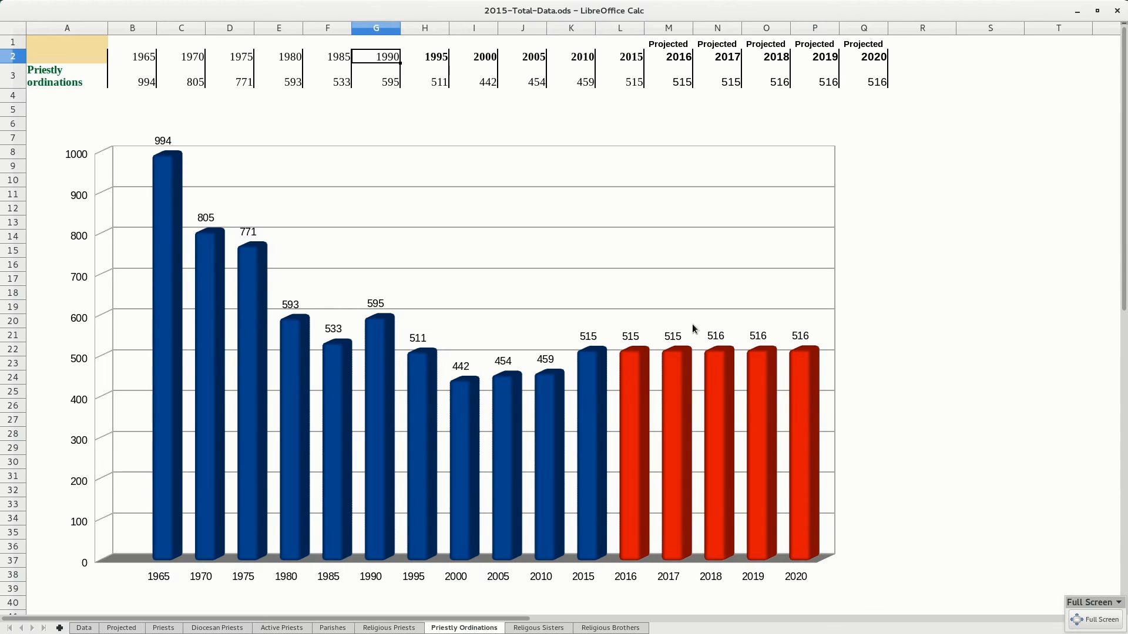
{"action": "mouse_move", "coordinate": [685, 327]}
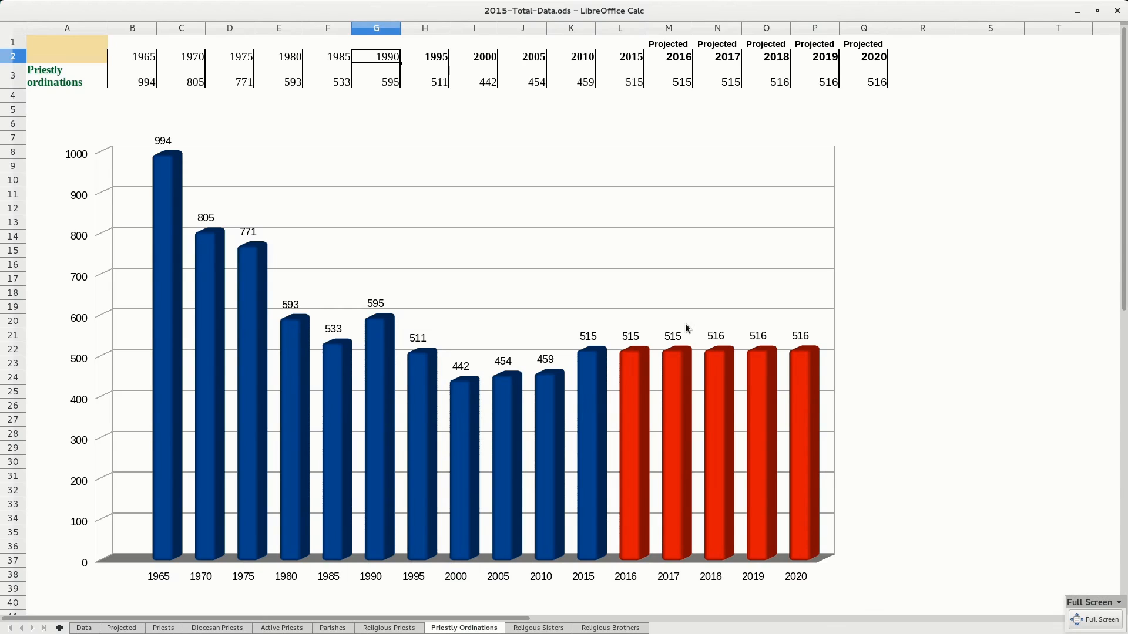
{"action": "mouse_move", "coordinate": [750, 334]}
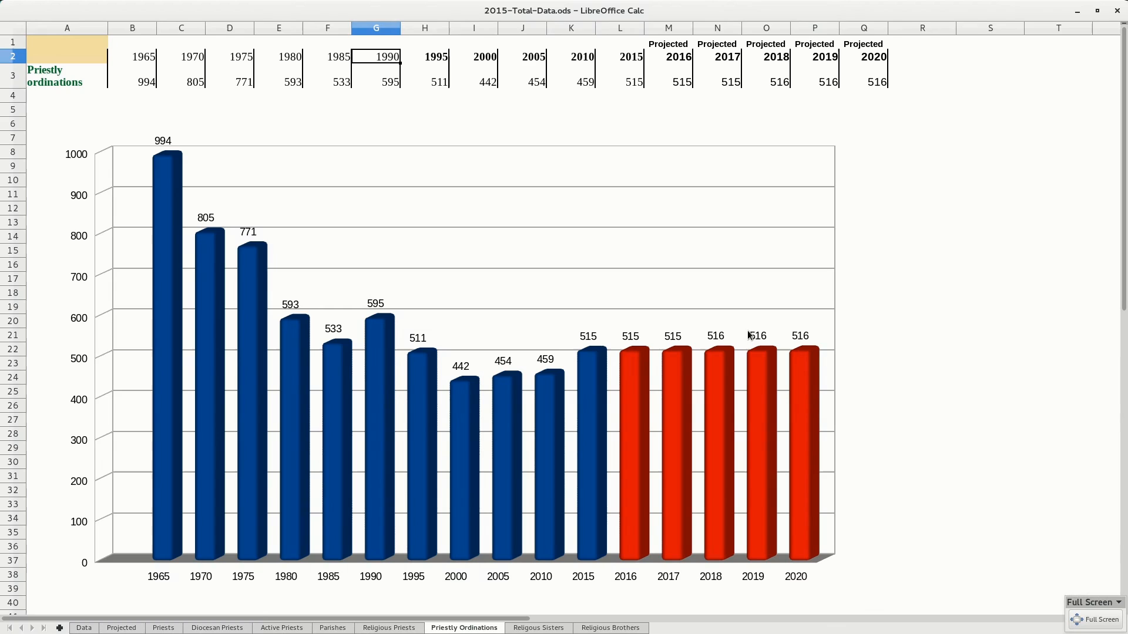
{"action": "mouse_move", "coordinate": [602, 426]}
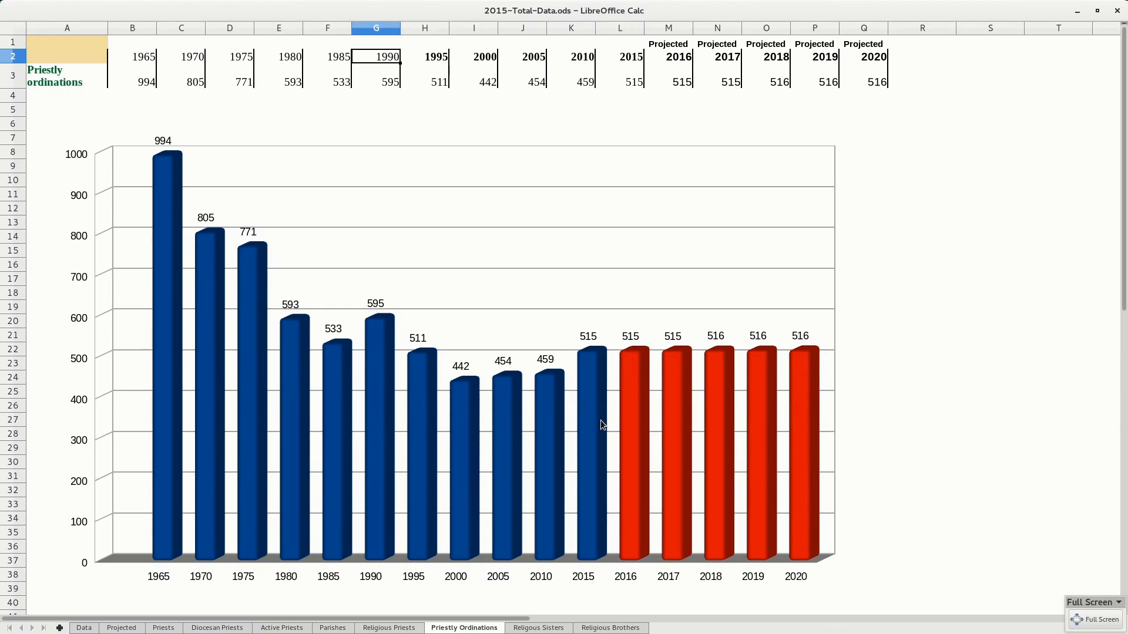
{"action": "left_click", "coordinate": [538, 628]}
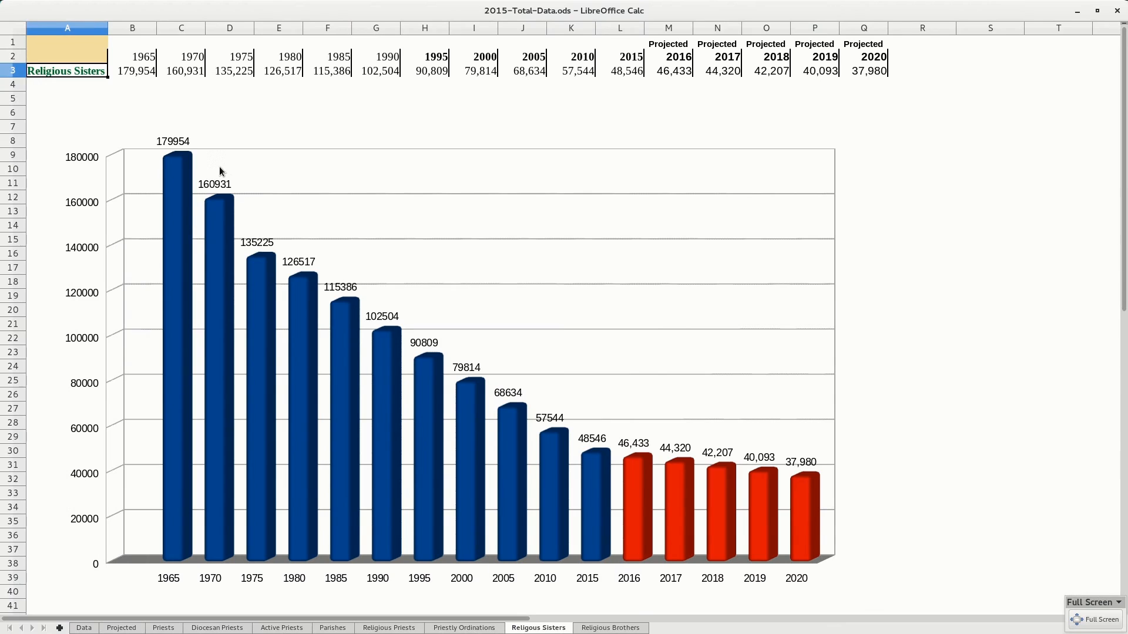
{"action": "mouse_move", "coordinate": [203, 168]}
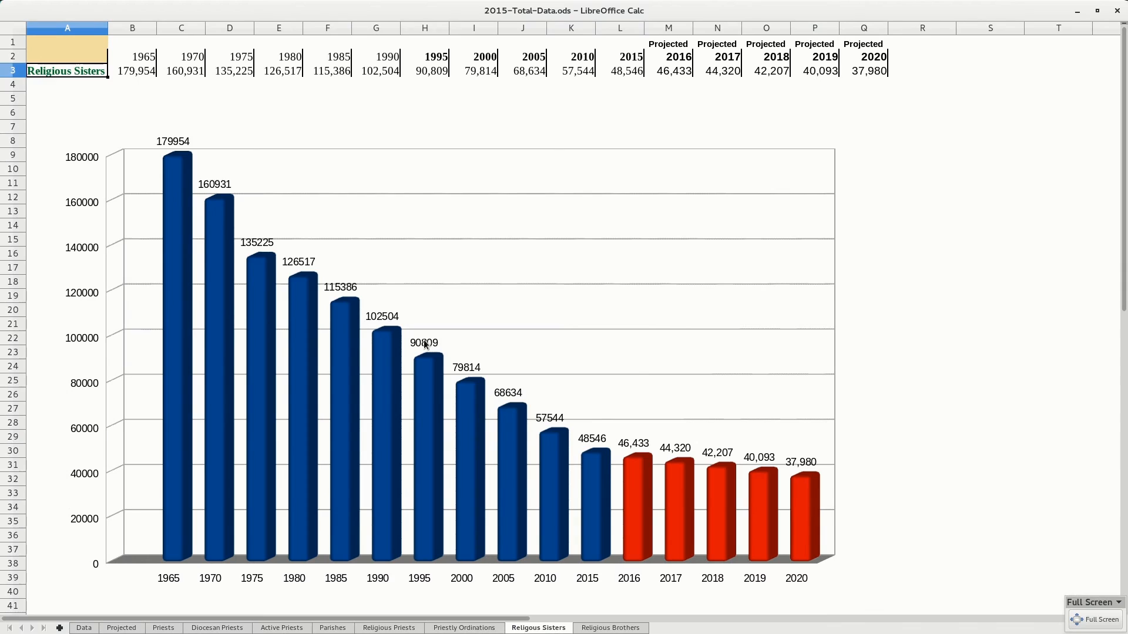
{"action": "mouse_move", "coordinate": [250, 141]}
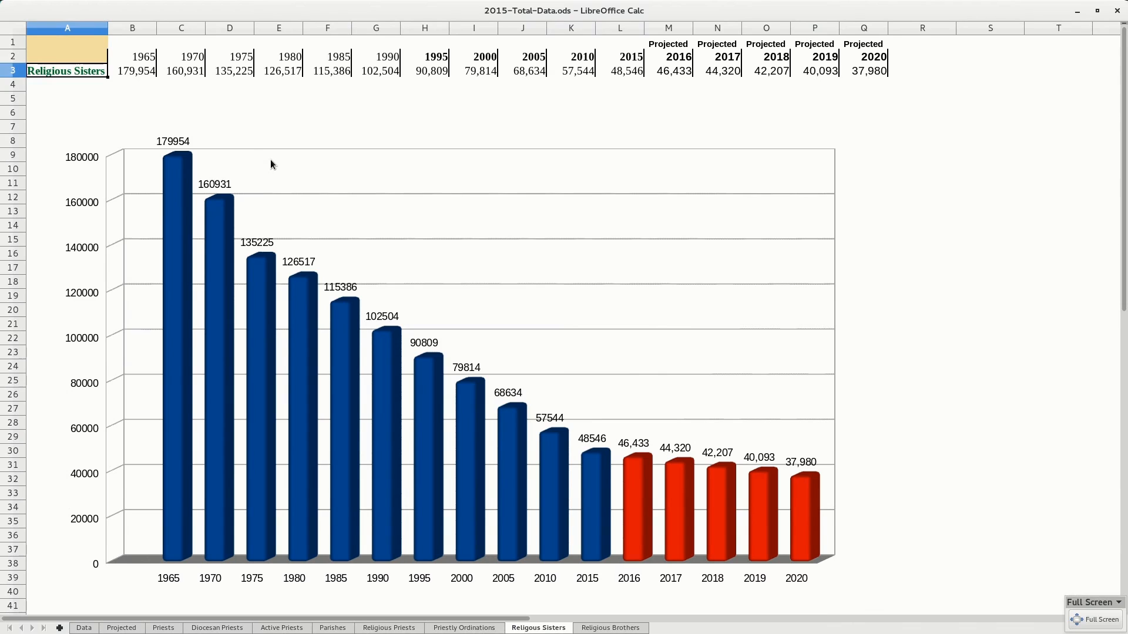
{"action": "mouse_move", "coordinate": [261, 155]}
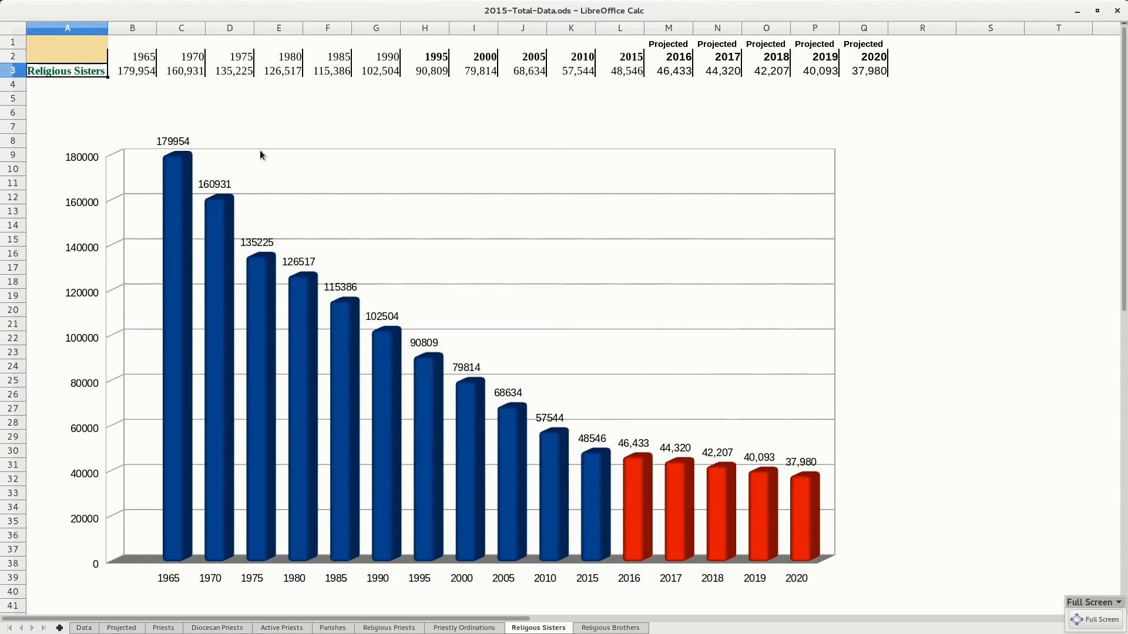
{"action": "mouse_move", "coordinate": [769, 420]}
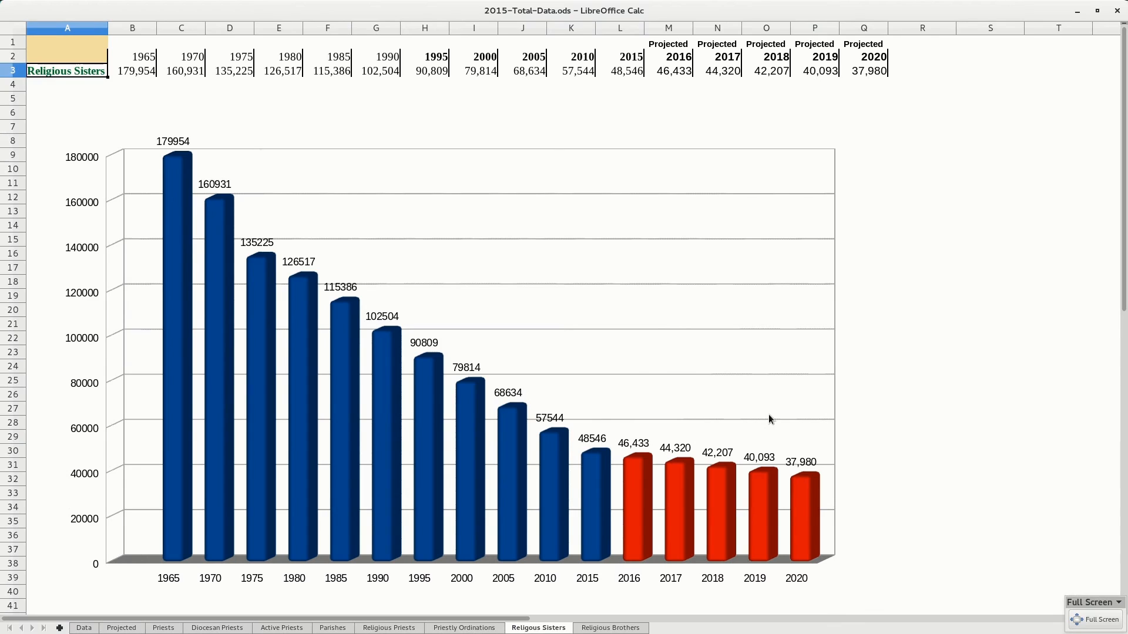
{"action": "mouse_move", "coordinate": [647, 560]}
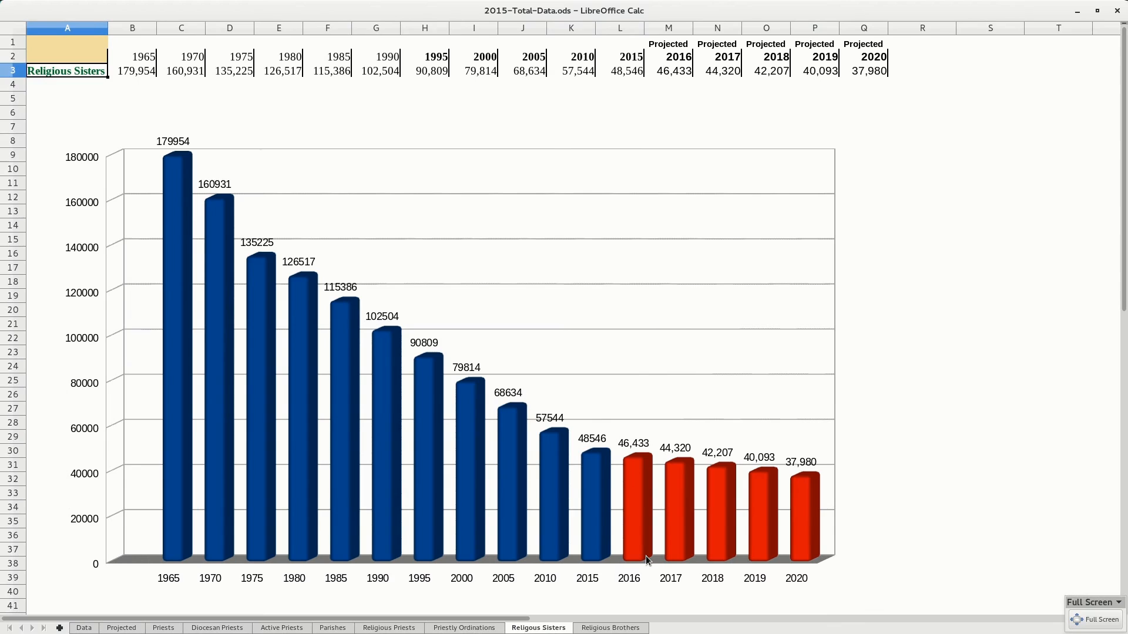
- Show the Religious Brothers sheet with its projected decline to 3,616 by 2020
{"action": "left_click", "coordinate": [610, 628]}
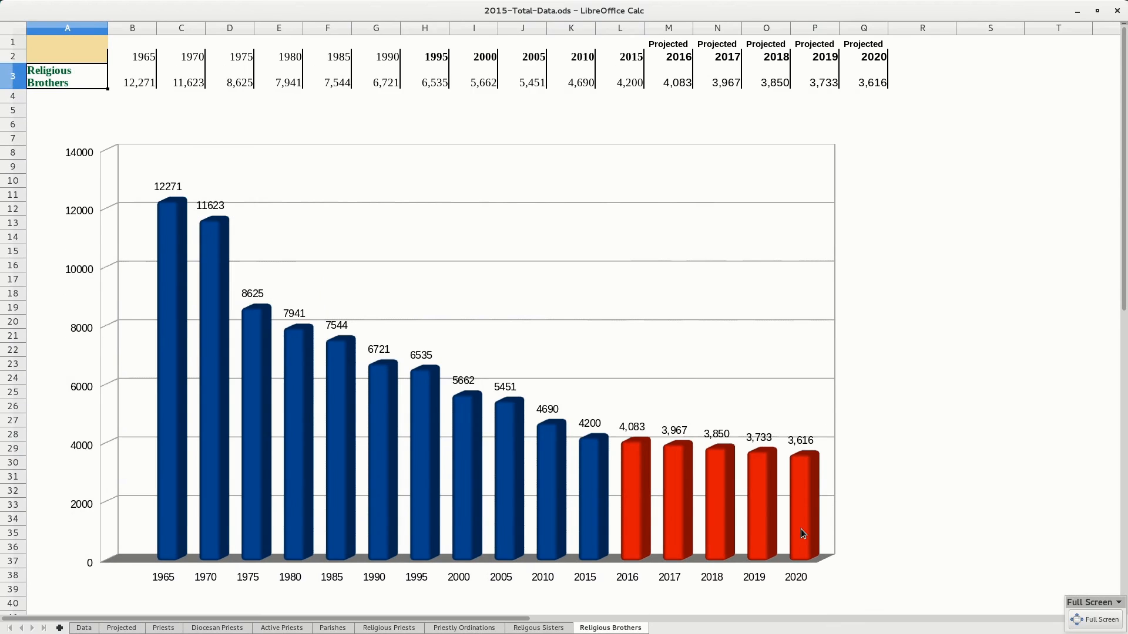
{"action": "mouse_move", "coordinate": [687, 468]}
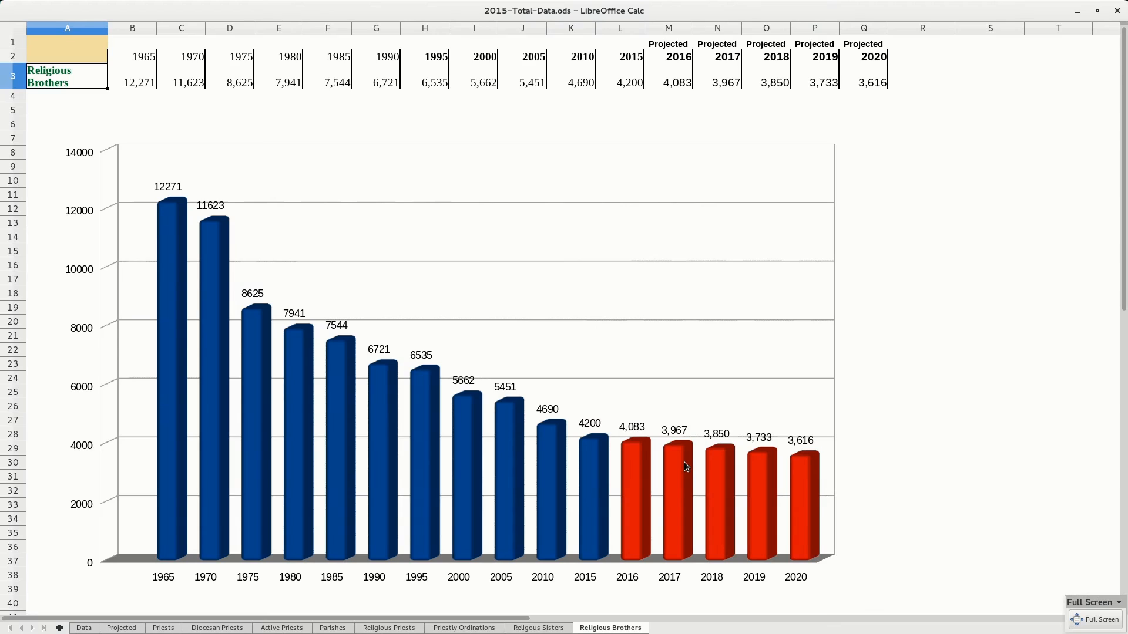
{"action": "mouse_move", "coordinate": [210, 627]}
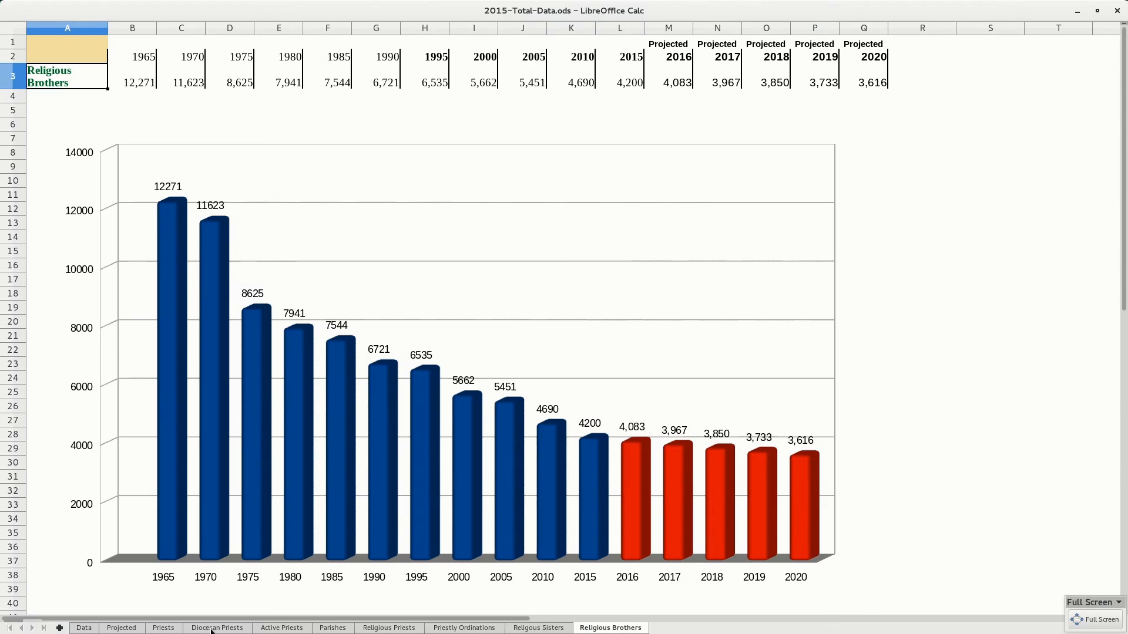
{"action": "mouse_move", "coordinate": [341, 294]}
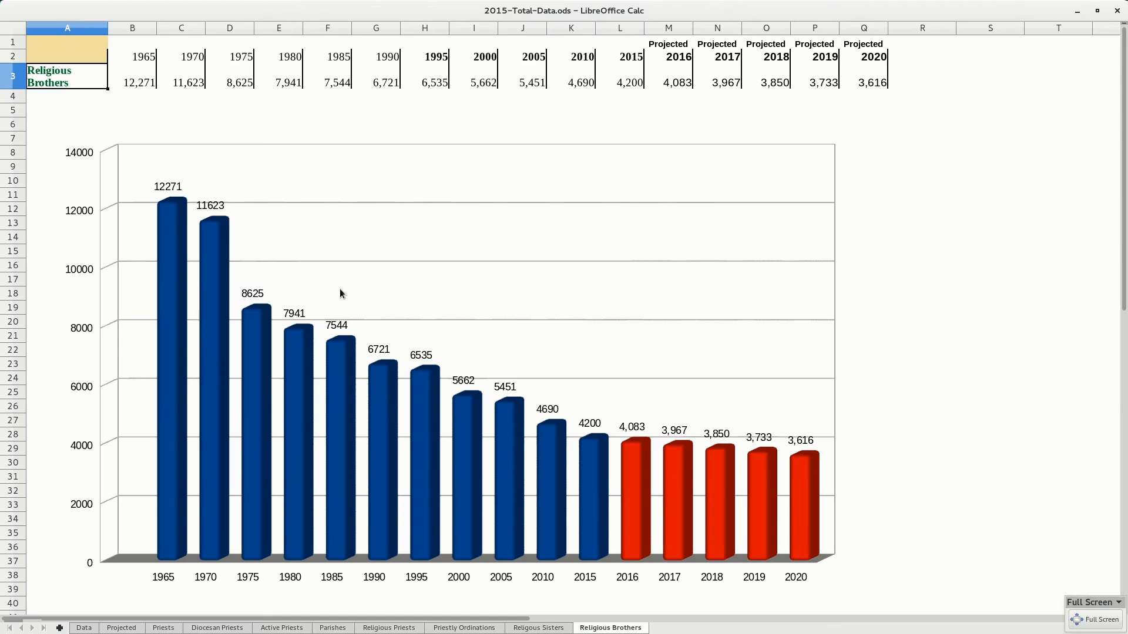
{"action": "mouse_move", "coordinate": [532, 372]}
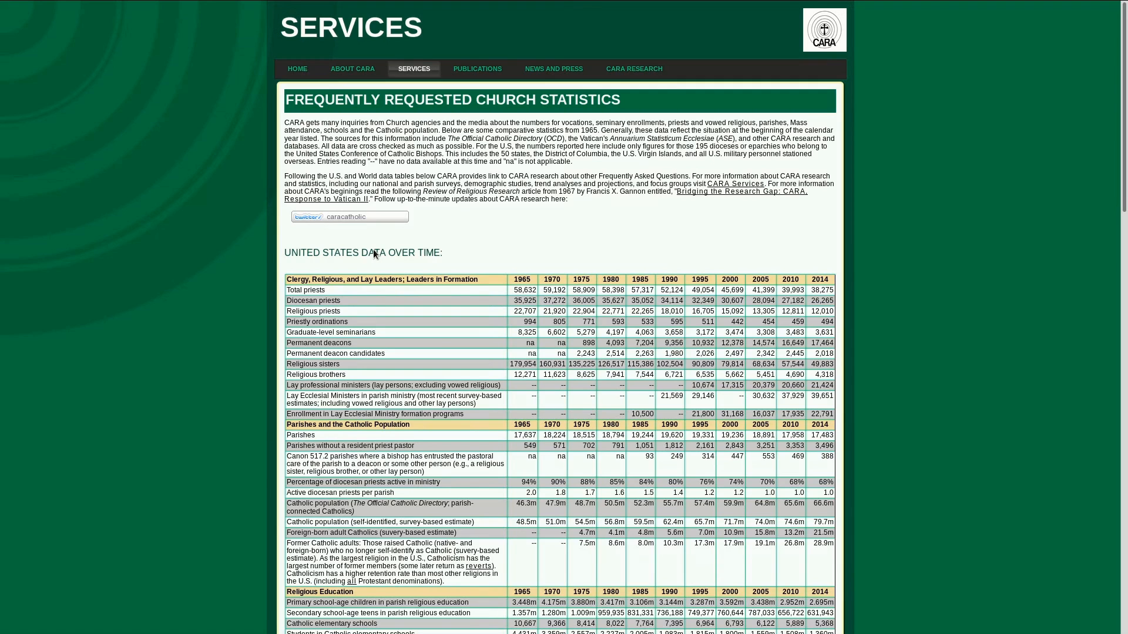
- Leave full screen and review the United States Data Over Time table on the CARA page
{"action": "key", "text": "F11"}
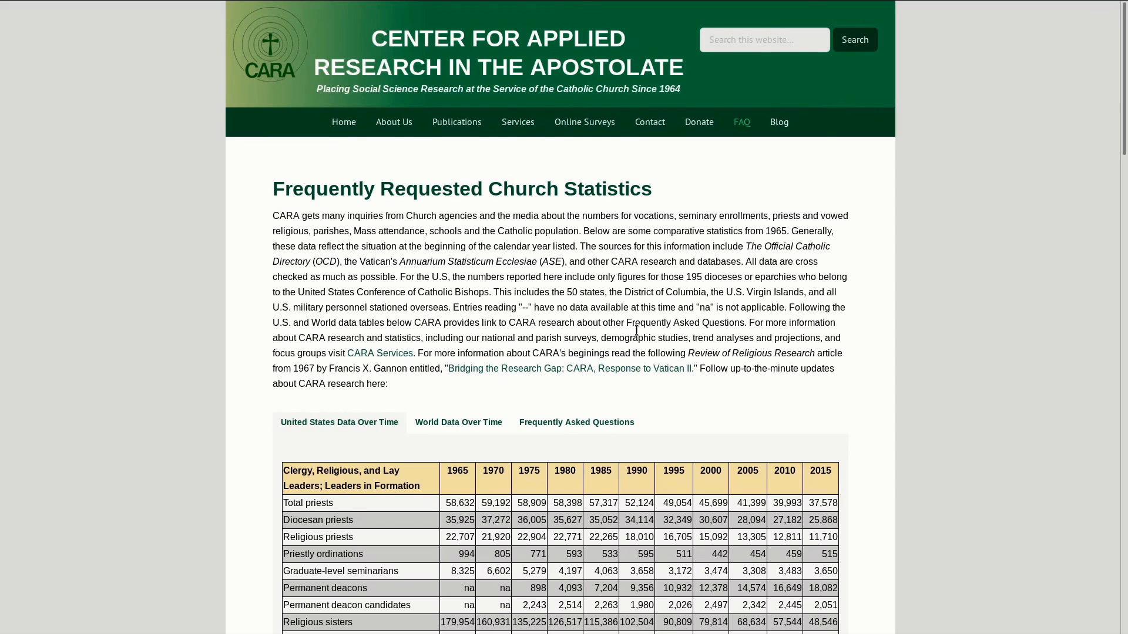
{"action": "scroll", "scroll_direction": "down", "scroll_amount": 3}
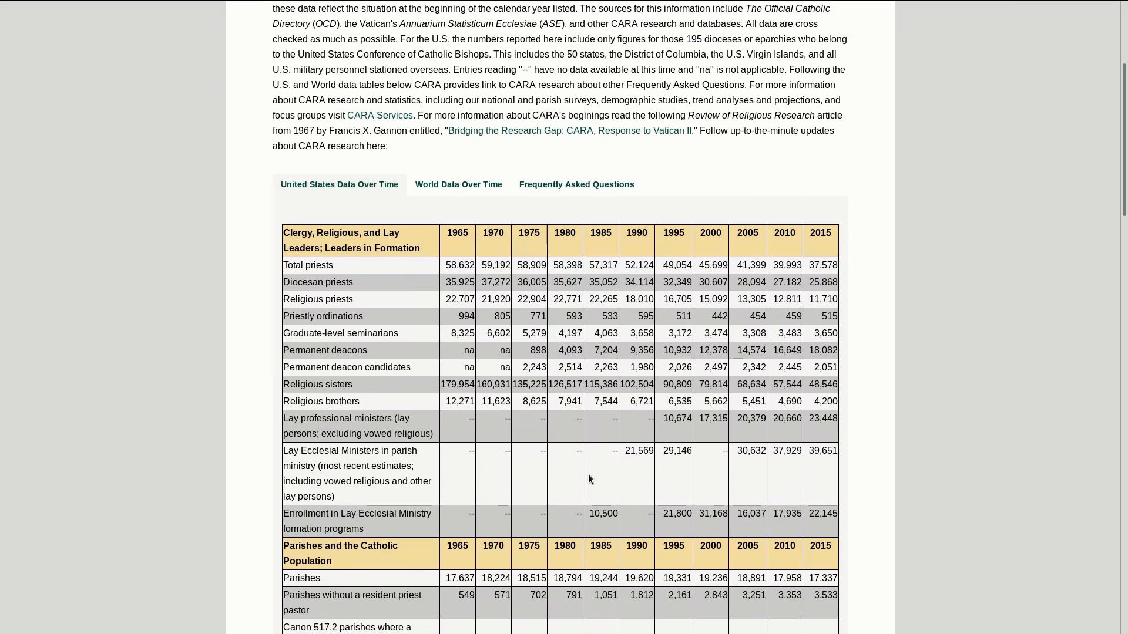
{"action": "scroll", "scroll_direction": "down", "scroll_amount": 3}
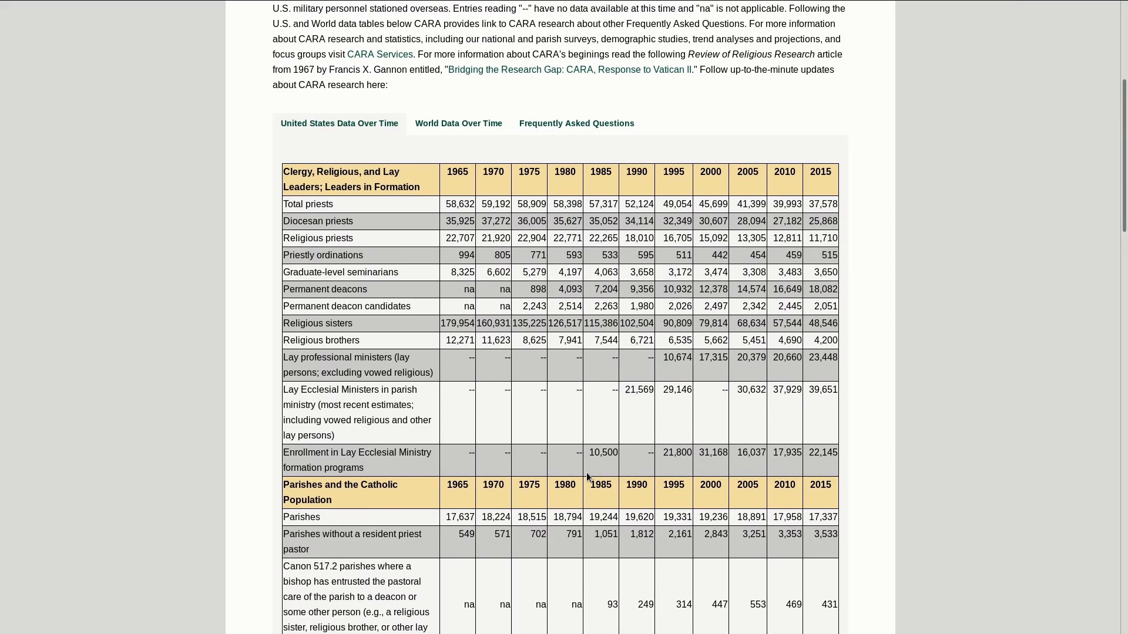
{"action": "scroll", "scroll_direction": "up", "scroll_amount": 3}
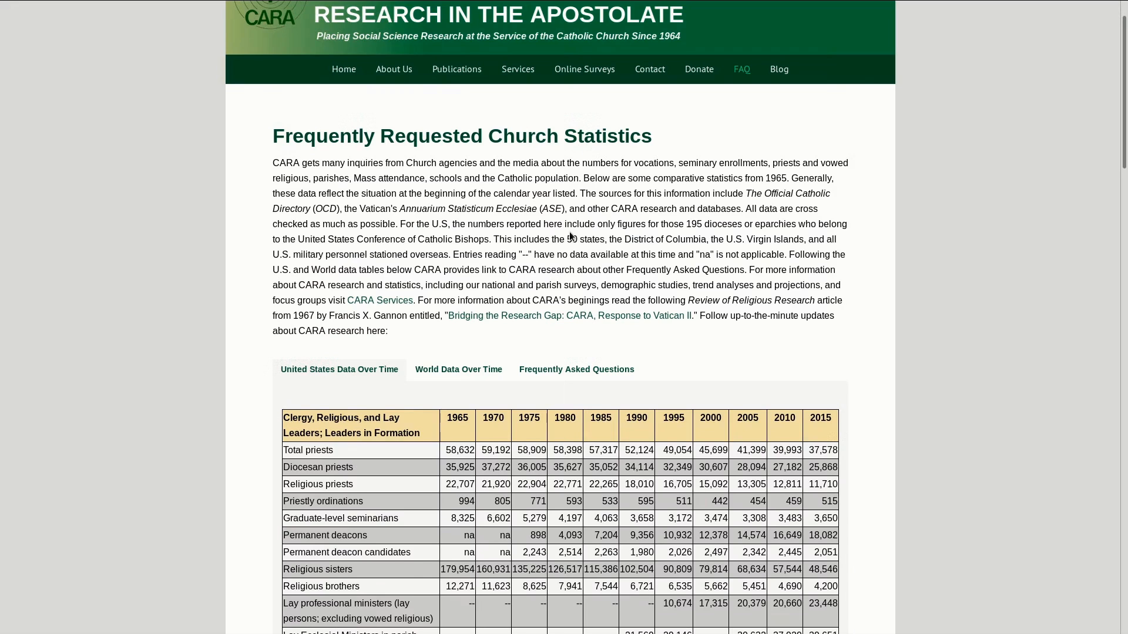
{"action": "mouse_move", "coordinate": [552, 259]}
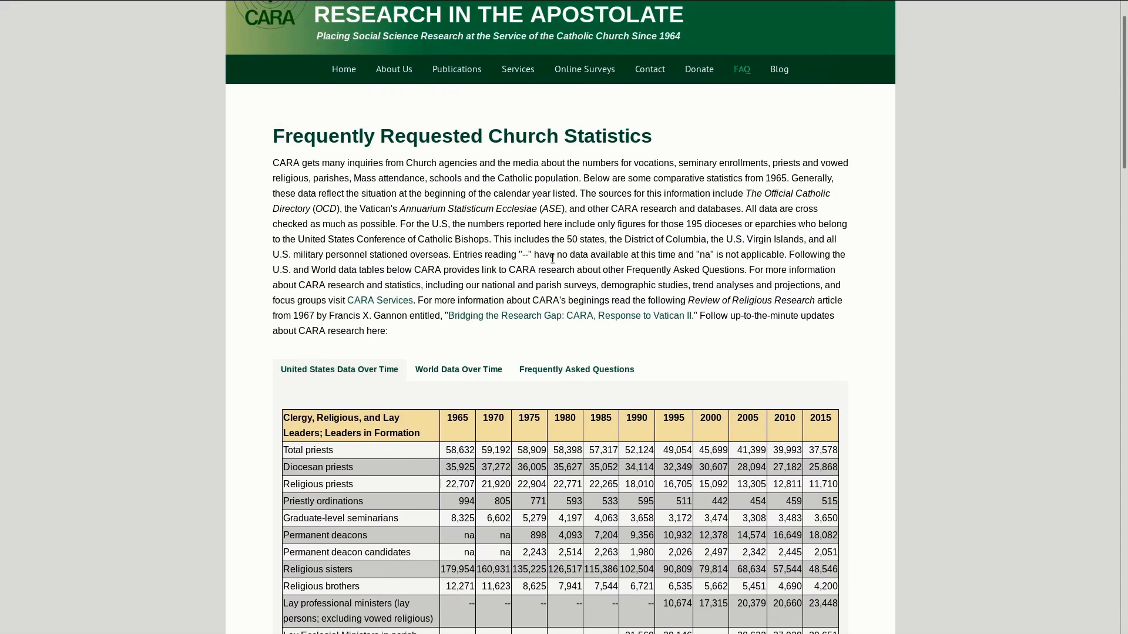
{"action": "mouse_move", "coordinate": [843, 375]}
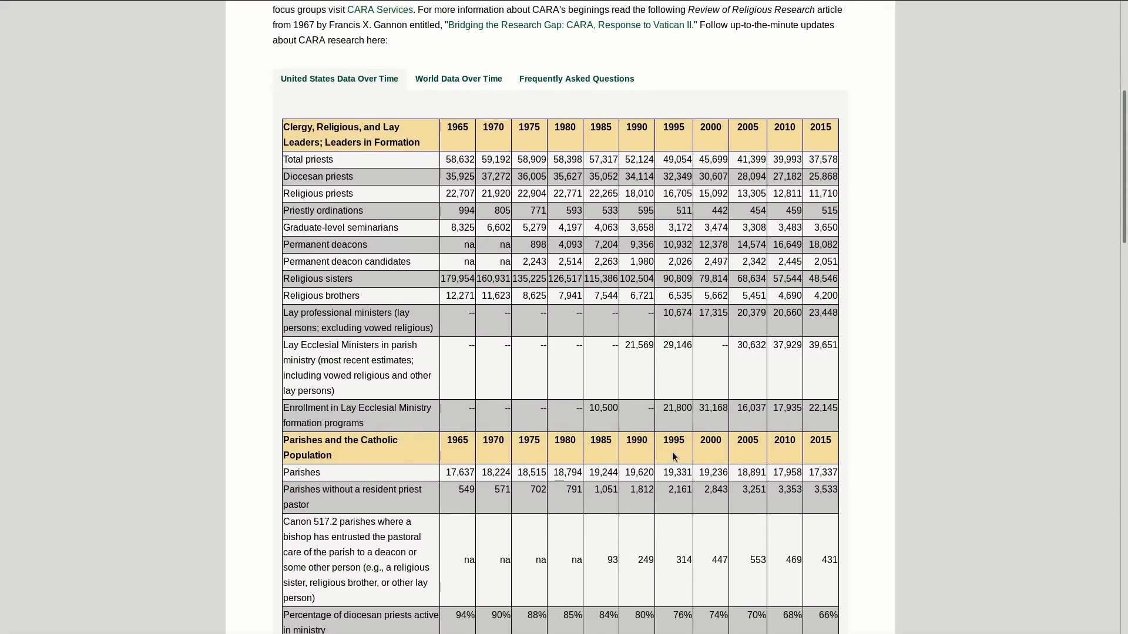
{"action": "scroll", "scroll_direction": "down", "scroll_amount": 3}
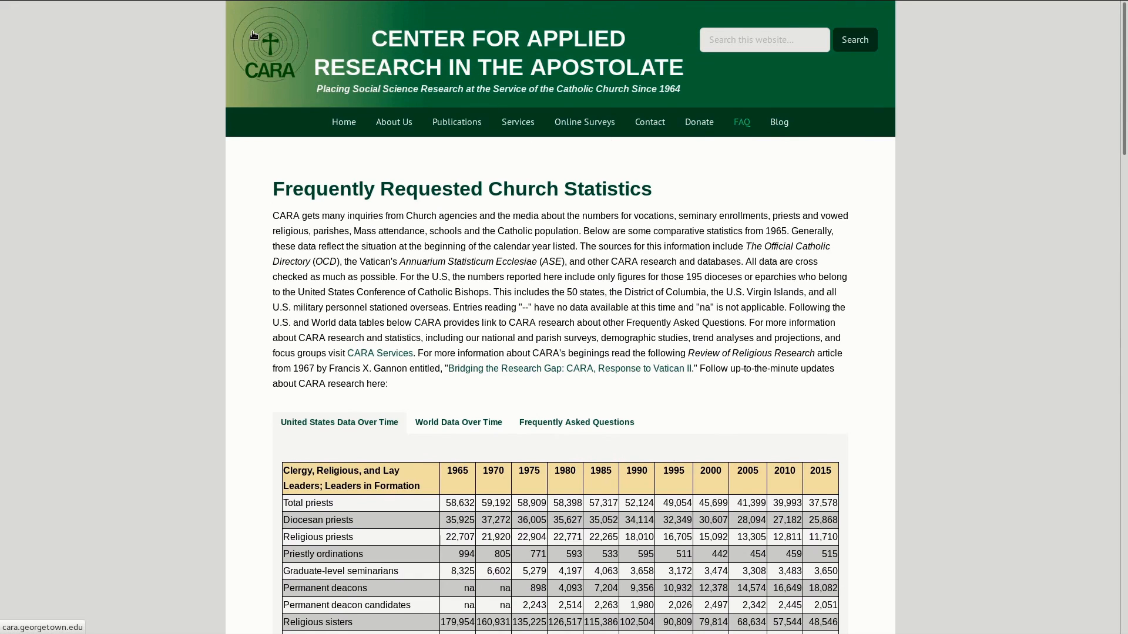
- Open the 1964 CARA research blog showing its latest post, Missing Father Curry
{"action": "left_click", "coordinate": [778, 122]}
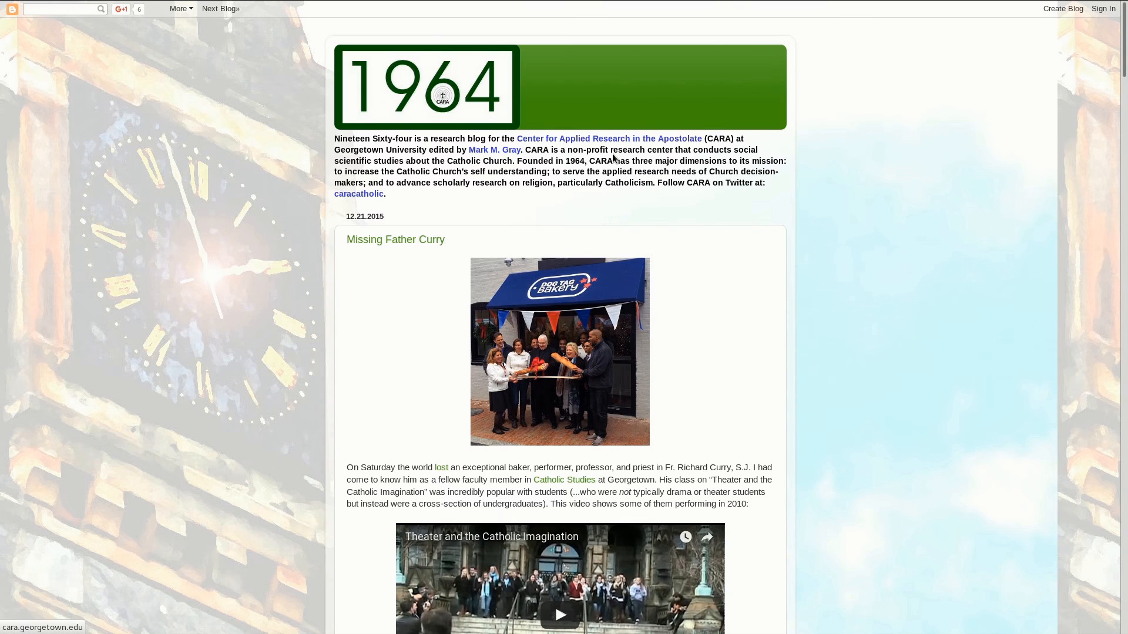
{"action": "mouse_move", "coordinate": [709, 192]}
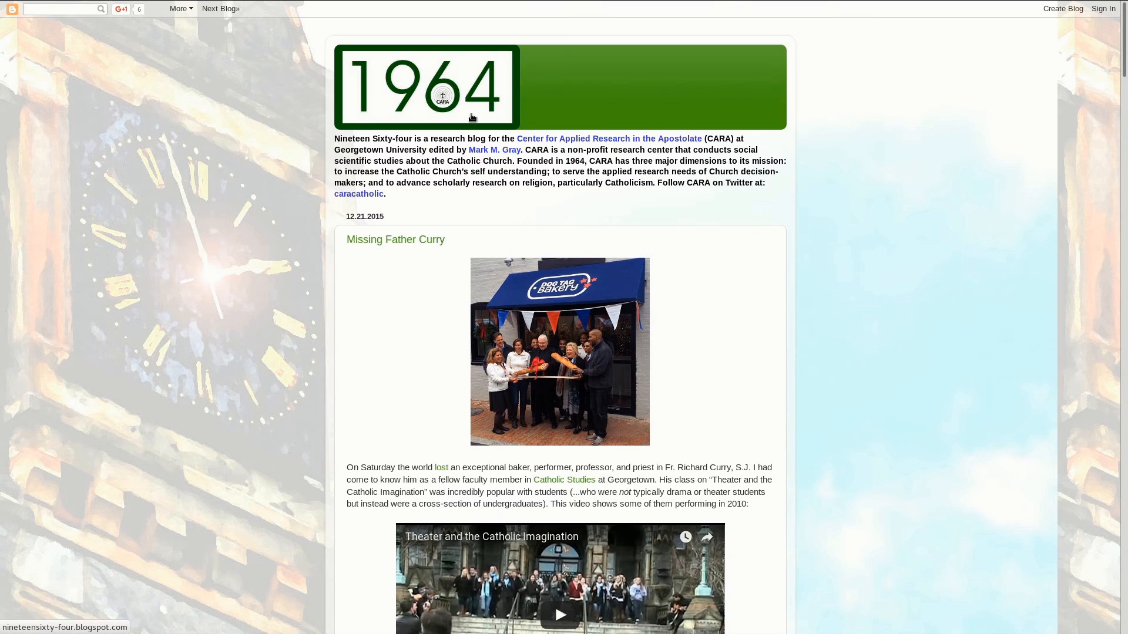
{"action": "mouse_move", "coordinate": [458, 95]}
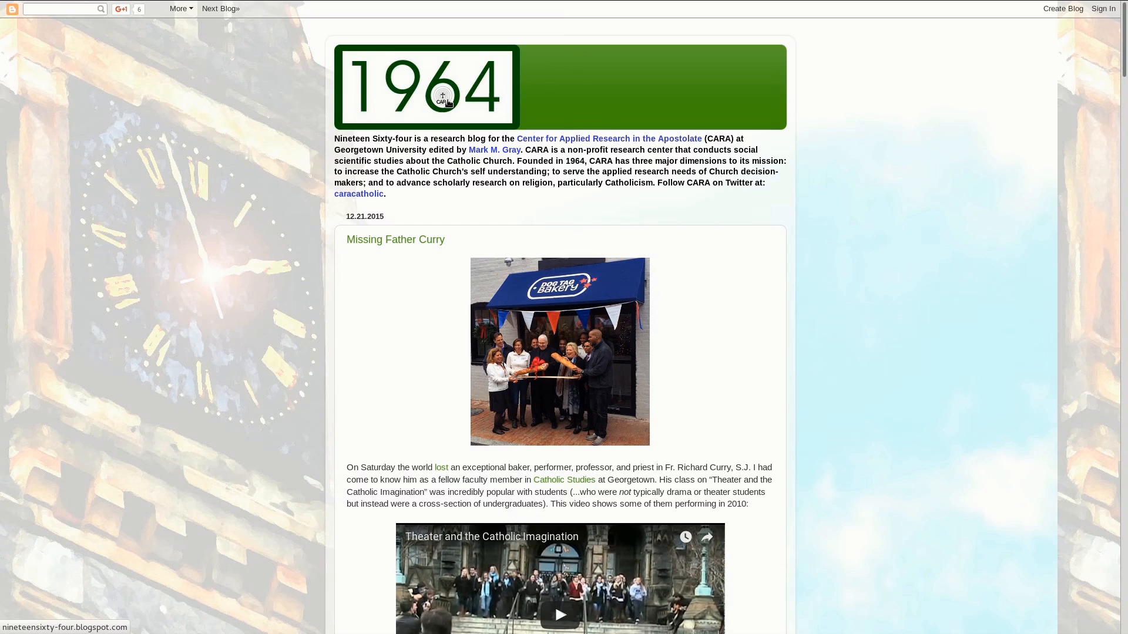
{"action": "mouse_move", "coordinate": [446, 108]}
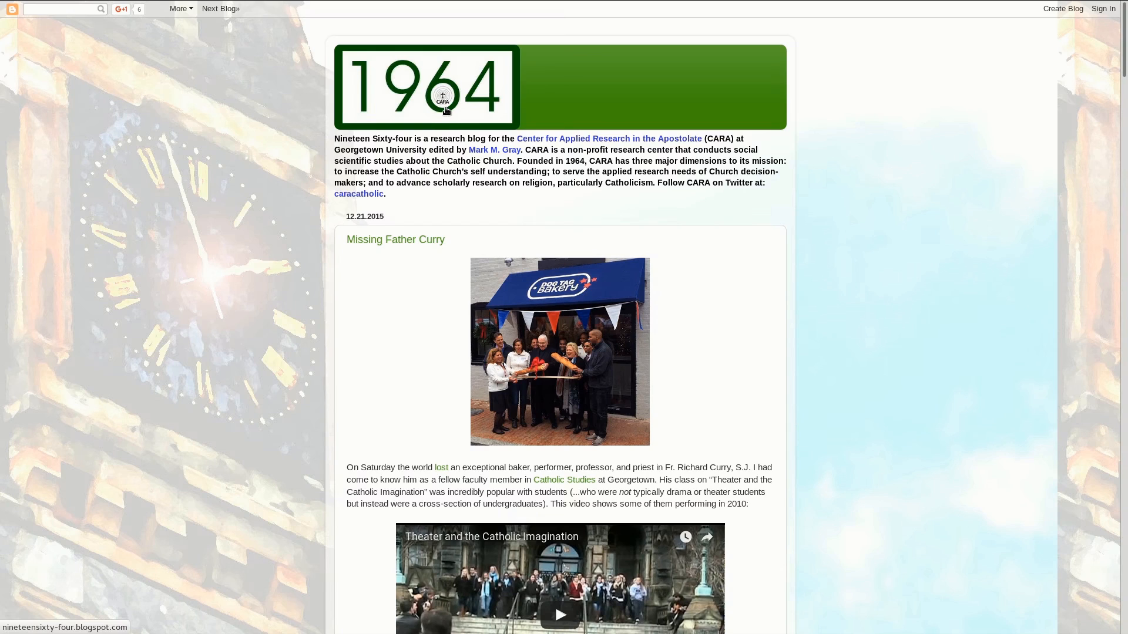
{"action": "mouse_move", "coordinate": [449, 220]}
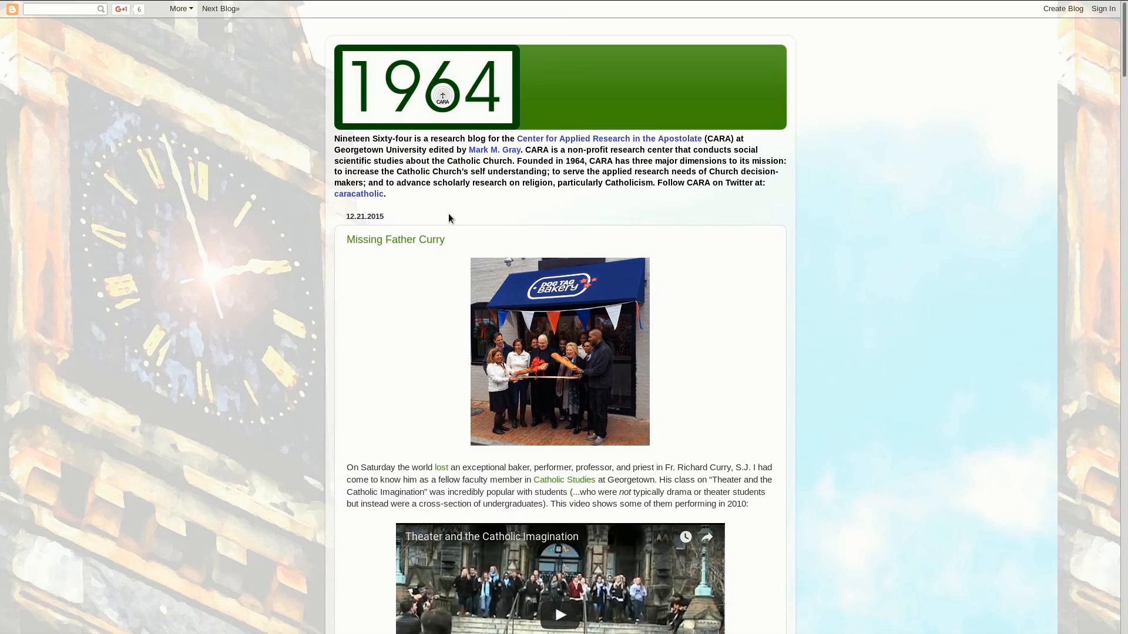
{"action": "mouse_move", "coordinate": [474, 215]}
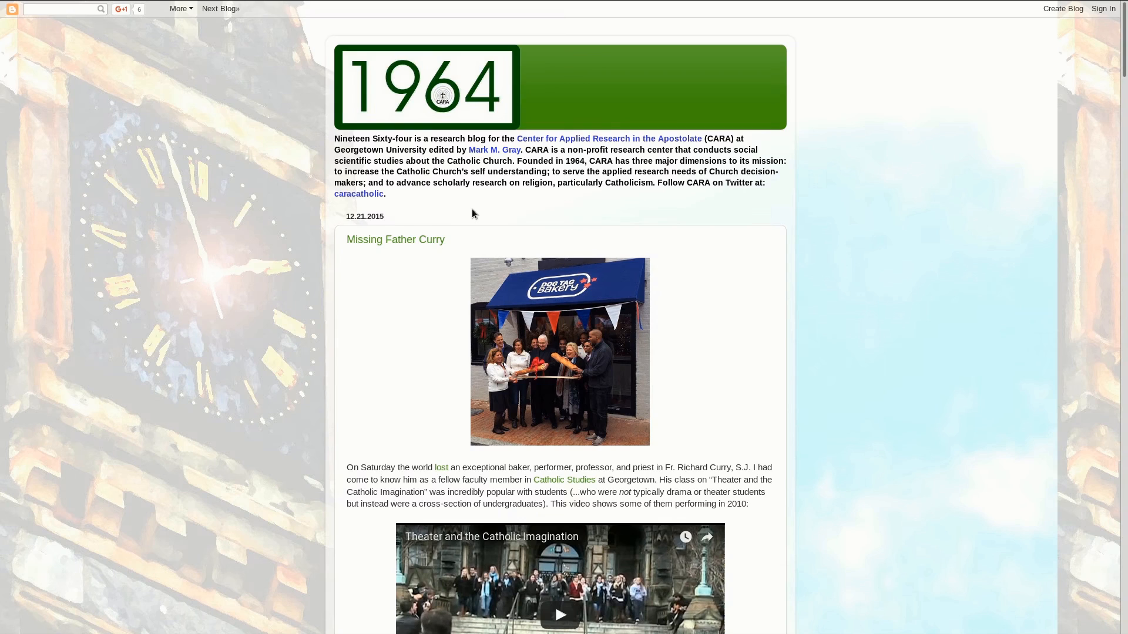
{"action": "mouse_move", "coordinate": [473, 212]}
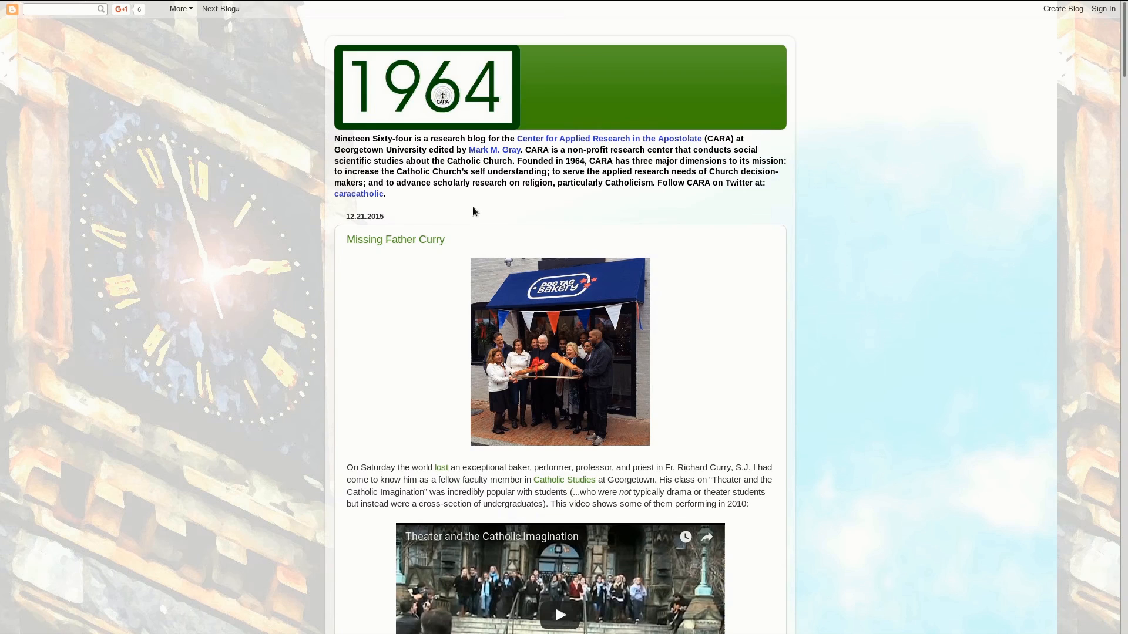
{"action": "mouse_move", "coordinate": [468, 217]}
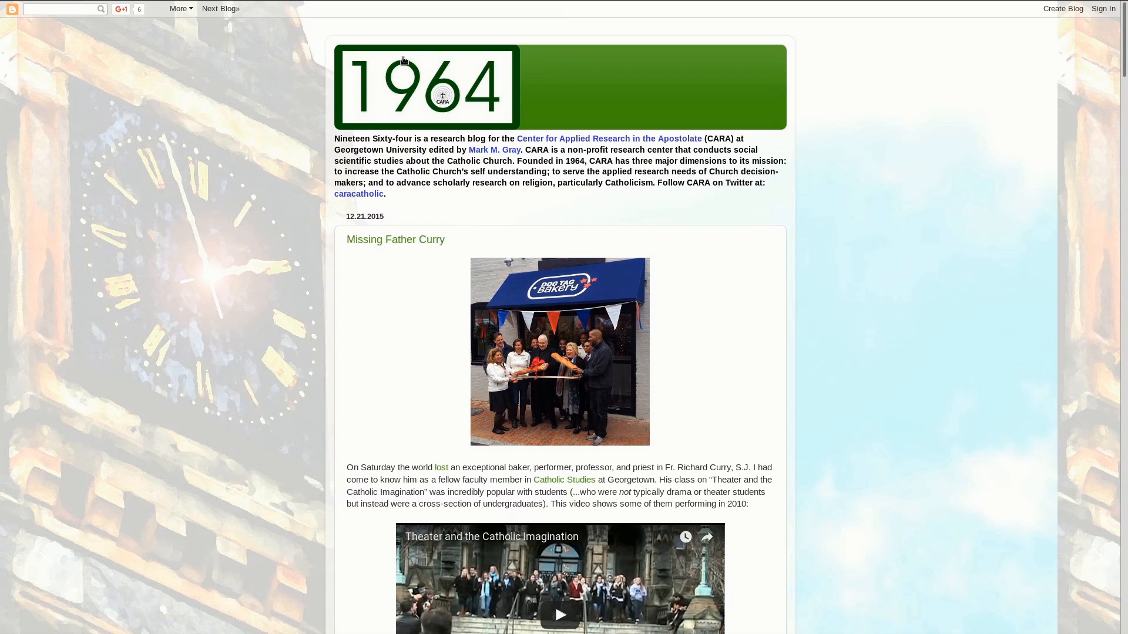
{"action": "mouse_move", "coordinate": [669, 236]}
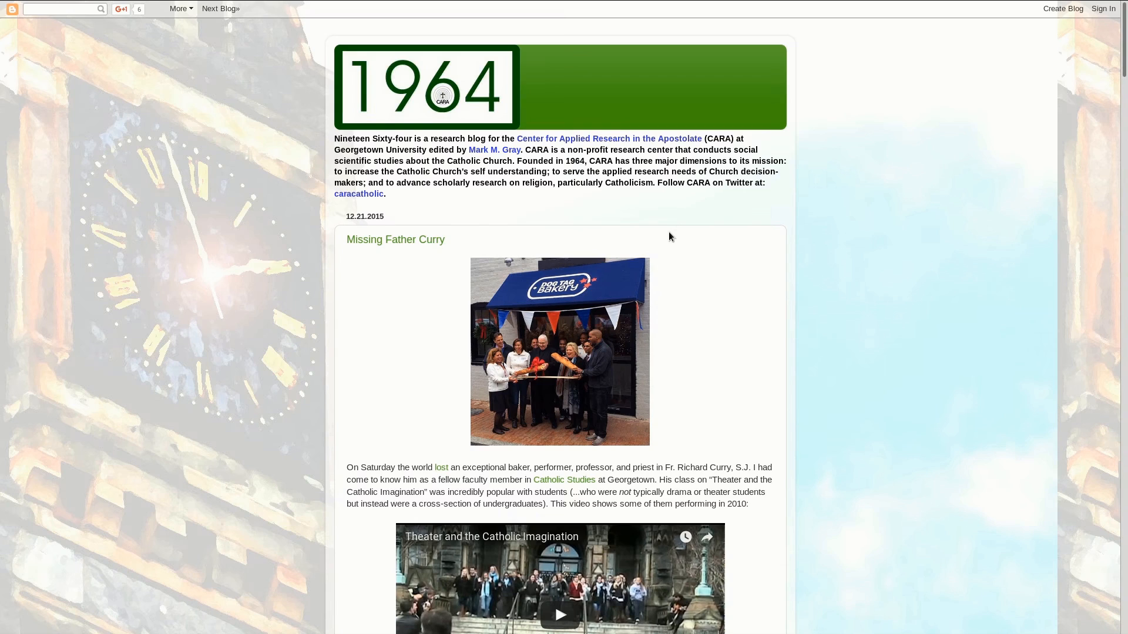
{"action": "mouse_move", "coordinate": [820, 293]}
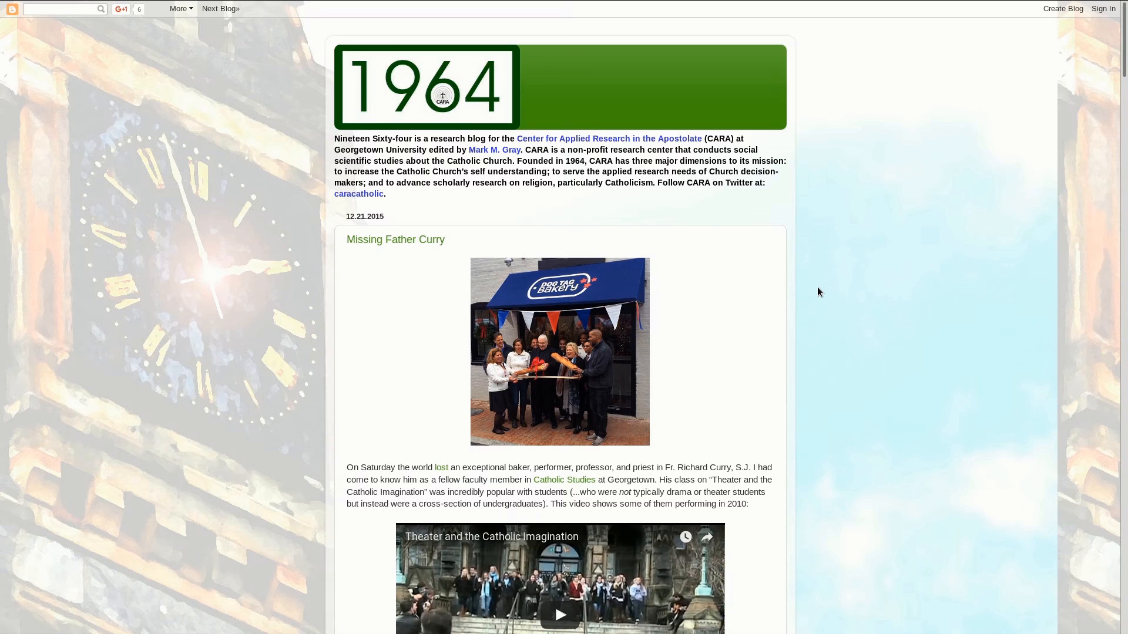
{"action": "mouse_move", "coordinate": [816, 288]}
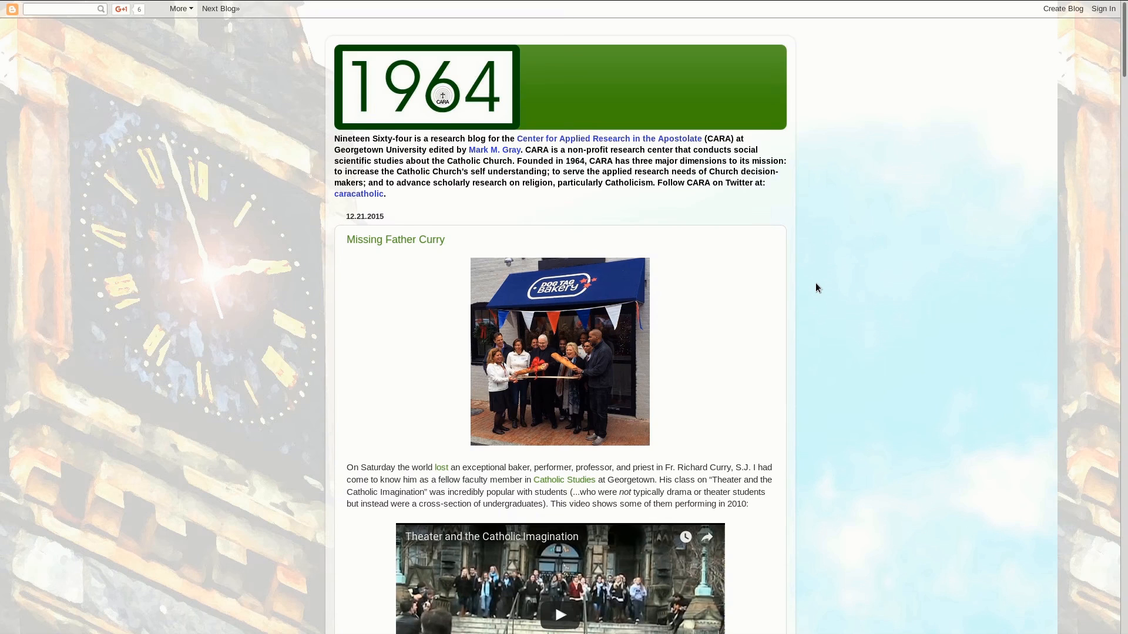
{"action": "mouse_move", "coordinate": [821, 283]}
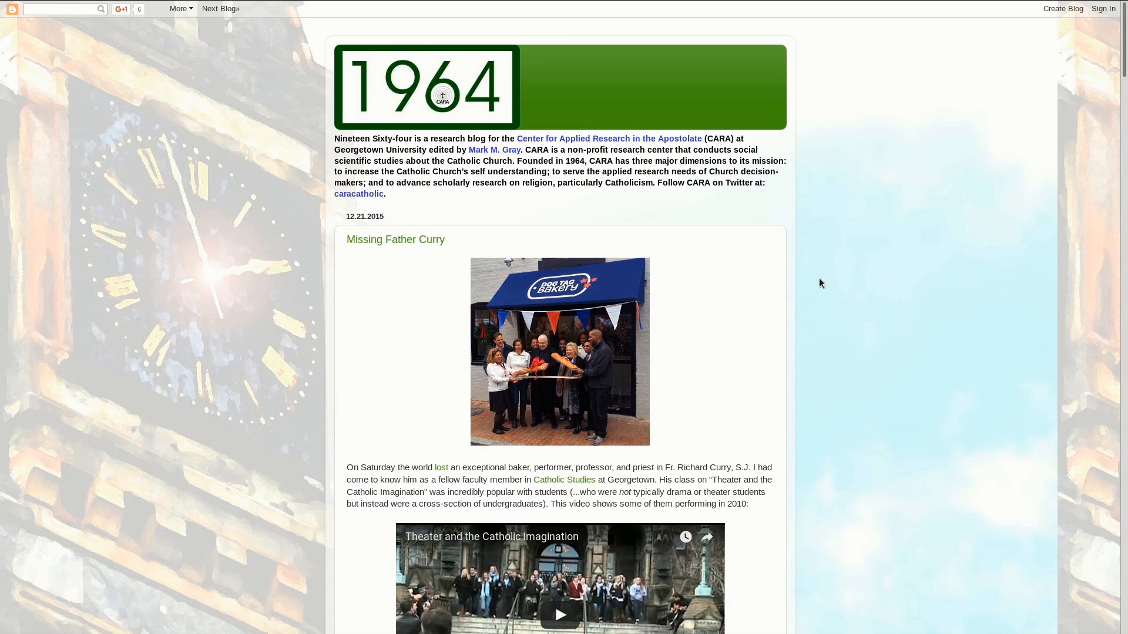
{"action": "mouse_move", "coordinate": [804, 224]}
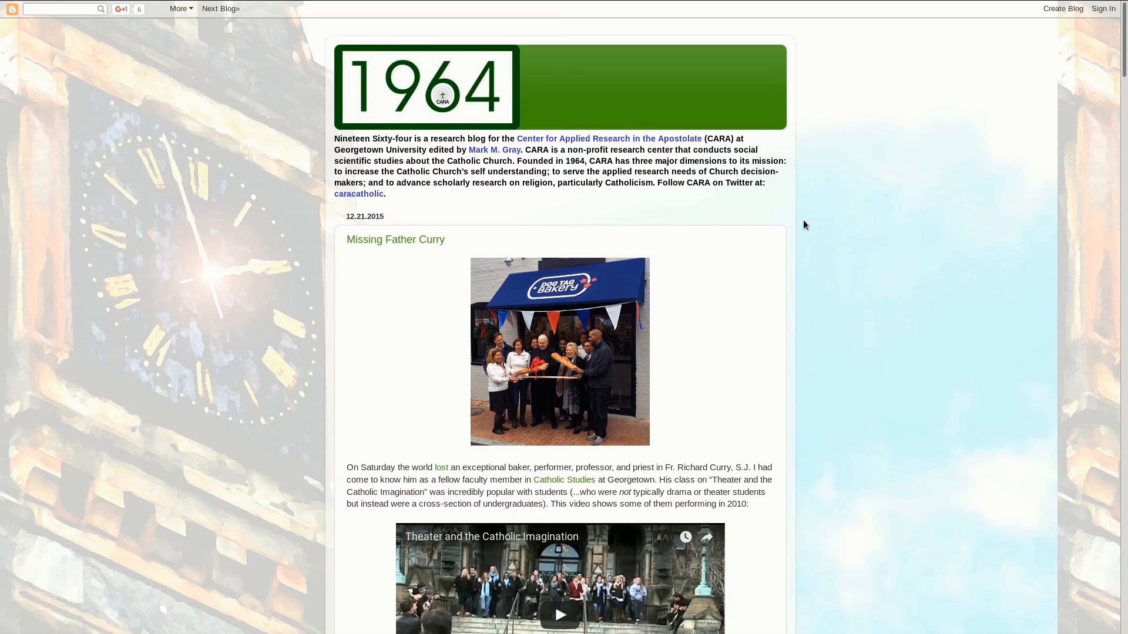
{"action": "mouse_move", "coordinate": [366, 179]}
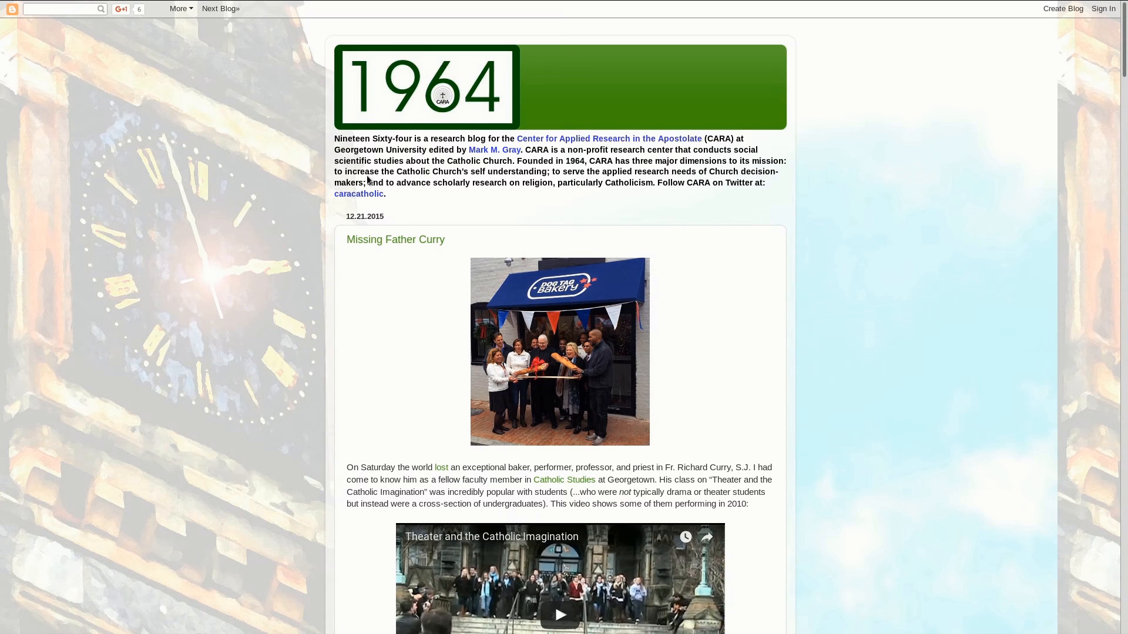